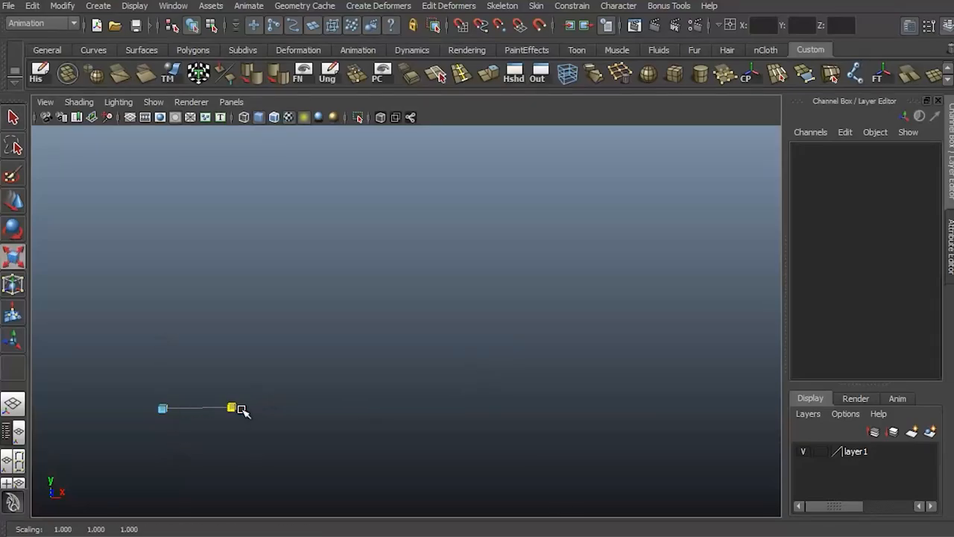
Start from a blank Maya scene in the Modeling menu set with only the ground grid
{"action": "left_click_drag", "start_coordinate": [239, 410], "coordinate": [341, 435]}
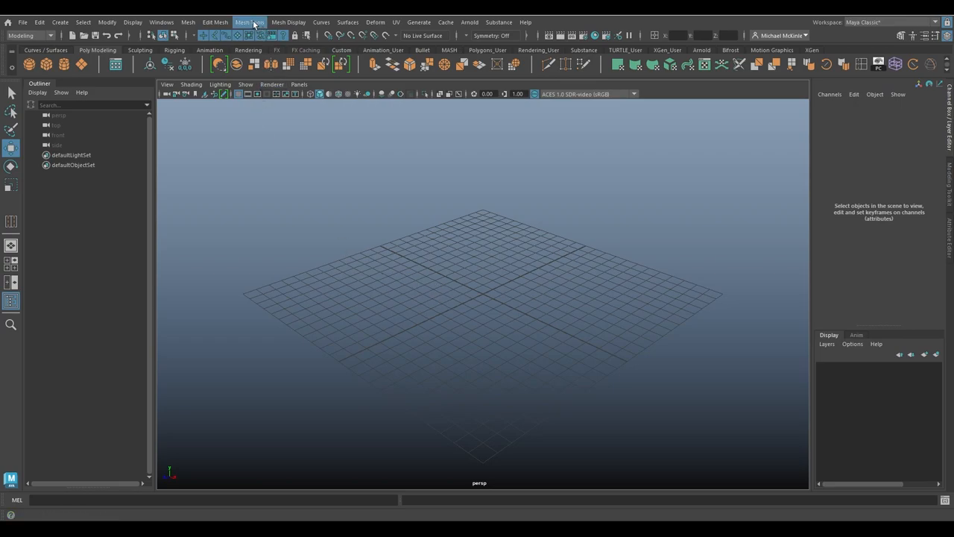
Open the Offset Edge Loop options from the Mesh Tools menu
{"action": "left_click", "coordinate": [249, 22]}
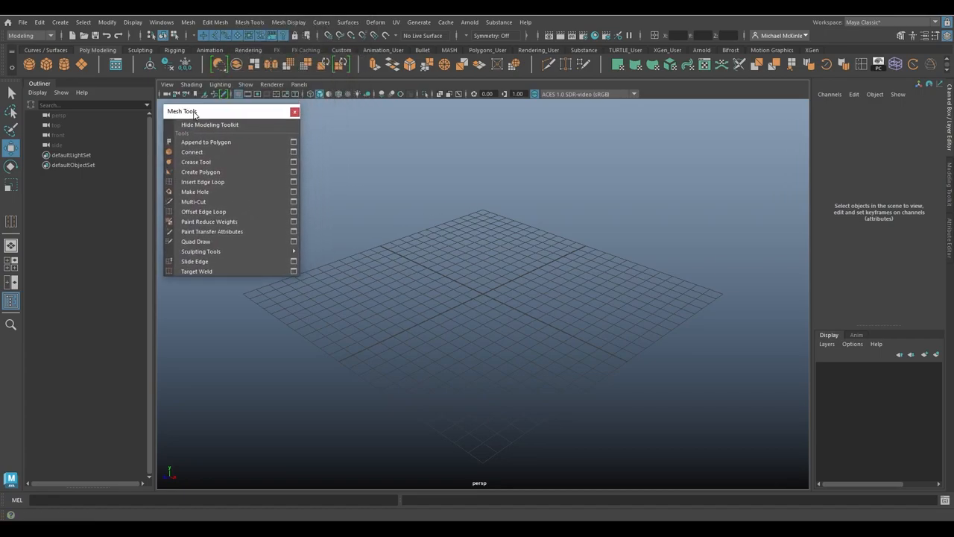
{"action": "mouse_move", "coordinate": [204, 211]}
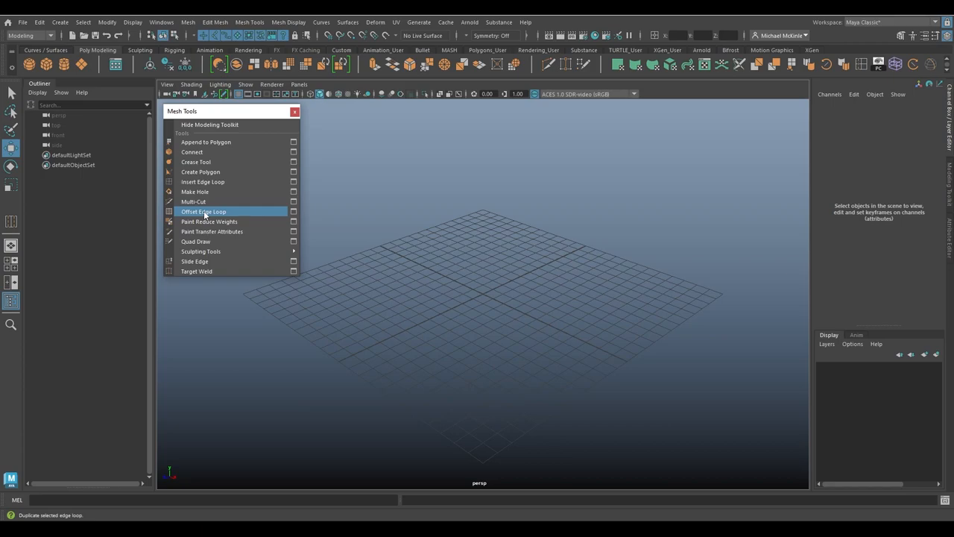
{"action": "mouse_move", "coordinate": [261, 214]}
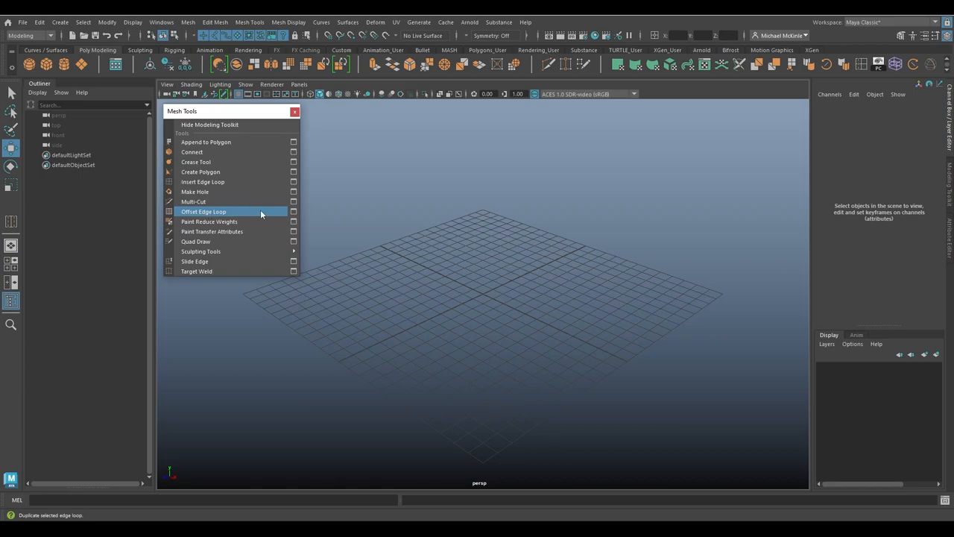
{"action": "left_click", "coordinate": [293, 211]}
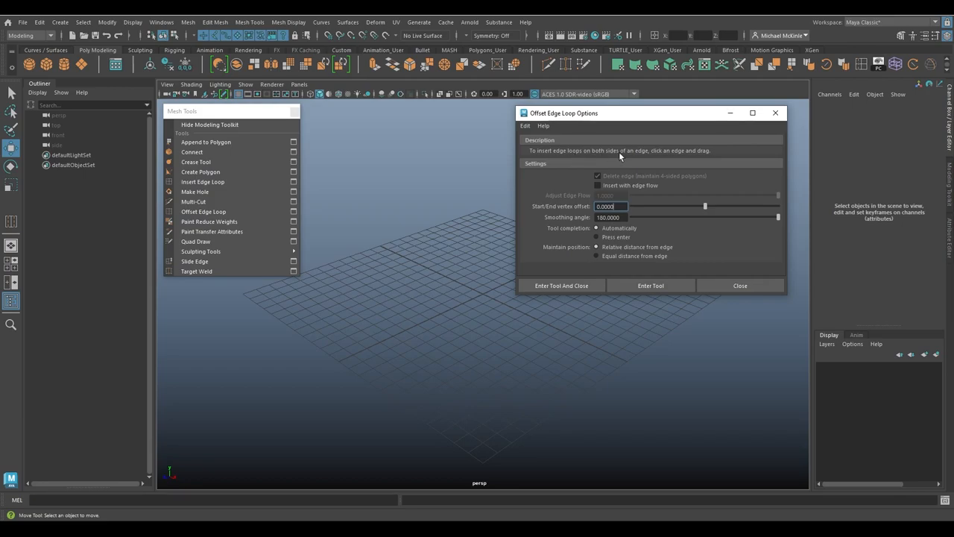
{"action": "mouse_move", "coordinate": [697, 157]}
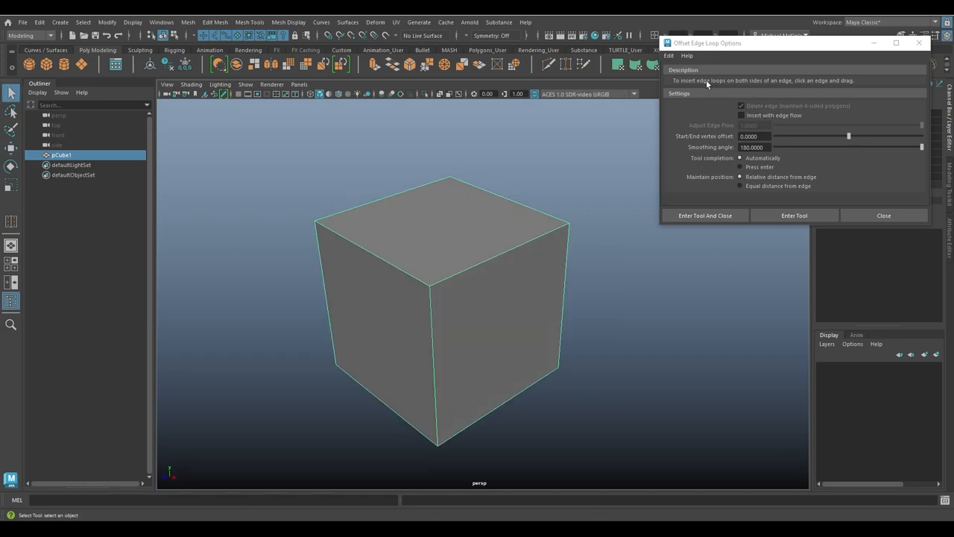
{"action": "mouse_move", "coordinate": [716, 84]}
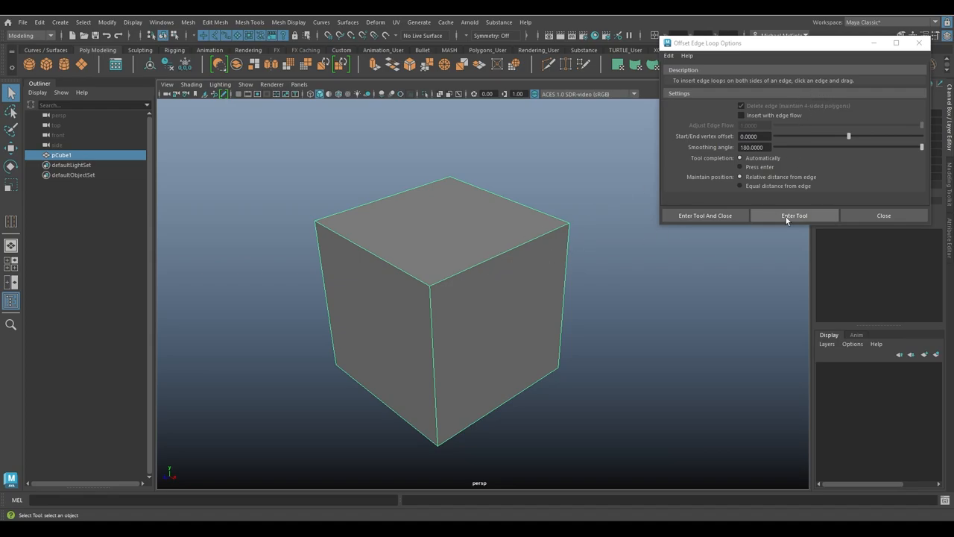
Offset edge loops along the cube's top front edge, then orbit and zoom to inspect them
{"action": "left_click", "coordinate": [794, 216]}
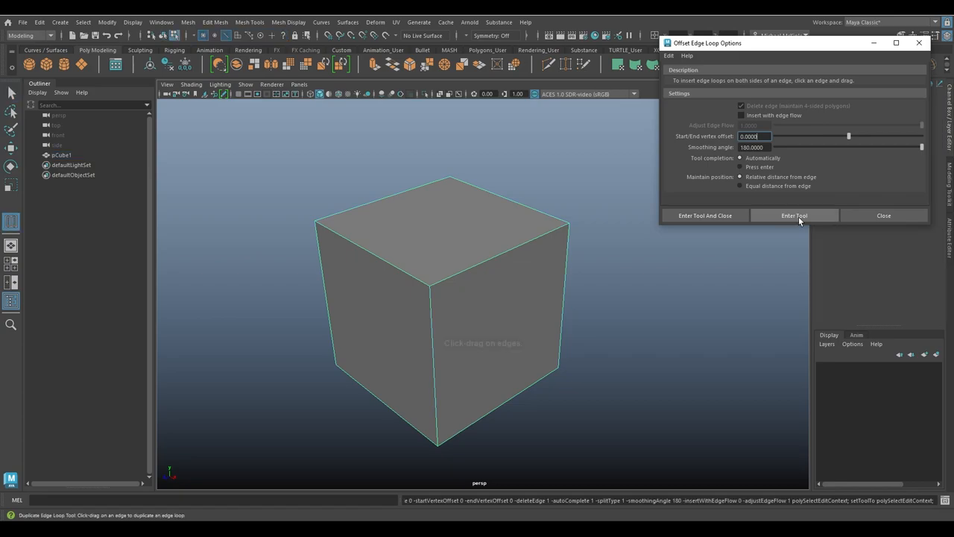
{"action": "left_click", "coordinate": [794, 216]}
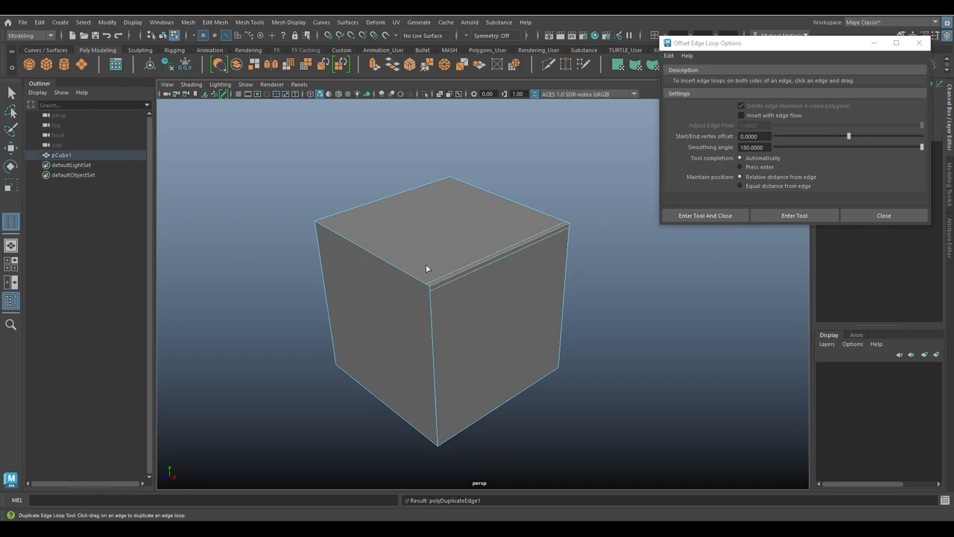
{"action": "scroll", "scroll_direction": "down", "scroll_amount": 3}
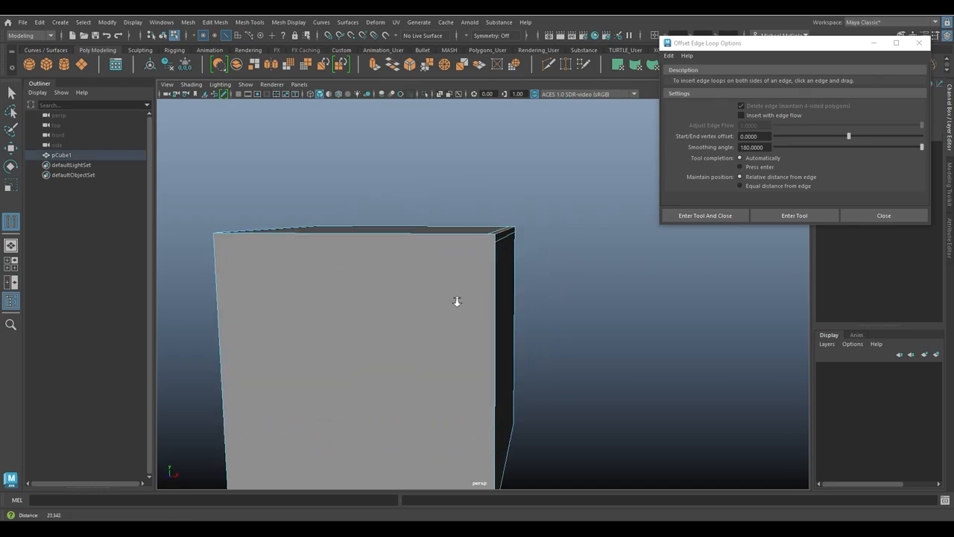
{"action": "left_click_drag", "start_coordinate": [457, 300], "coordinate": [539, 342]}
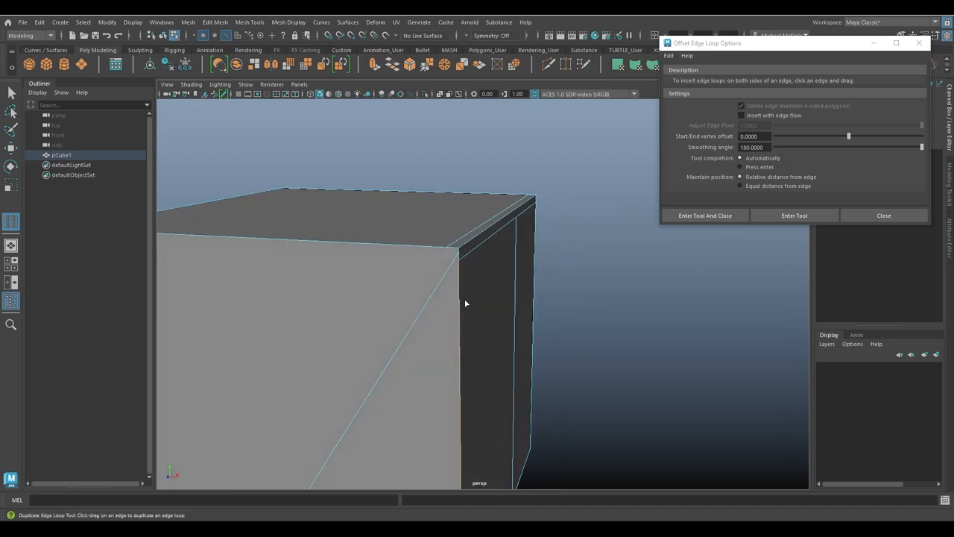
{"action": "left_click_drag", "start_coordinate": [466, 304], "coordinate": [503, 297]}
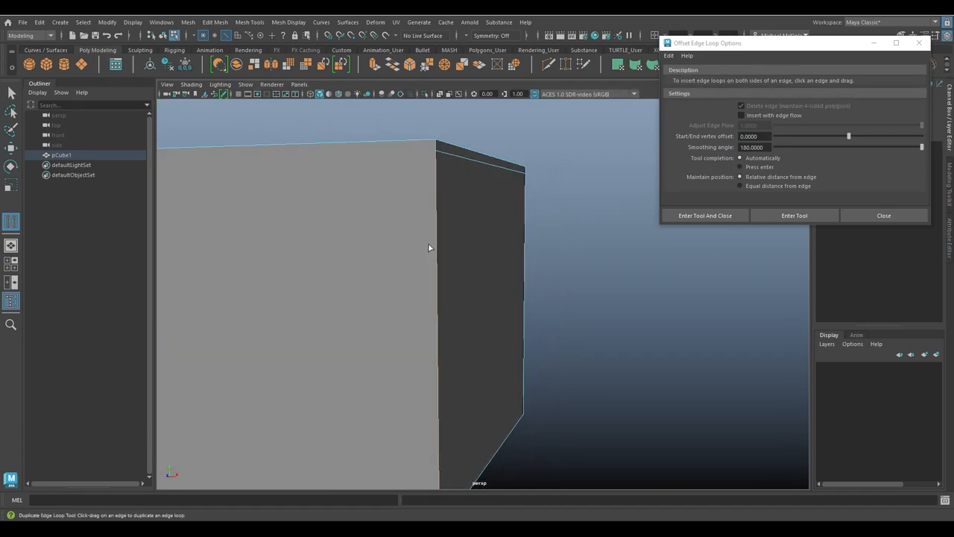
{"action": "left_click_drag", "start_coordinate": [428, 248], "coordinate": [418, 356]}
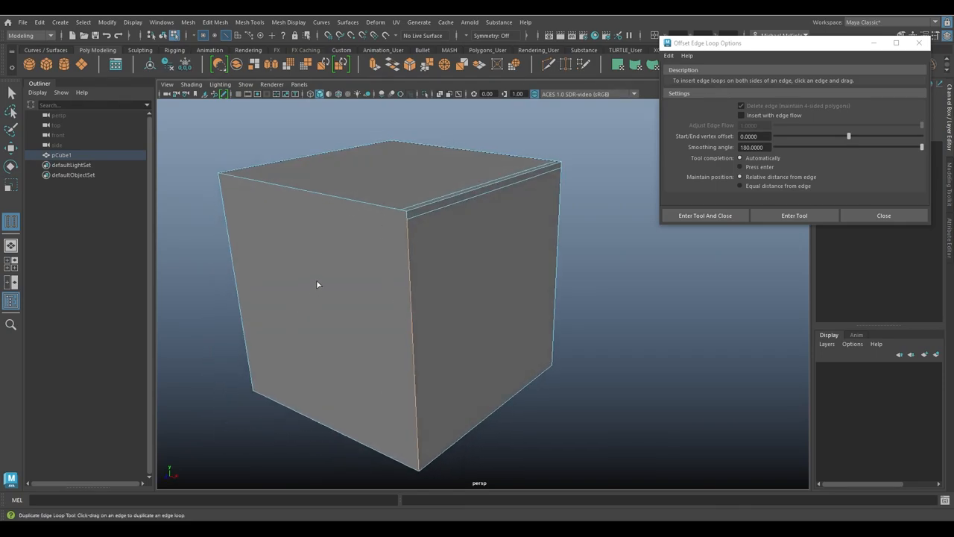
{"action": "mouse_move", "coordinate": [524, 216]}
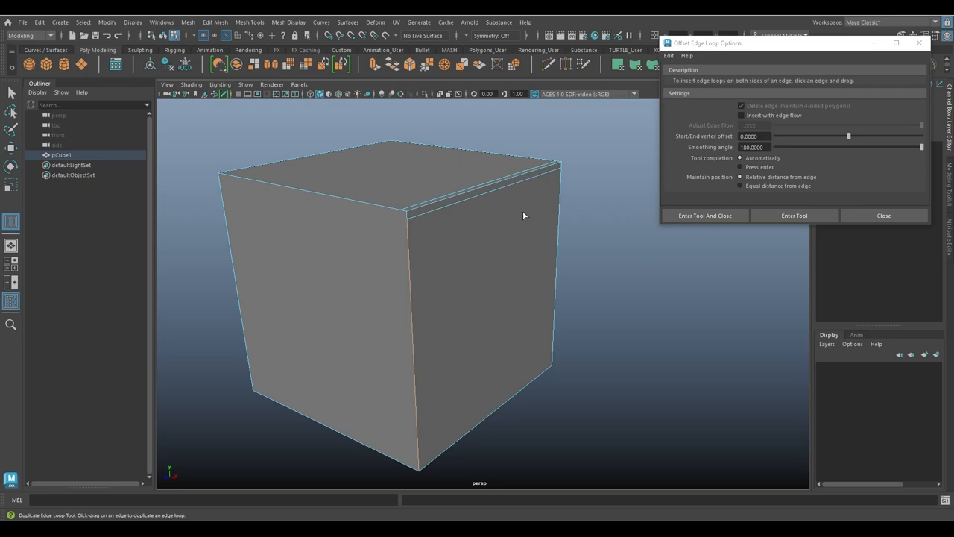
{"action": "mouse_move", "coordinate": [336, 239]}
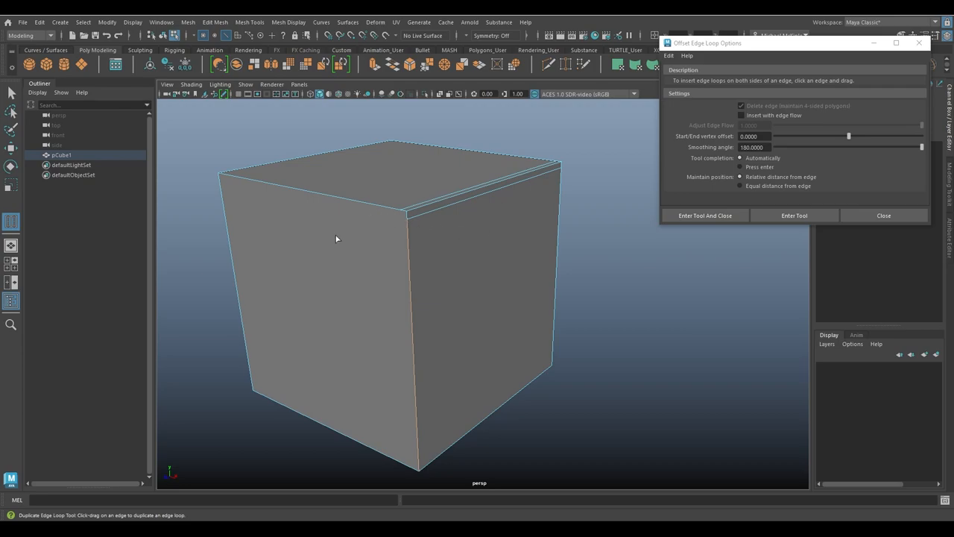
{"action": "mouse_move", "coordinate": [268, 191]}
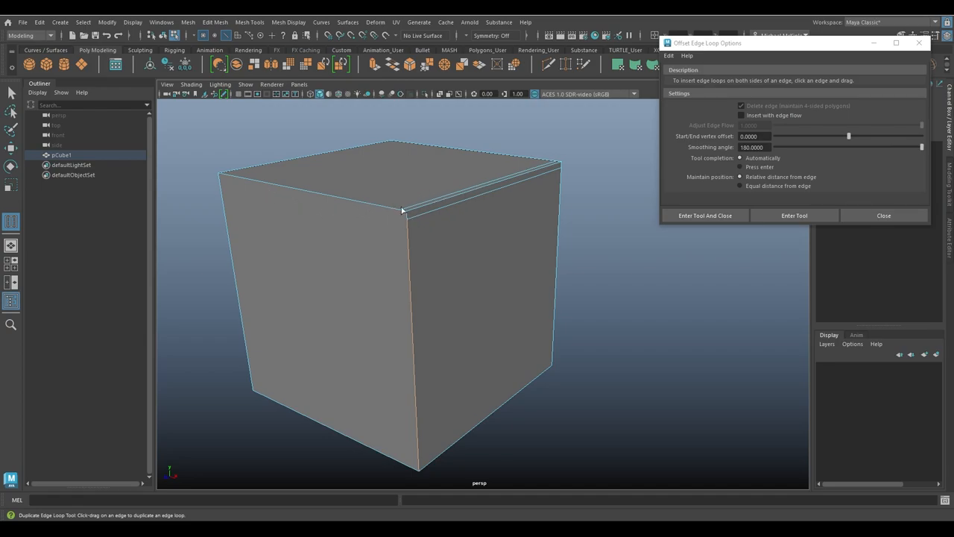
{"action": "mouse_move", "coordinate": [412, 224]}
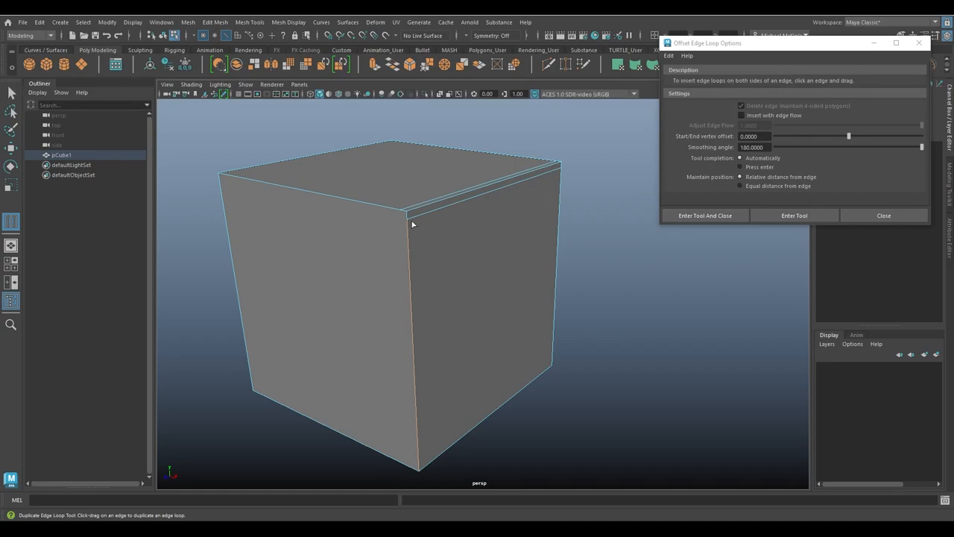
{"action": "mouse_move", "coordinate": [391, 298]}
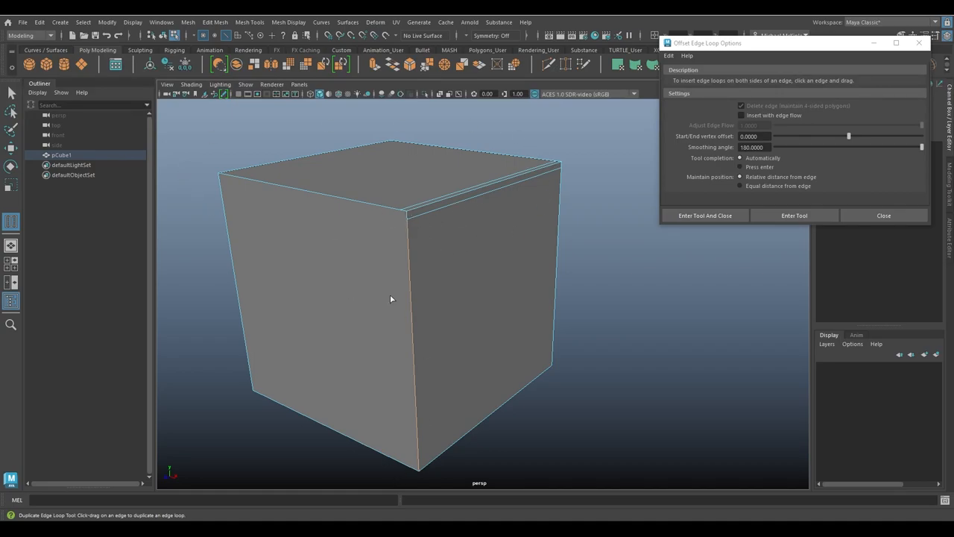
{"action": "left_click_drag", "start_coordinate": [391, 299], "coordinate": [496, 288]}
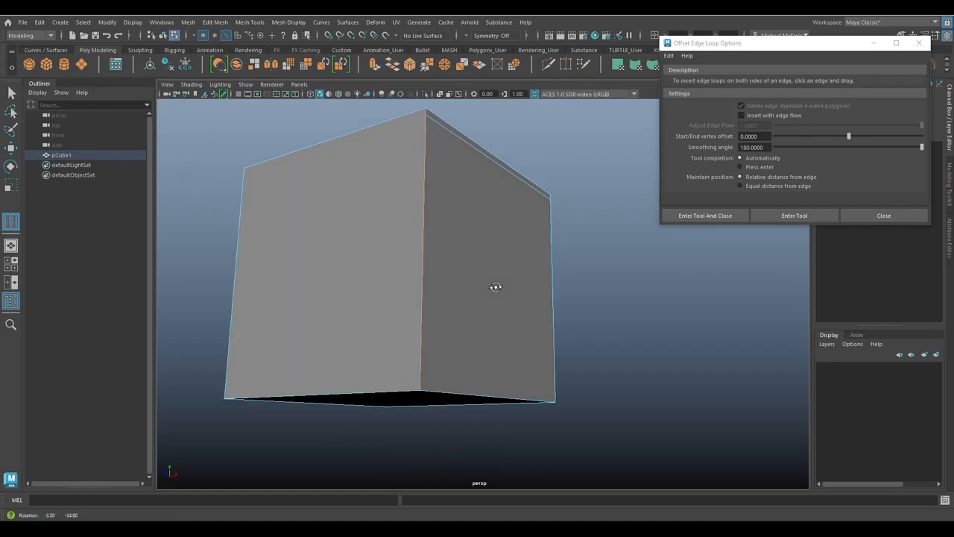
Add offset loops beside the cube's vertical front edge, then undo them
{"action": "left_click_drag", "start_coordinate": [496, 287], "coordinate": [440, 313]}
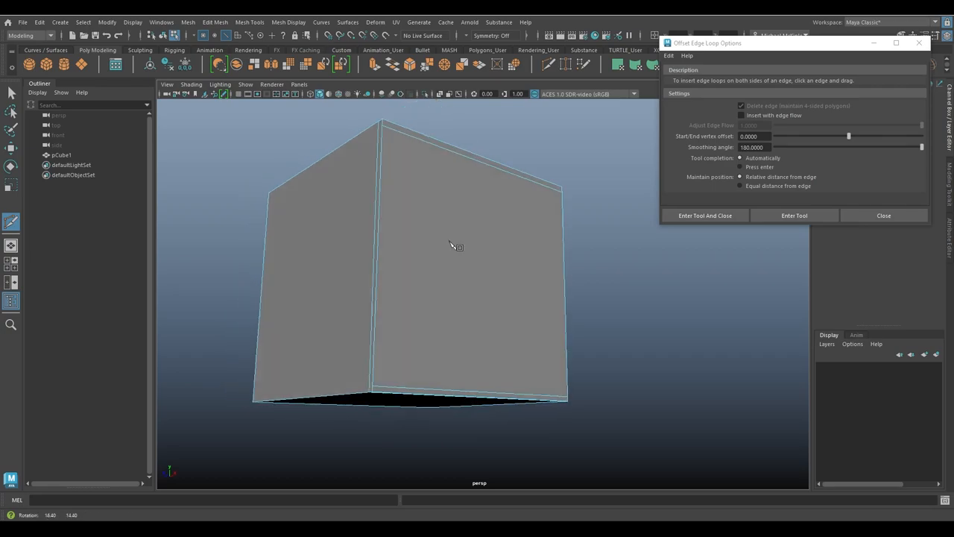
{"action": "left_click_drag", "start_coordinate": [455, 246], "coordinate": [462, 217]}
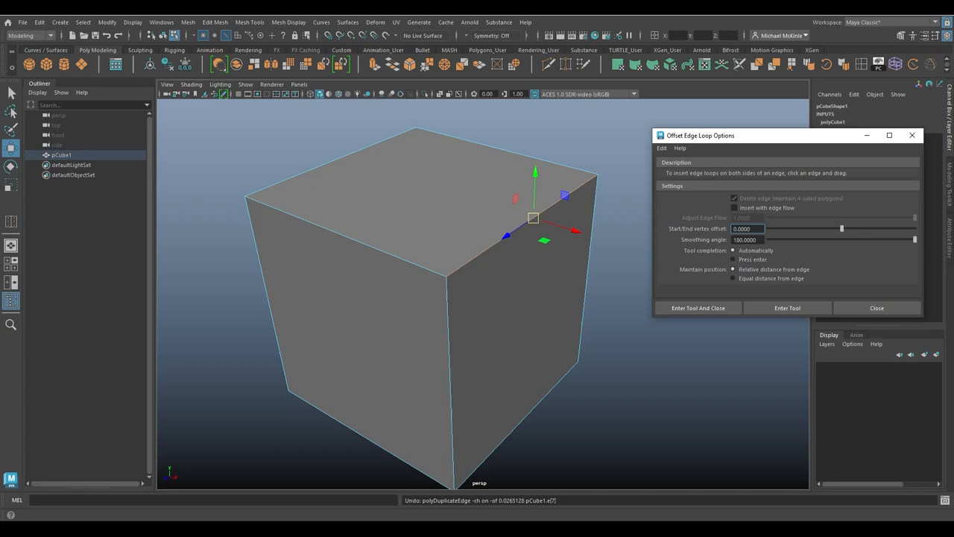
Use Insert Edge Loop near the cube's top and vertical front edge, then remove the cube
{"action": "left_click", "coordinate": [250, 22]}
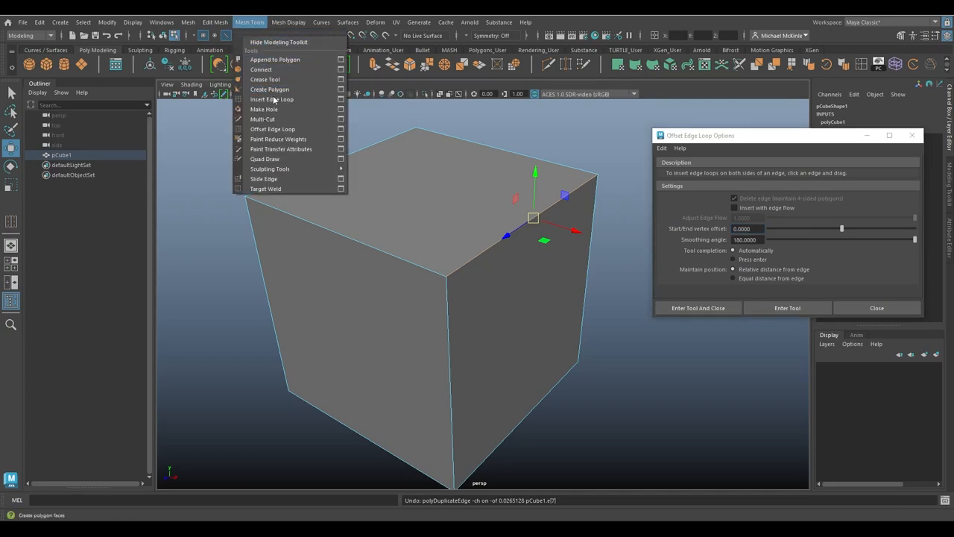
{"action": "mouse_move", "coordinate": [279, 99]}
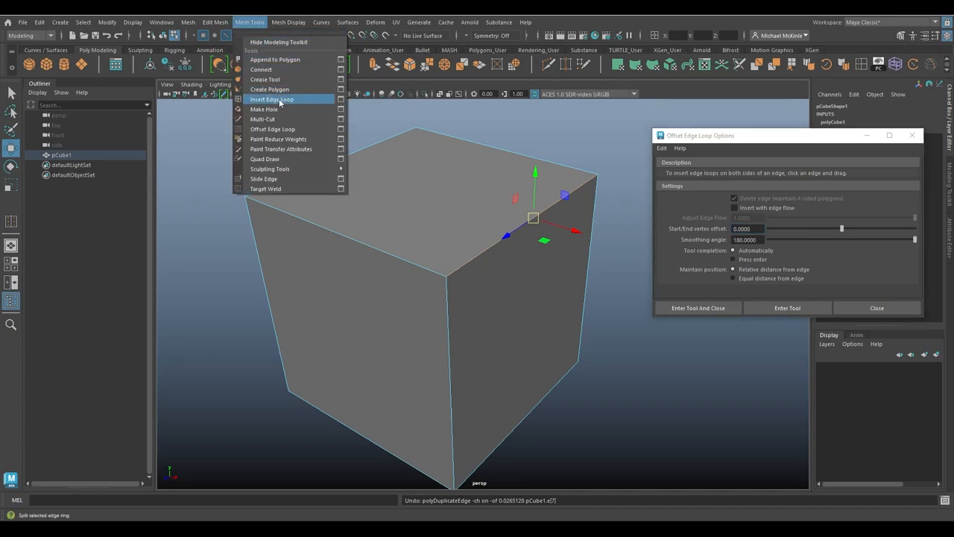
{"action": "left_click", "coordinate": [272, 99]}
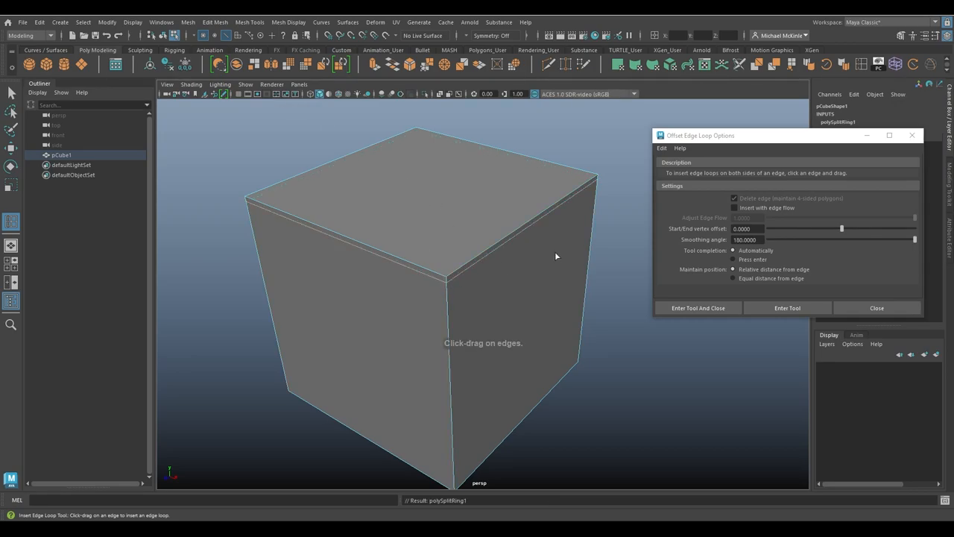
{"action": "left_click", "coordinate": [461, 331]}
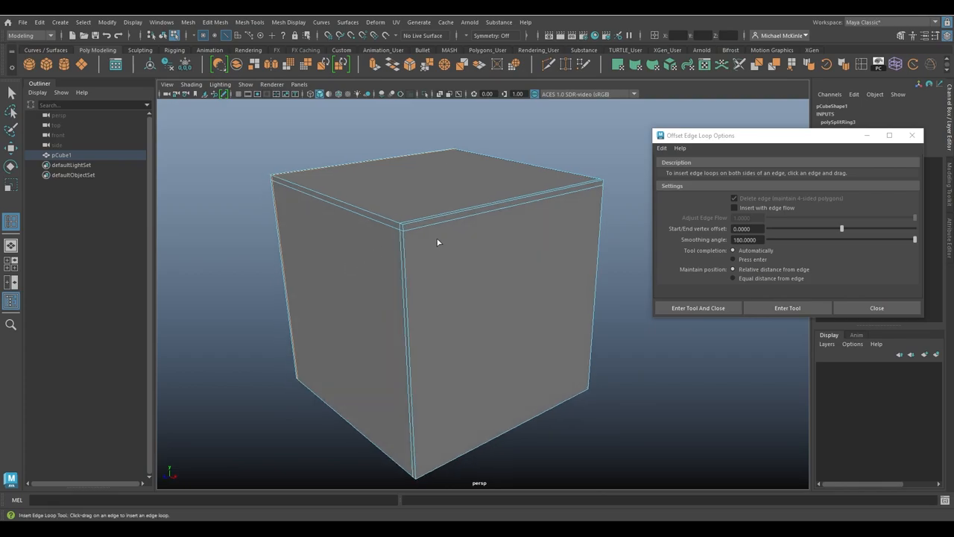
{"action": "left_click_drag", "start_coordinate": [438, 242], "coordinate": [513, 245]}
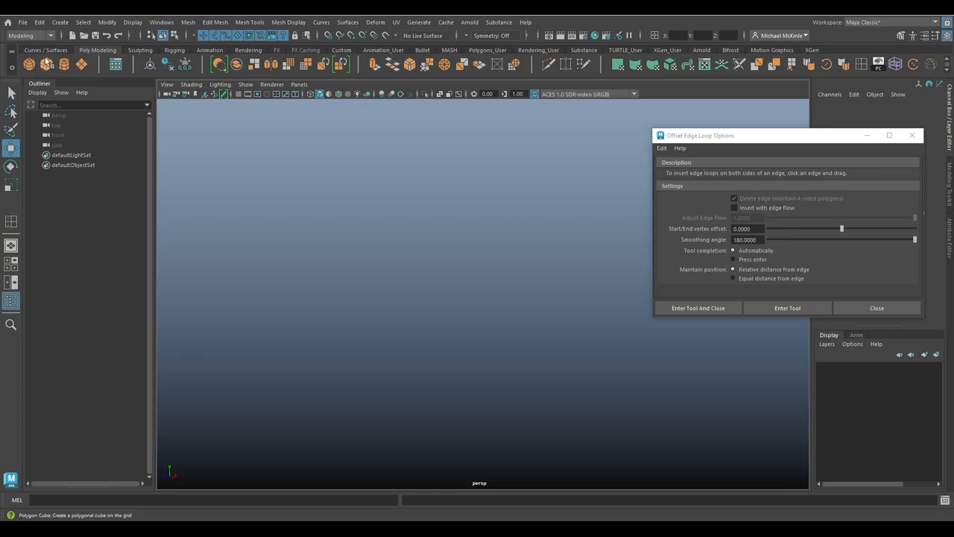
Offset loops with edge flow along the wall model's slanted corner edge and inspect the bulge
{"action": "left_click", "coordinate": [734, 208]}
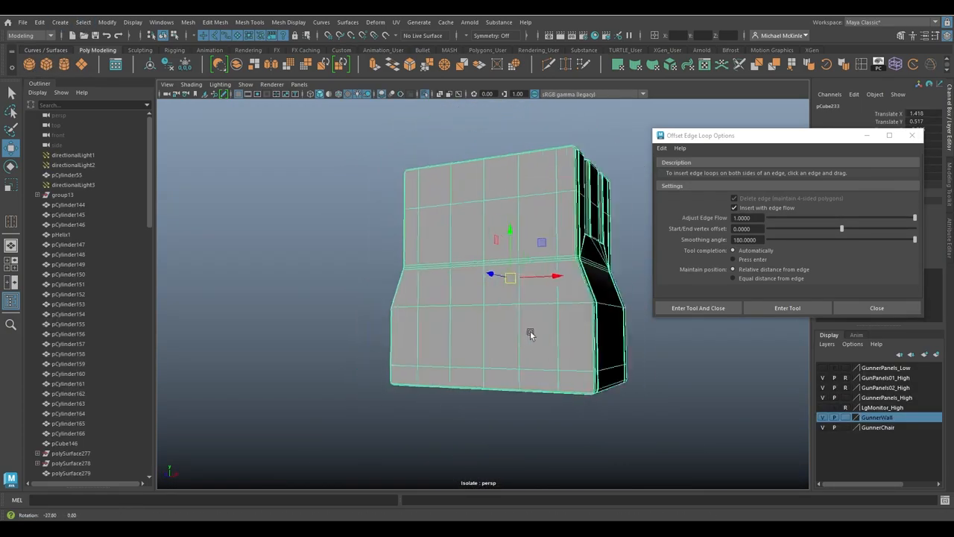
{"action": "left_click_drag", "start_coordinate": [530, 335], "coordinate": [436, 336]}
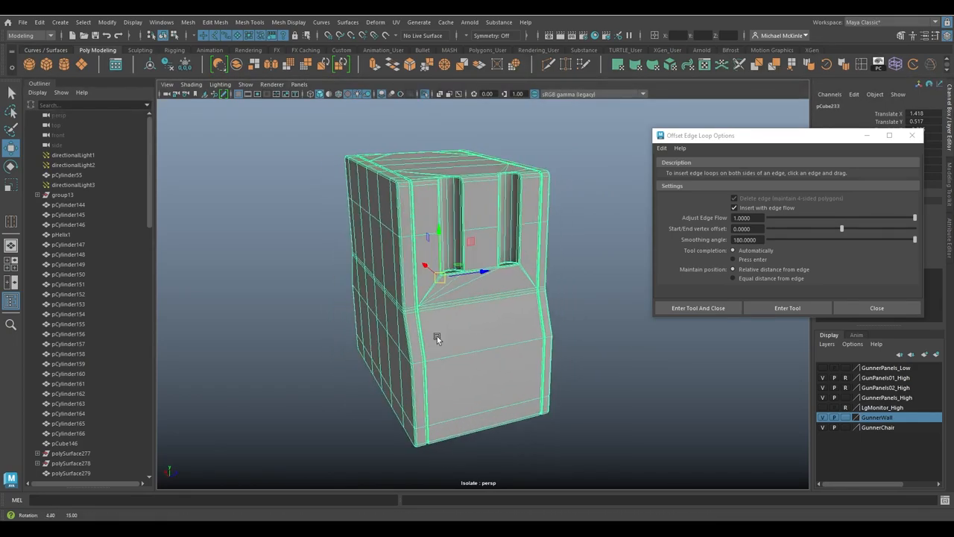
{"action": "left_click_drag", "start_coordinate": [438, 338], "coordinate": [516, 299]}
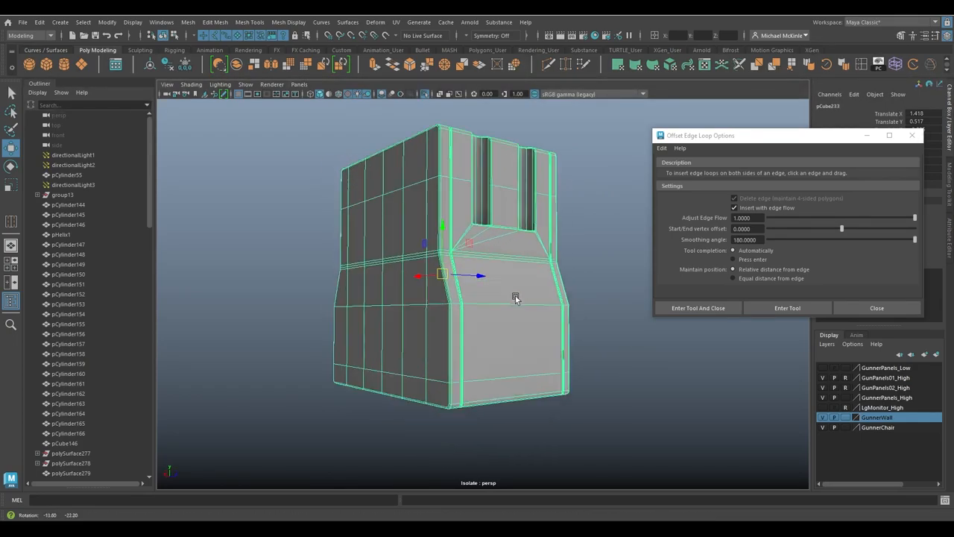
{"action": "left_click_drag", "start_coordinate": [514, 298], "coordinate": [492, 267]}
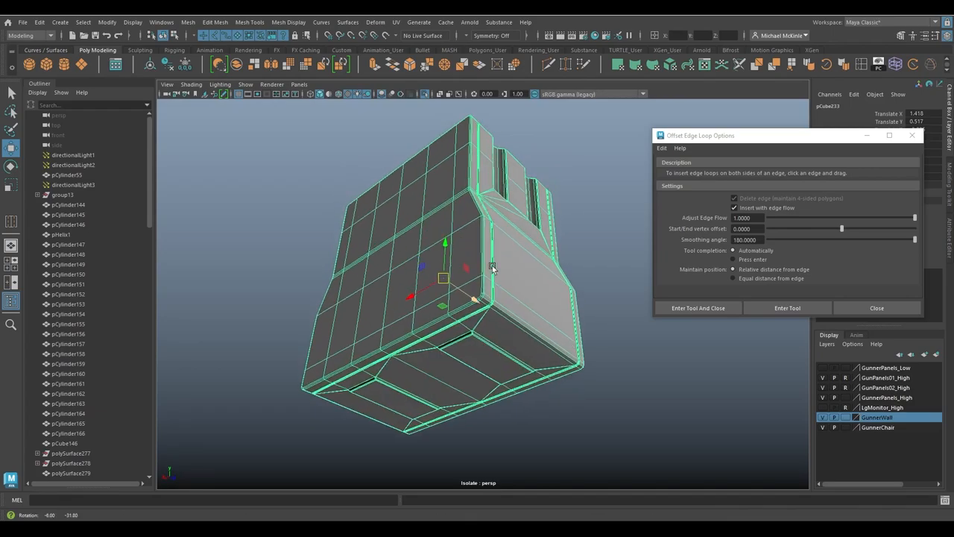
{"action": "left_click_drag", "start_coordinate": [492, 268], "coordinate": [533, 333]}
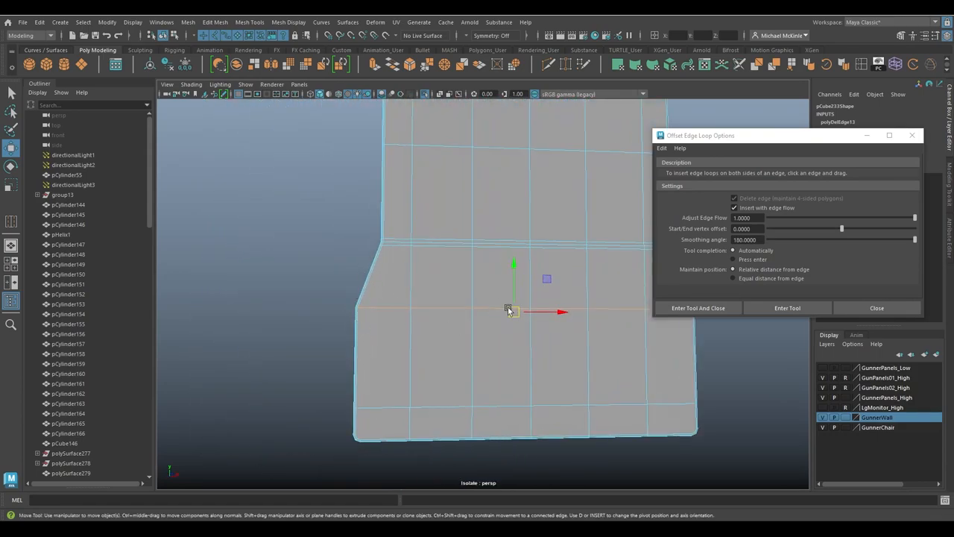
{"action": "left_click_drag", "start_coordinate": [522, 298], "coordinate": [462, 313]}
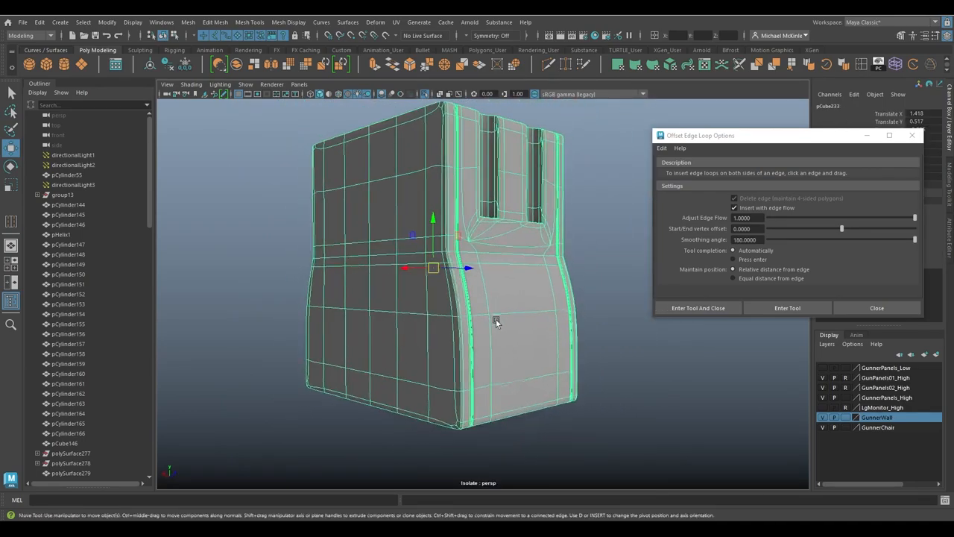
{"action": "left_click_drag", "start_coordinate": [496, 322], "coordinate": [539, 337]}
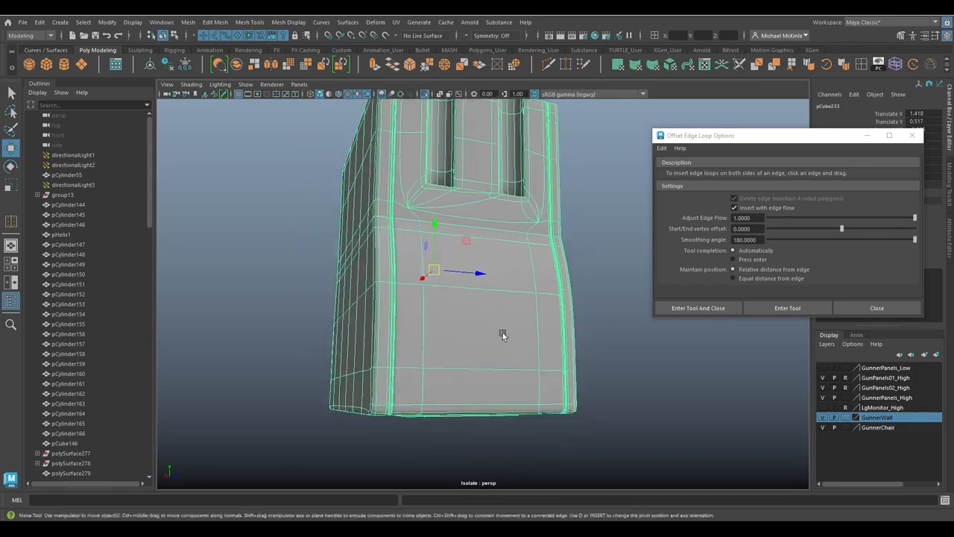
{"action": "scroll", "scroll_direction": "up", "scroll_amount": 3}
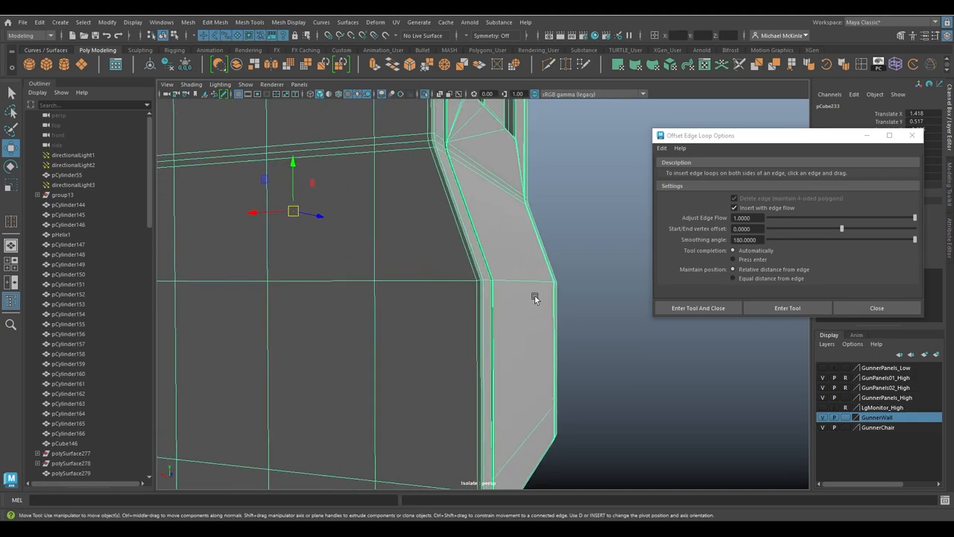
{"action": "mouse_move", "coordinate": [526, 287]}
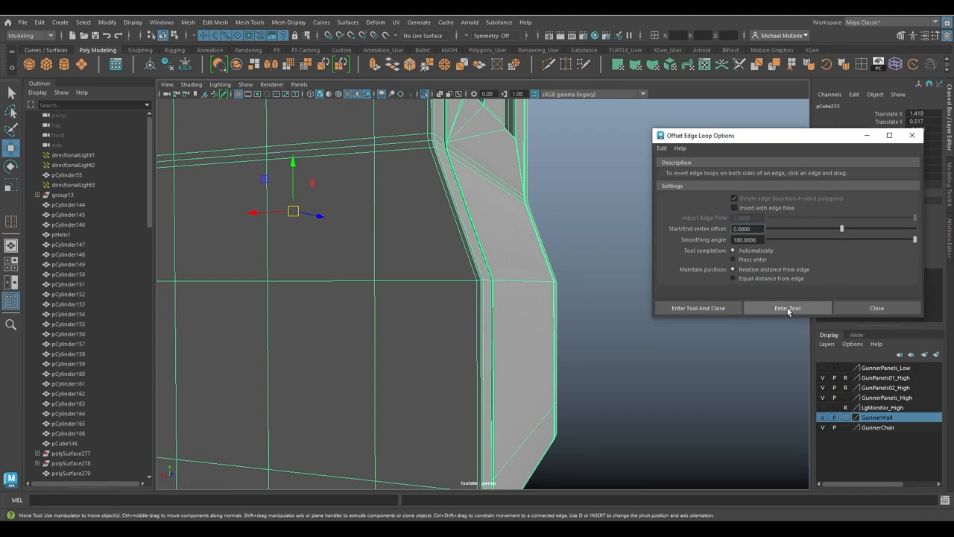
Re-enter the Offset Edge Loop tool to add straight corner loops without edge flow
{"action": "left_click", "coordinate": [787, 308]}
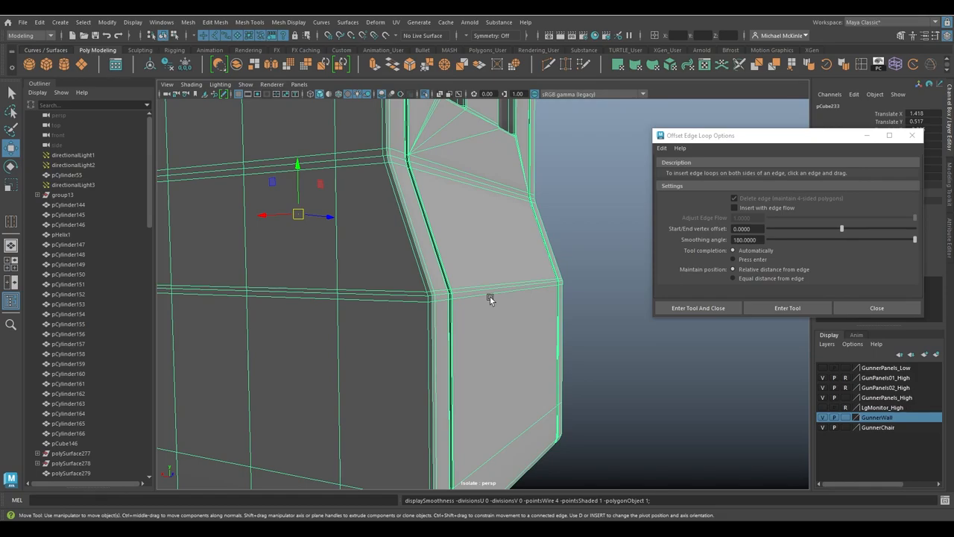
{"action": "mouse_move", "coordinate": [521, 292]}
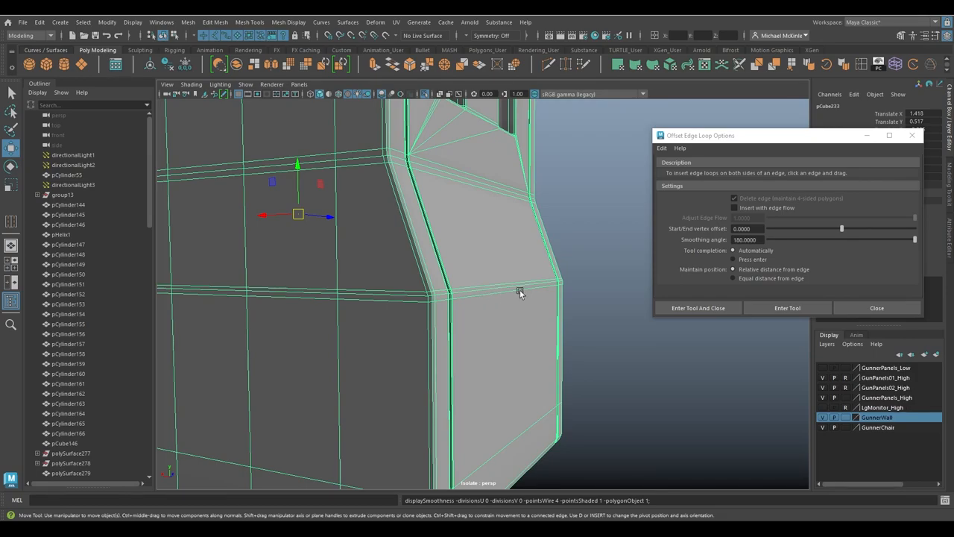
{"action": "mouse_move", "coordinate": [507, 284]}
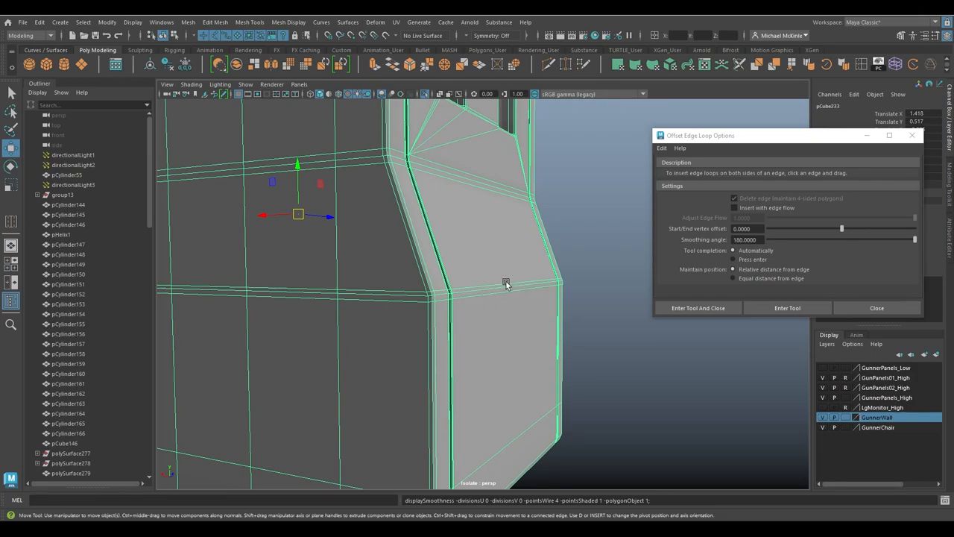
{"action": "mouse_move", "coordinate": [623, 321]}
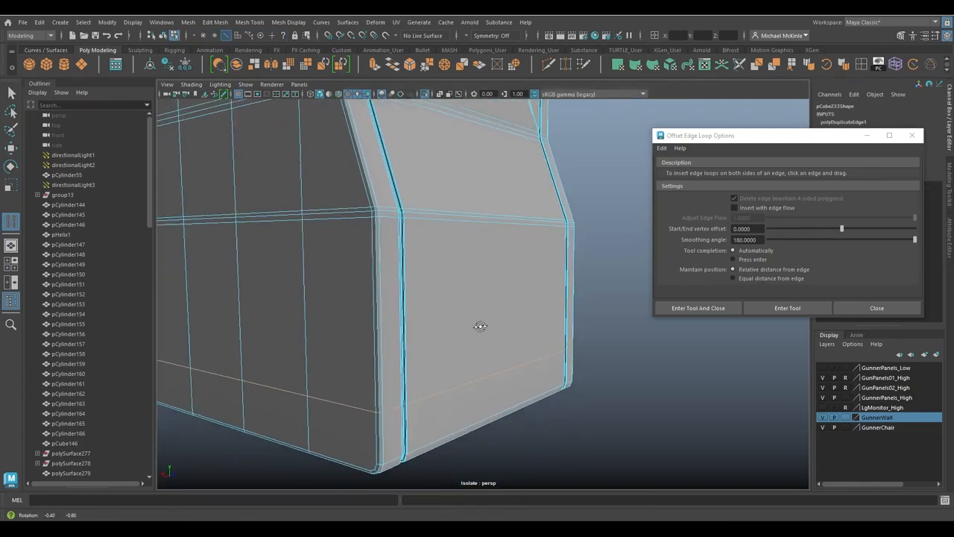
Add offset loops around the wall's lower horizontal edge and change the view of the lower wall
{"action": "left_click_drag", "start_coordinate": [480, 326], "coordinate": [481, 255]}
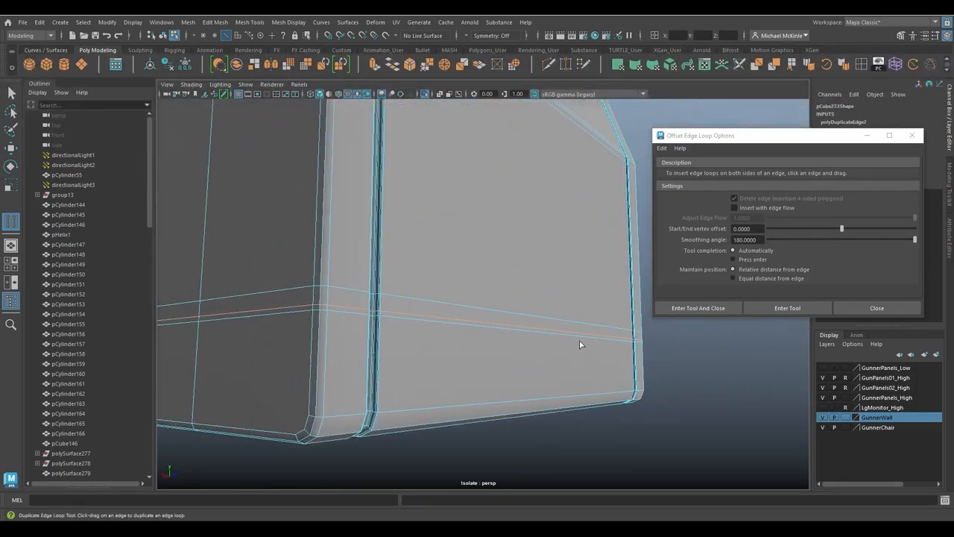
{"action": "left_click_drag", "start_coordinate": [582, 345], "coordinate": [585, 366]}
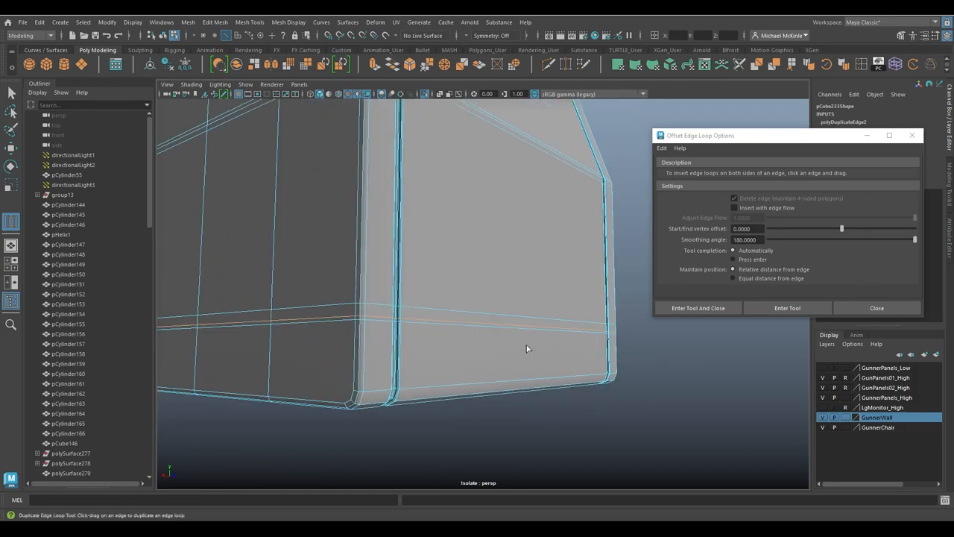
{"action": "mouse_move", "coordinate": [500, 134]}
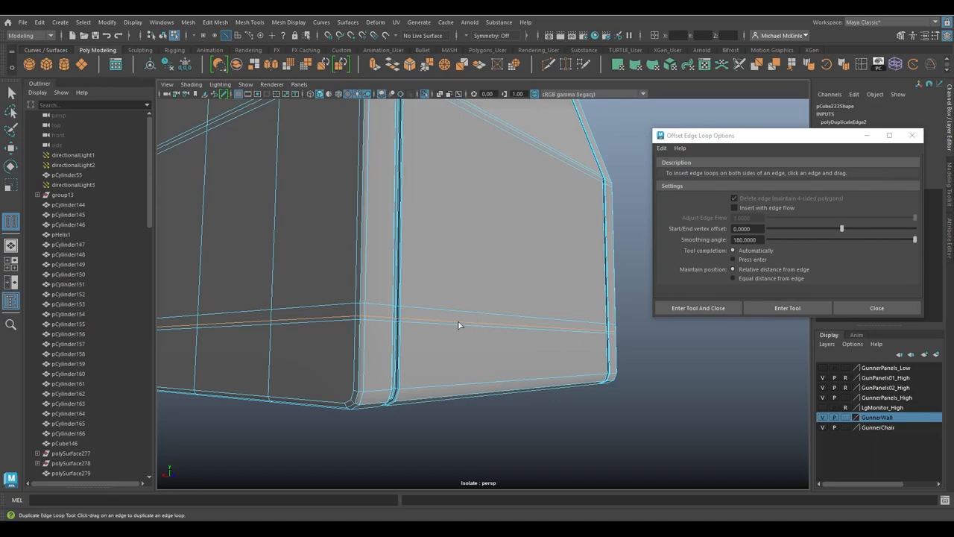
{"action": "mouse_move", "coordinate": [511, 215]}
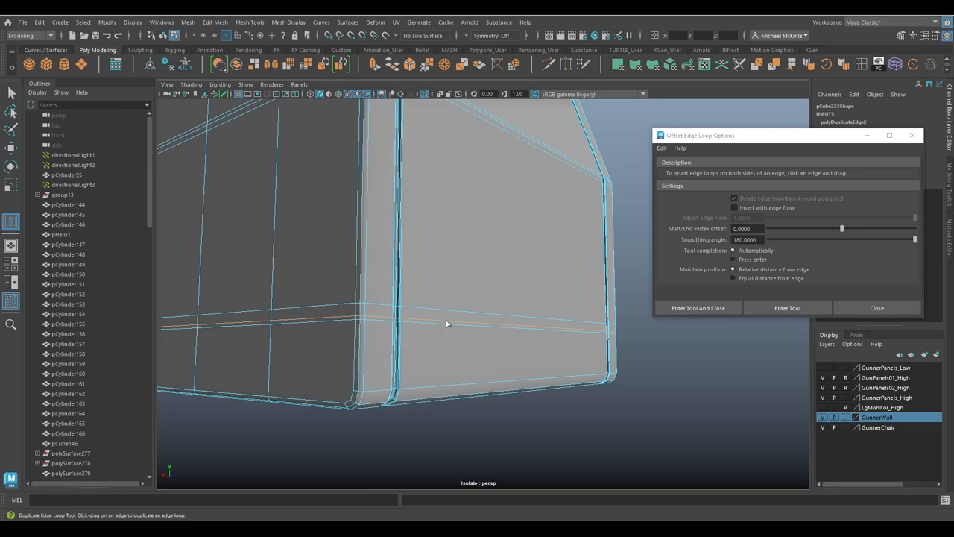
{"action": "mouse_move", "coordinate": [432, 336]}
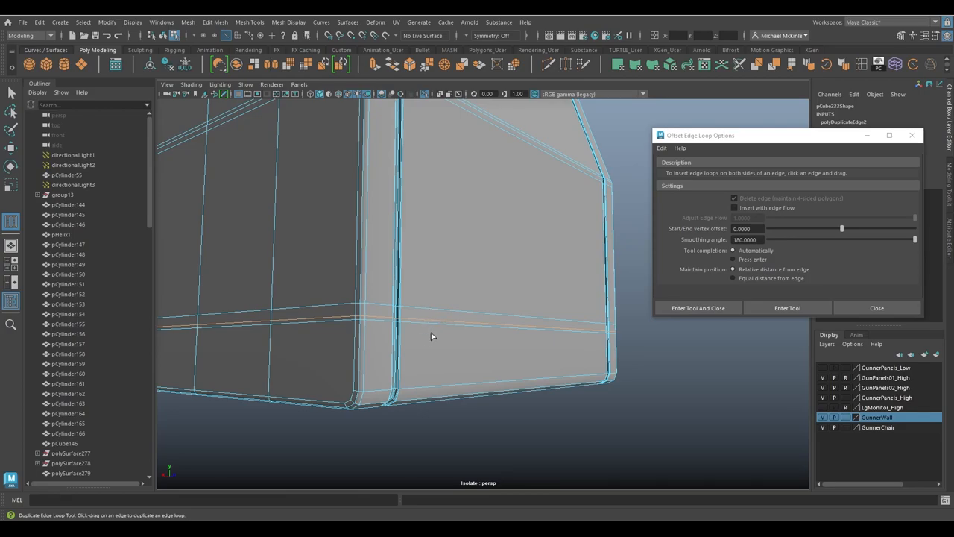
{"action": "mouse_move", "coordinate": [523, 273]}
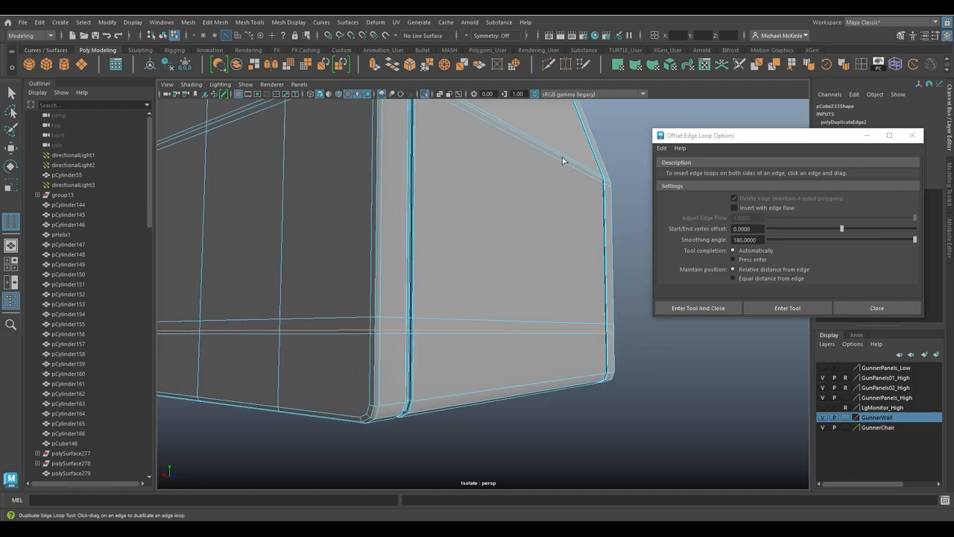
{"action": "left_click_drag", "start_coordinate": [563, 161], "coordinate": [452, 308]}
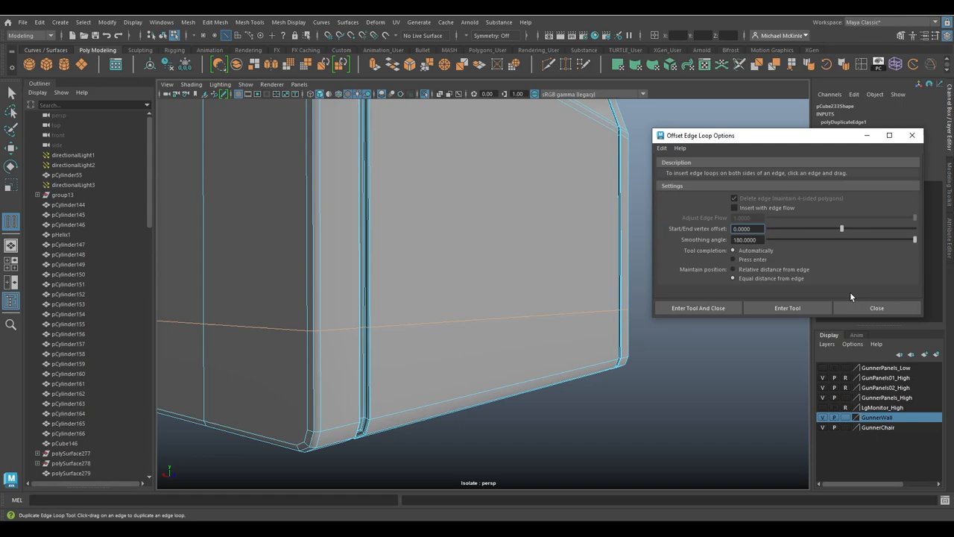
Insert equal-distance offset loops along the lower horizontal edge and orbit to view them
{"action": "left_click", "coordinate": [786, 307]}
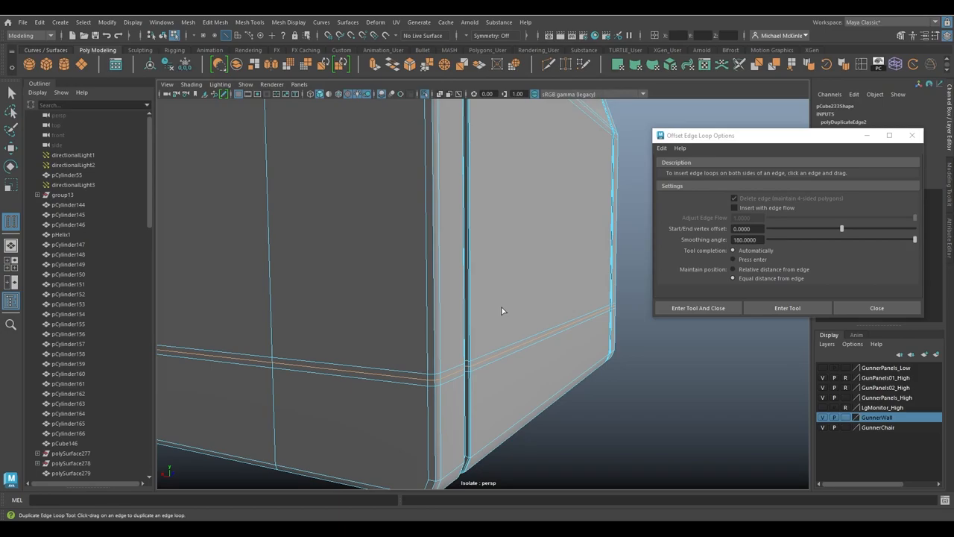
{"action": "mouse_move", "coordinate": [459, 360]}
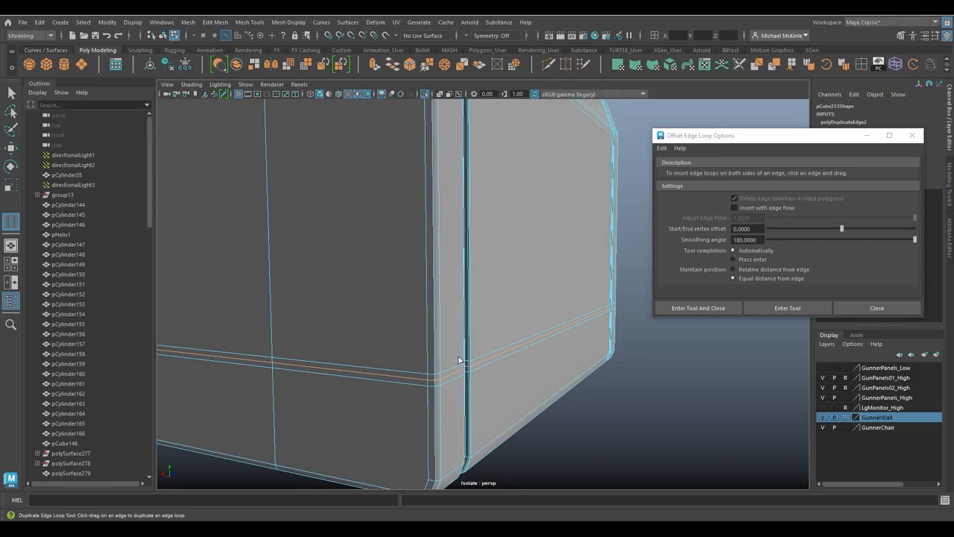
{"action": "left_click_drag", "start_coordinate": [459, 361], "coordinate": [512, 295]}
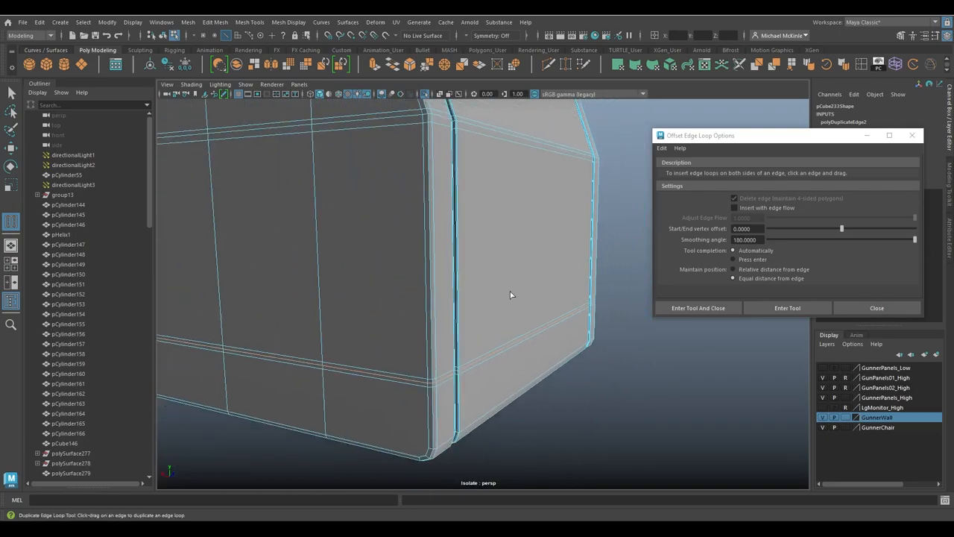
{"action": "left_click_drag", "start_coordinate": [511, 294], "coordinate": [539, 306]}
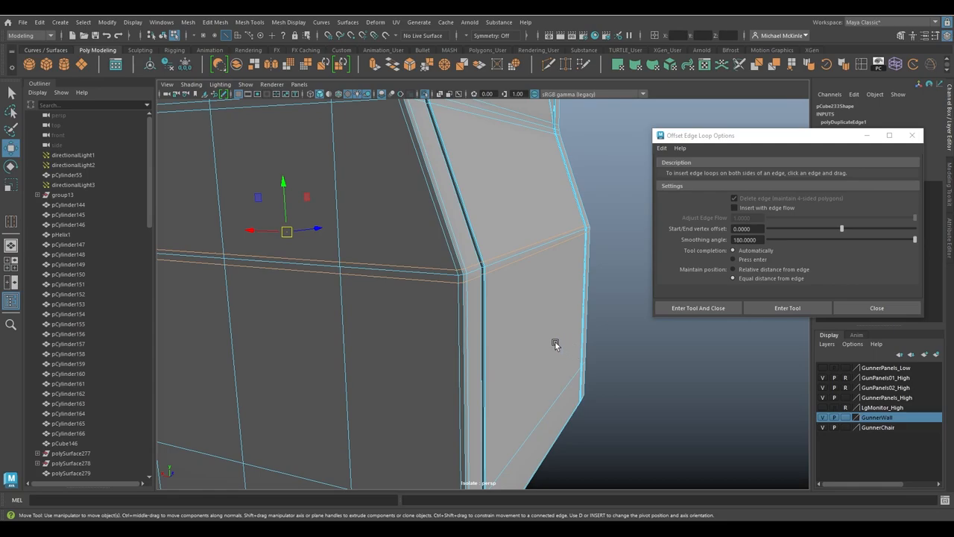
Zoom to the angled corner, re-enter the tool, and inspect the new horizontal-edge loops
{"action": "left_click_drag", "start_coordinate": [555, 344], "coordinate": [492, 318]}
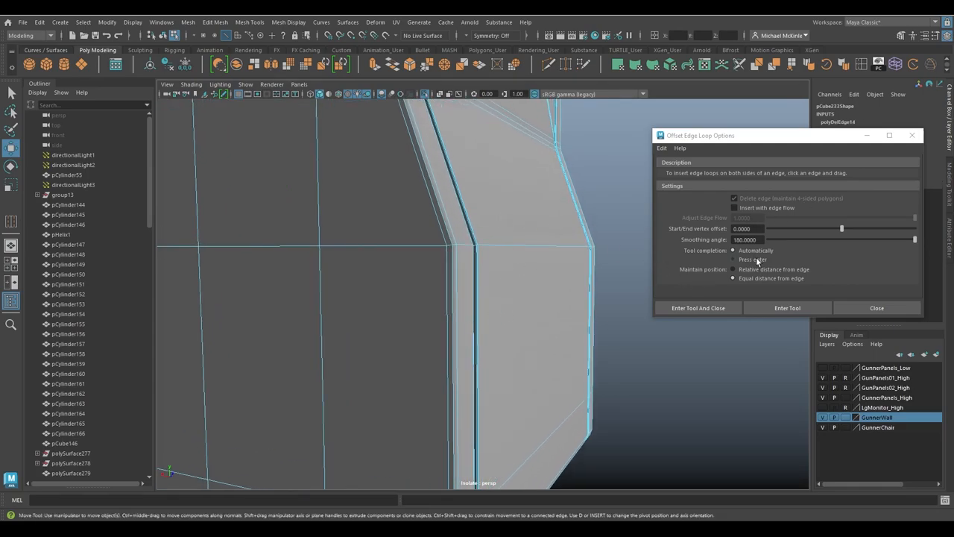
{"action": "left_click", "coordinate": [786, 308]}
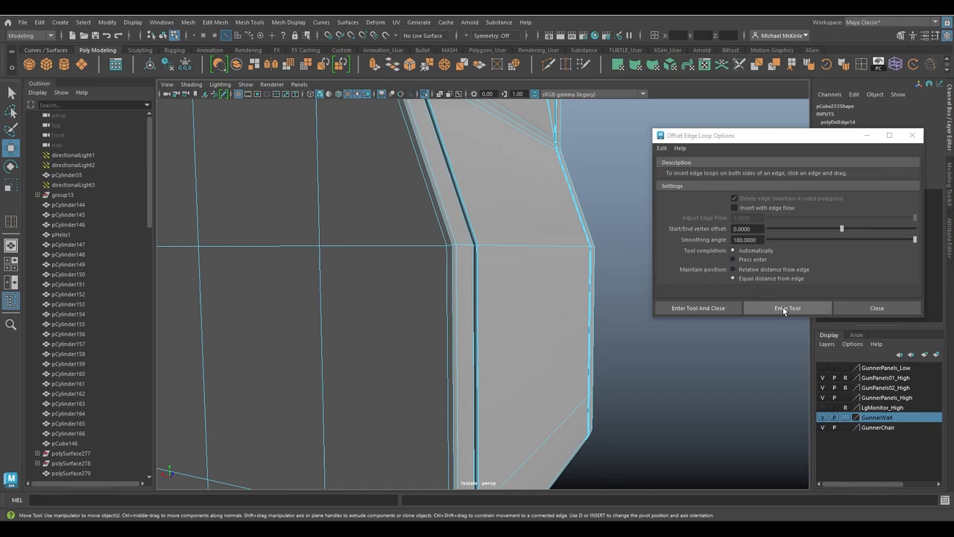
{"action": "left_click", "coordinate": [788, 308]}
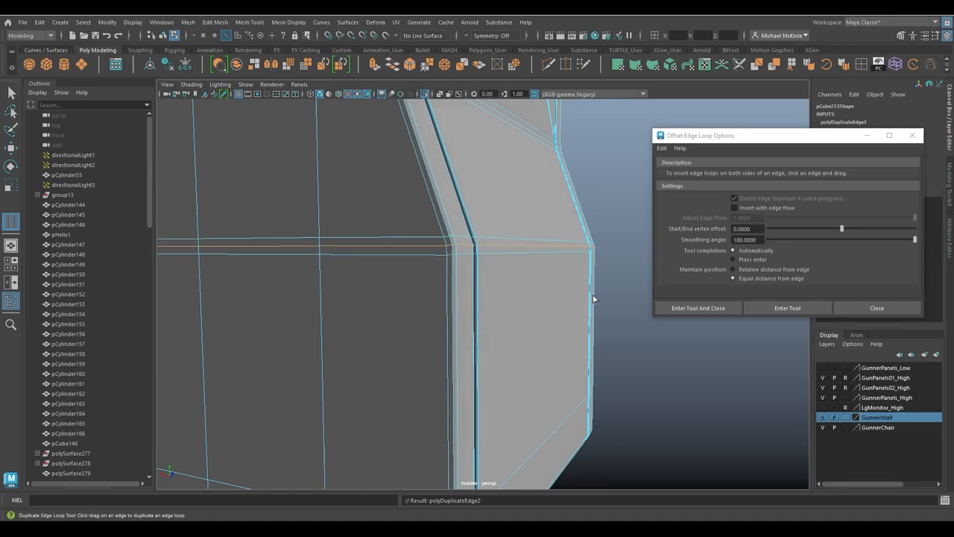
{"action": "left_click_drag", "start_coordinate": [595, 298], "coordinate": [537, 293]}
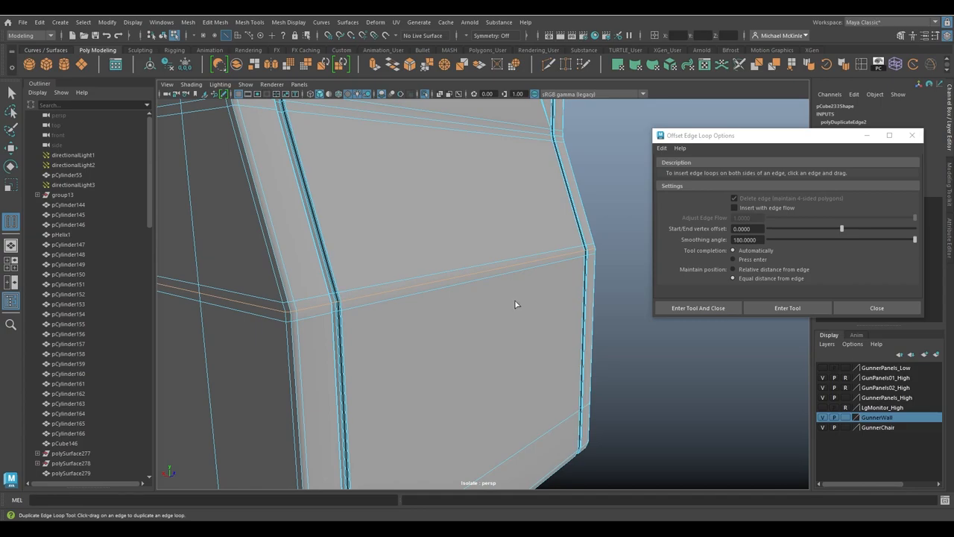
{"action": "mouse_move", "coordinate": [500, 285]}
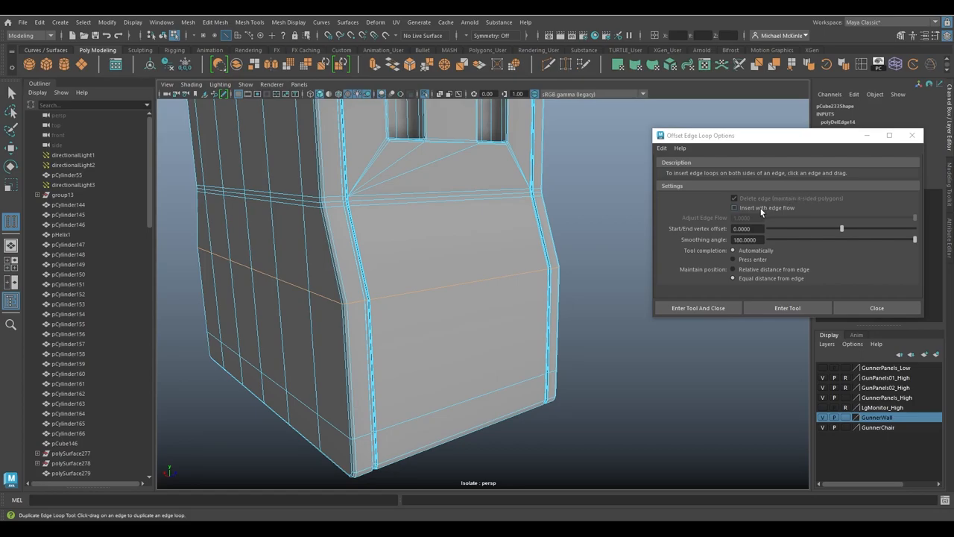
{"action": "mouse_move", "coordinate": [763, 211]}
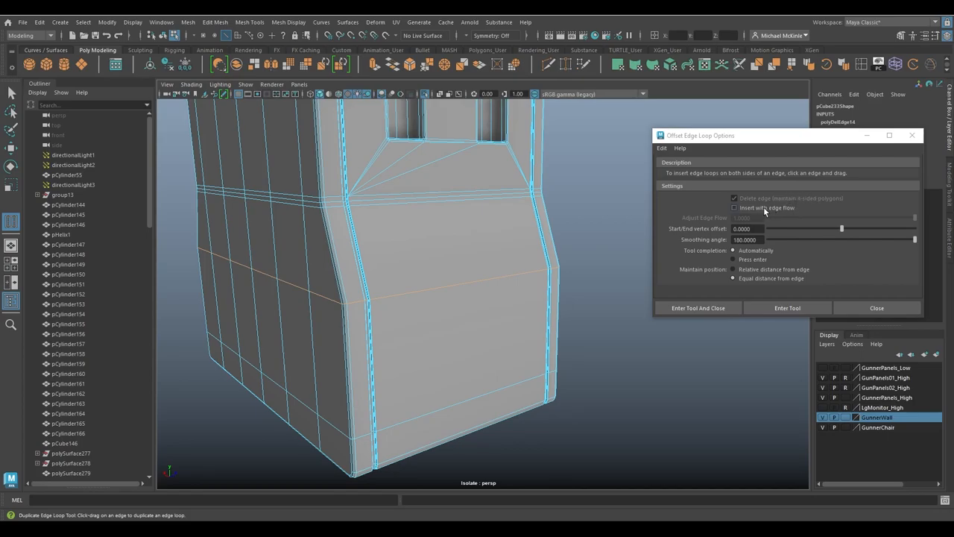
Re-enable Insert with edge flow and drag flowing offset loops beside the corner edge
{"action": "left_click", "coordinate": [735, 207]}
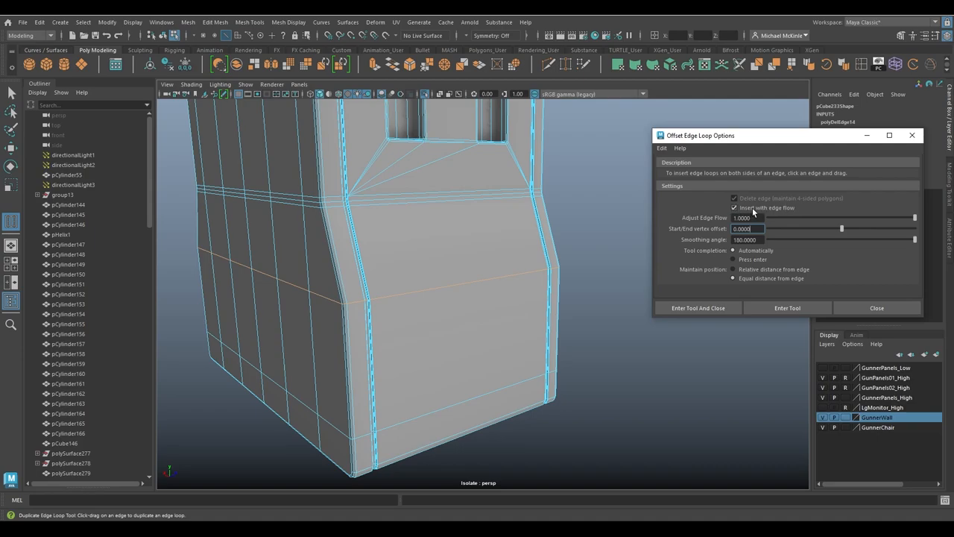
{"action": "left_click", "coordinate": [734, 207]}
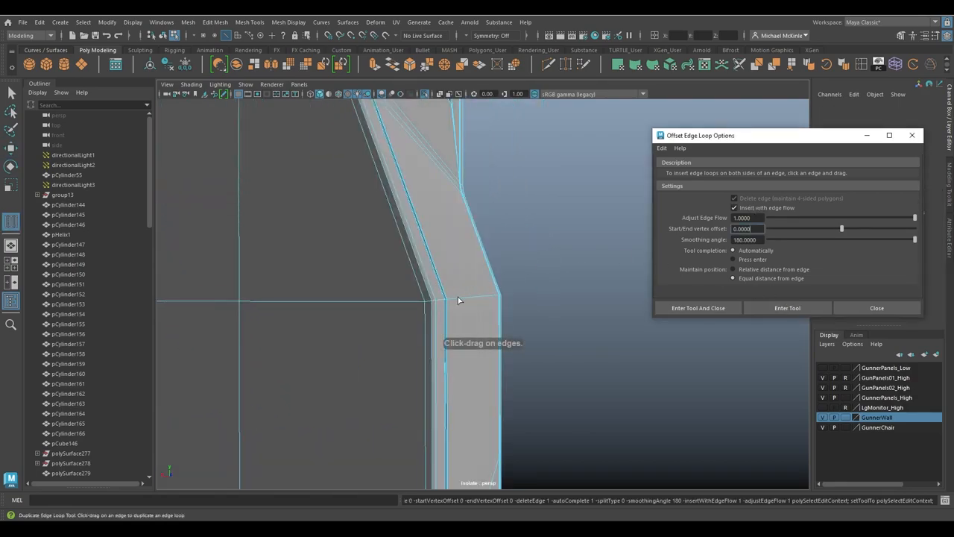
{"action": "left_click_drag", "start_coordinate": [459, 300], "coordinate": [500, 291]}
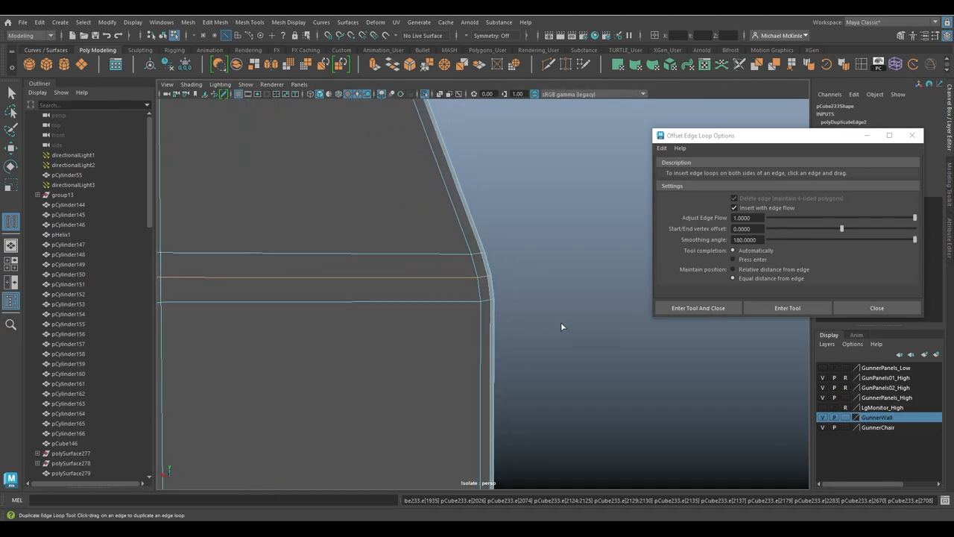
{"action": "mouse_move", "coordinate": [511, 247]}
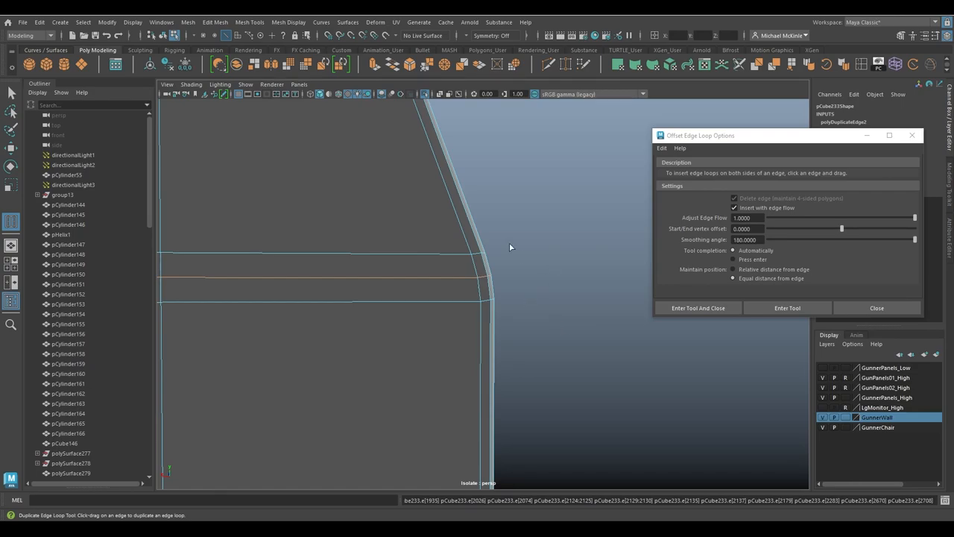
{"action": "mouse_move", "coordinate": [491, 240]}
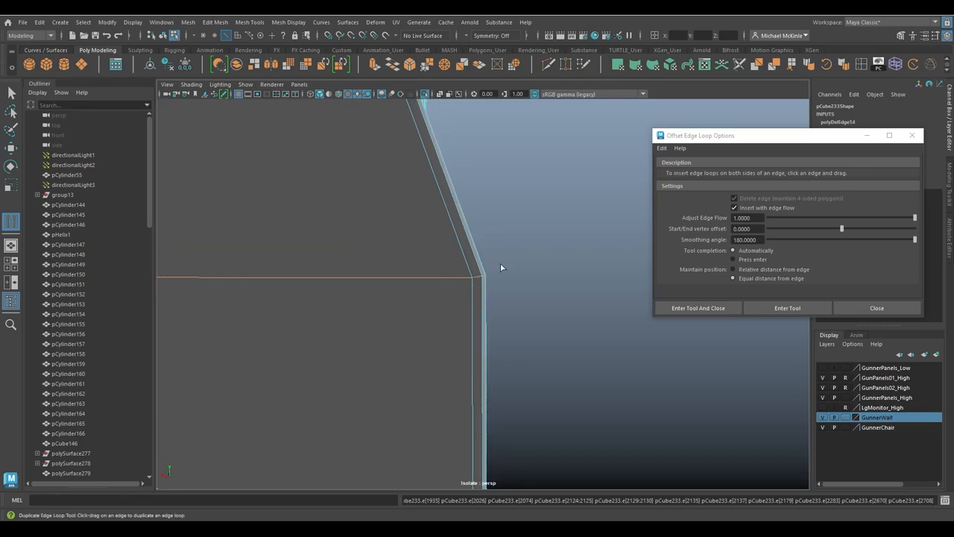
Compare offset loops on the corner edge without edge flow, then with edge flow re-enabled
{"action": "left_click", "coordinate": [734, 208]}
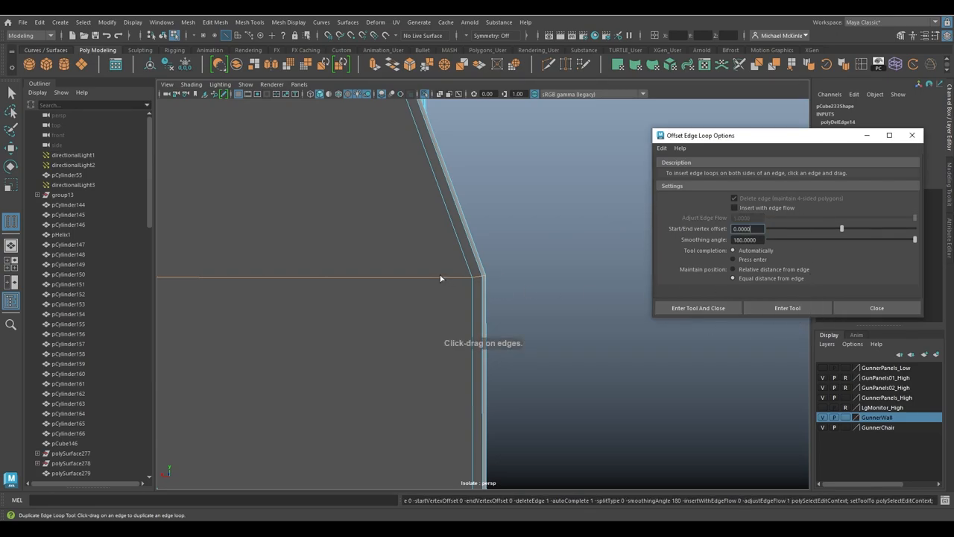
{"action": "left_click_drag", "start_coordinate": [440, 278], "coordinate": [469, 279]}
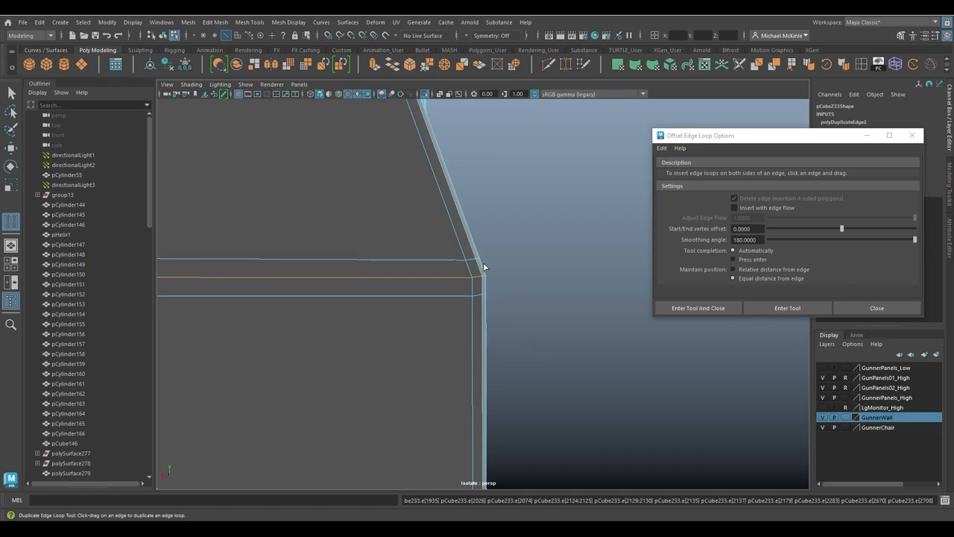
{"action": "mouse_move", "coordinate": [483, 302]}
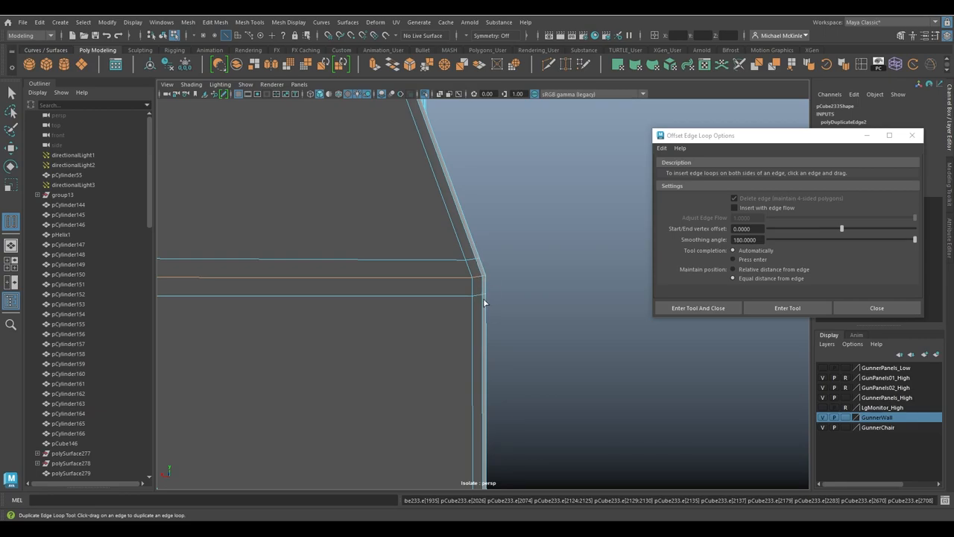
{"action": "mouse_move", "coordinate": [545, 319]}
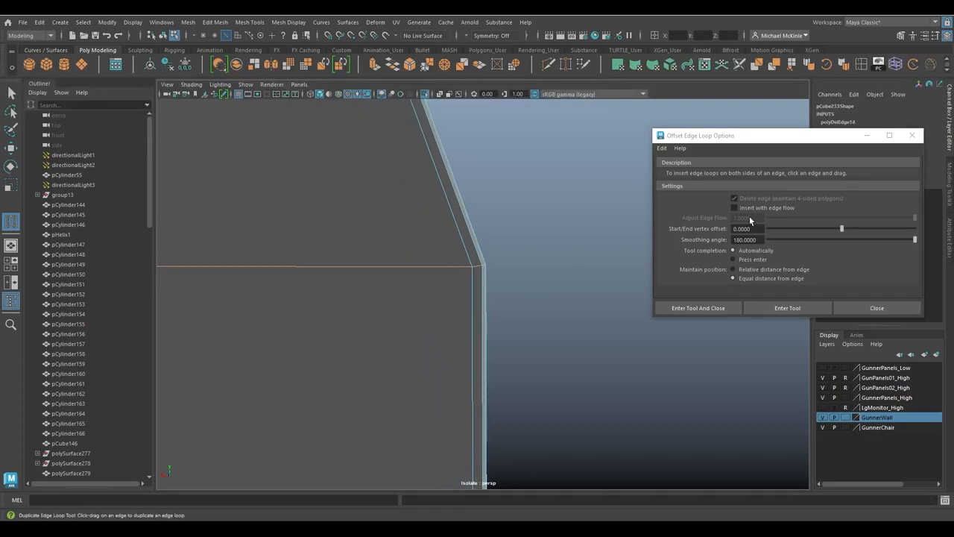
{"action": "left_click", "coordinate": [735, 207]}
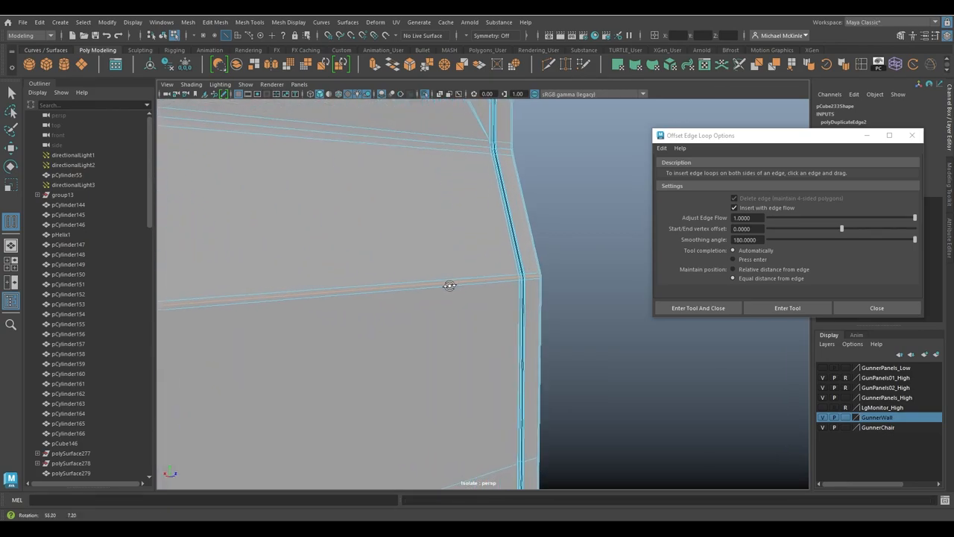
{"action": "left_click_drag", "start_coordinate": [450, 285], "coordinate": [481, 273]}
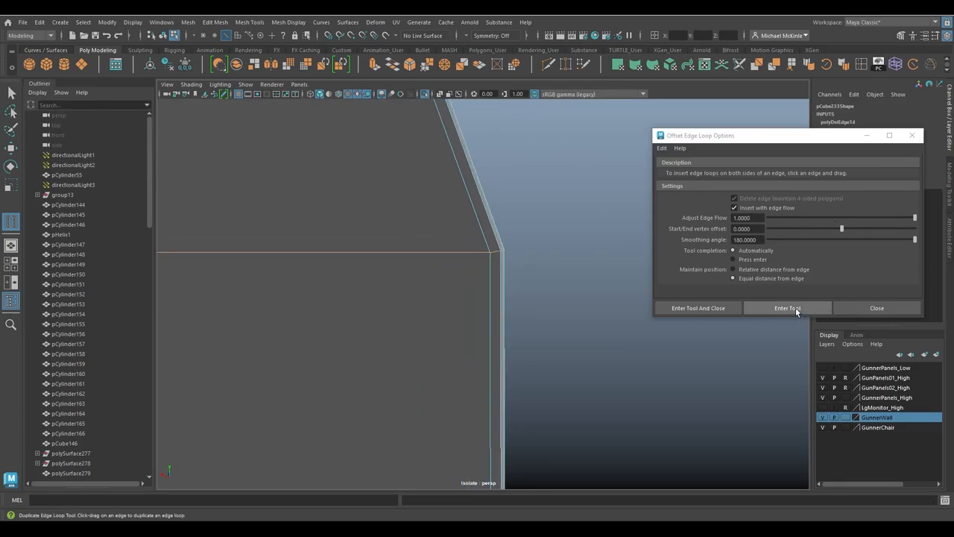
Insert curving offset loops, test lower Adjust Edge Flow values, then restore it to 1
{"action": "left_click", "coordinate": [787, 308]}
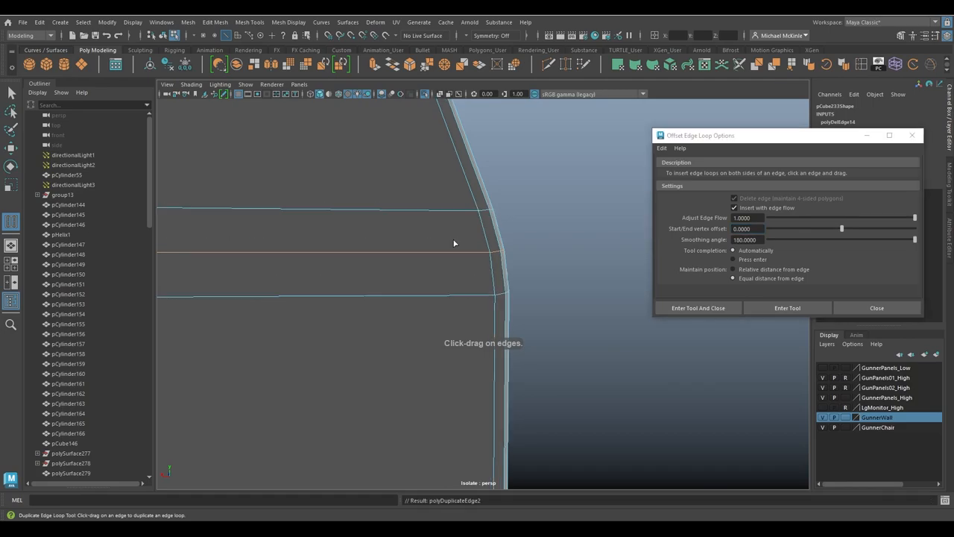
{"action": "left_click_drag", "start_coordinate": [455, 242], "coordinate": [537, 269]}
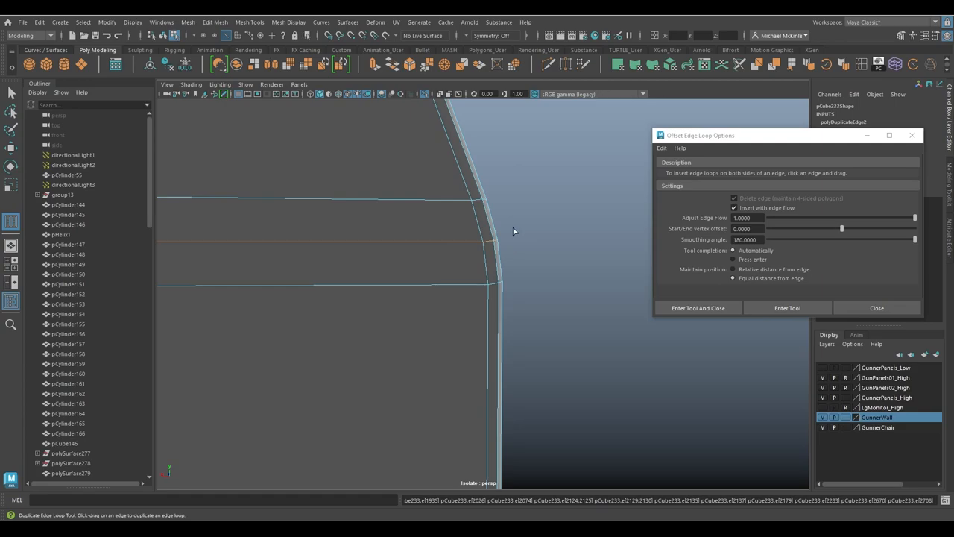
{"action": "mouse_move", "coordinate": [501, 233]}
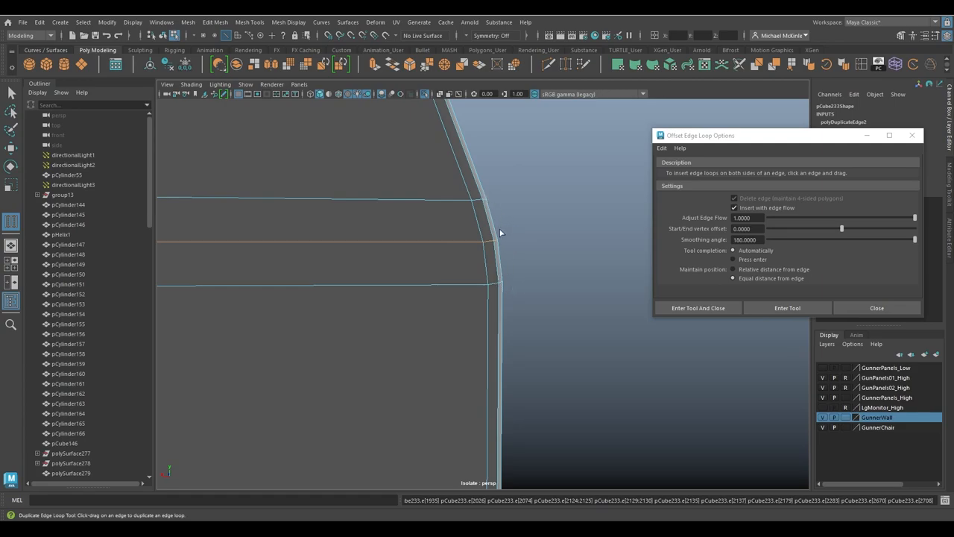
{"action": "mouse_move", "coordinate": [704, 223]}
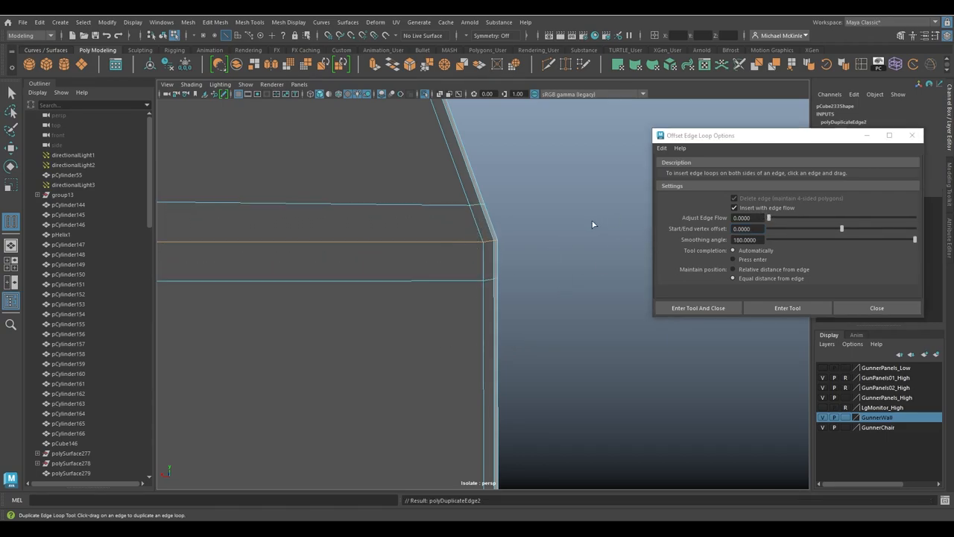
{"action": "mouse_move", "coordinate": [537, 240]}
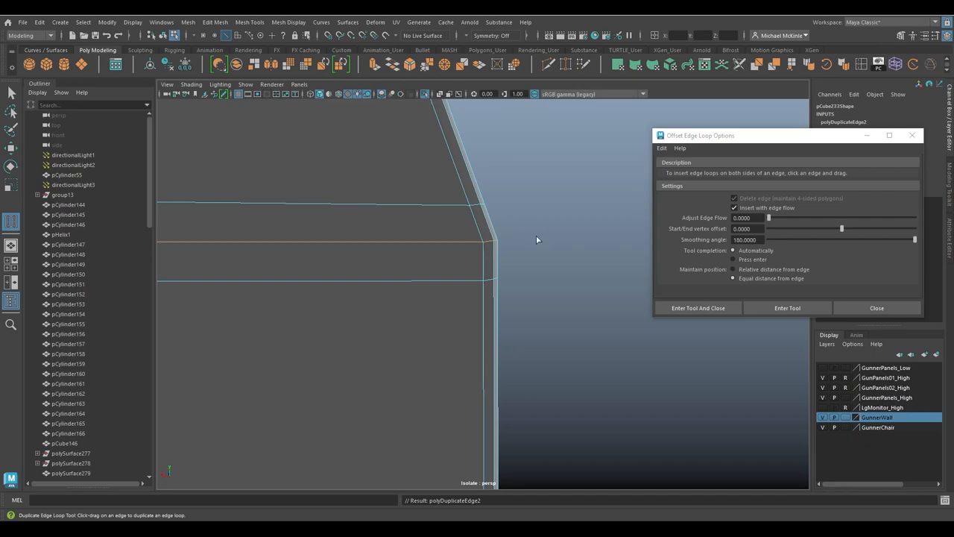
{"action": "left_click_drag", "start_coordinate": [768, 217], "coordinate": [819, 218]}
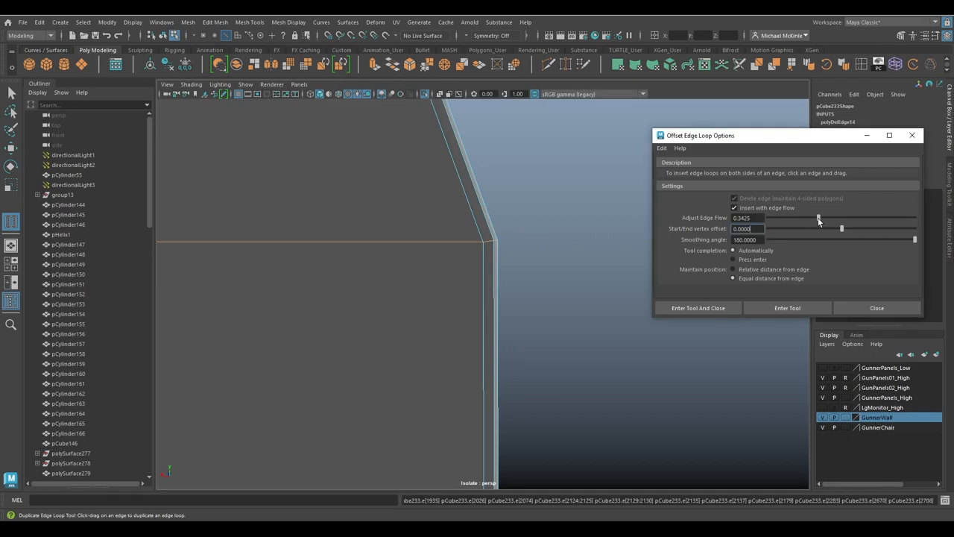
{"action": "left_click_drag", "start_coordinate": [819, 218], "coordinate": [833, 218]}
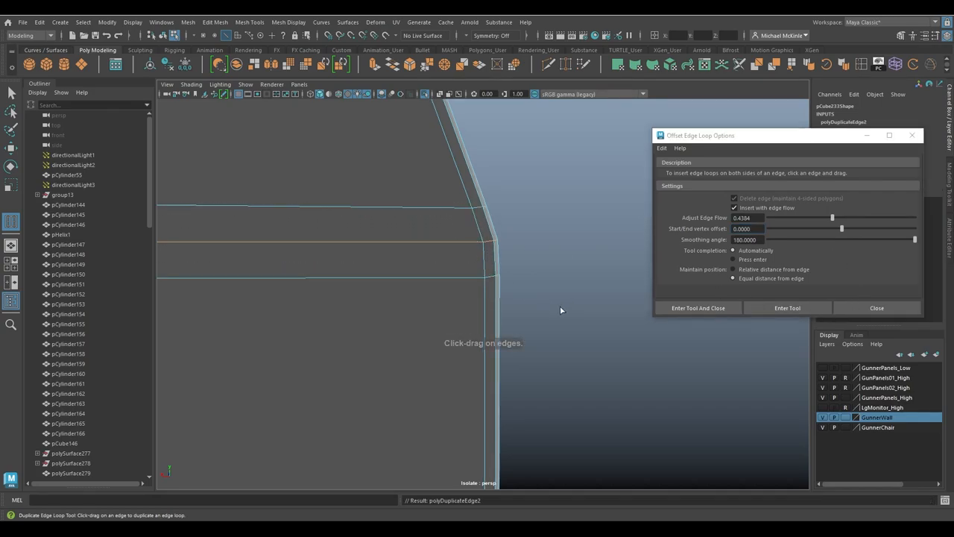
{"action": "mouse_move", "coordinate": [541, 237]}
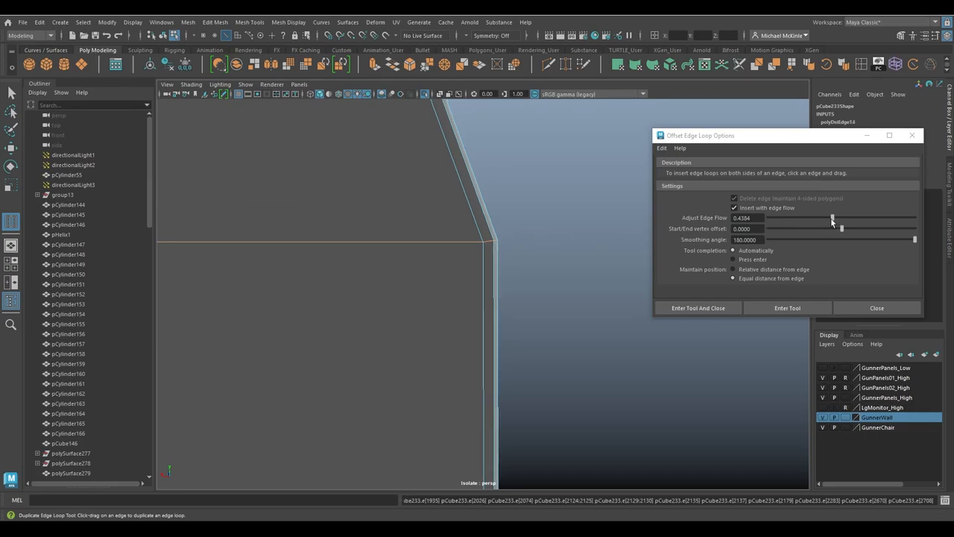
{"action": "left_click_drag", "start_coordinate": [832, 218], "coordinate": [915, 218]}
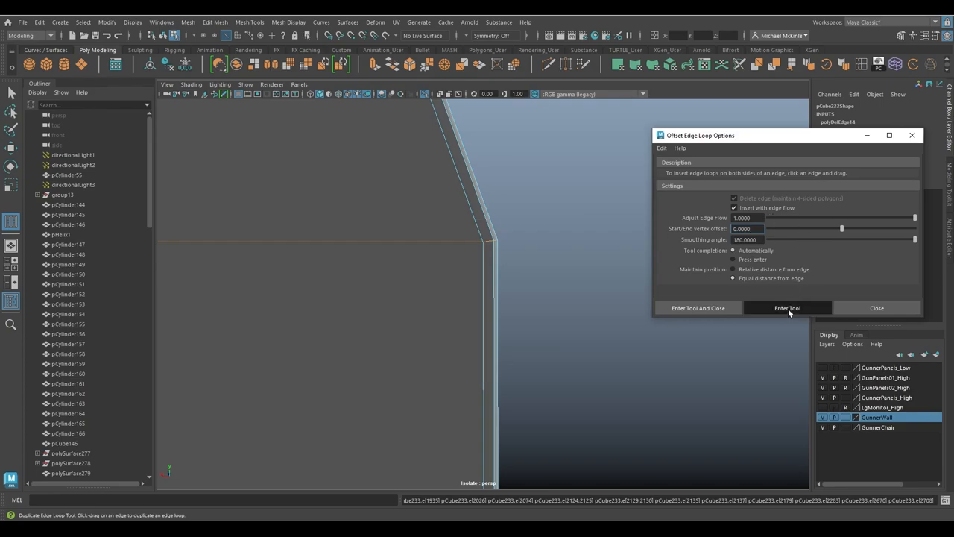
{"action": "left_click", "coordinate": [788, 308]}
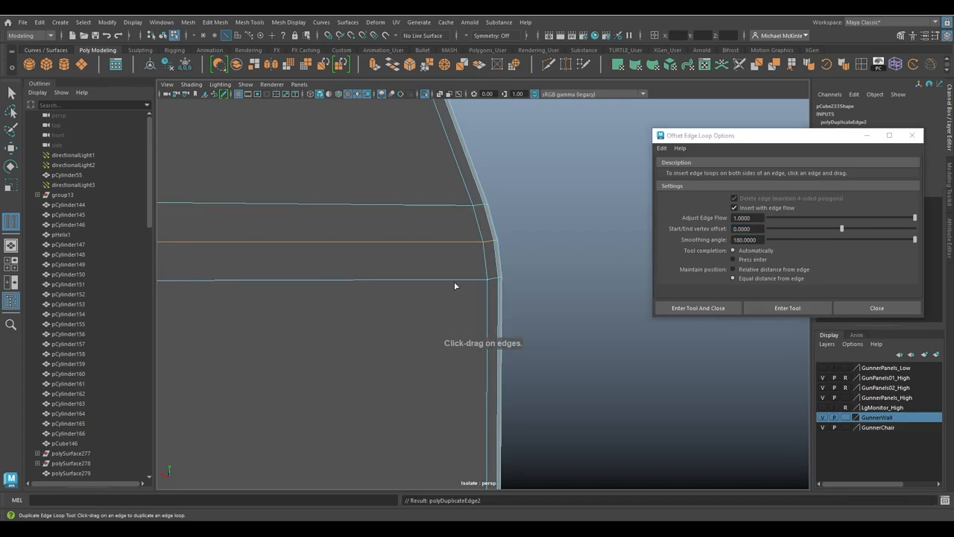
{"action": "mouse_move", "coordinate": [472, 162]}
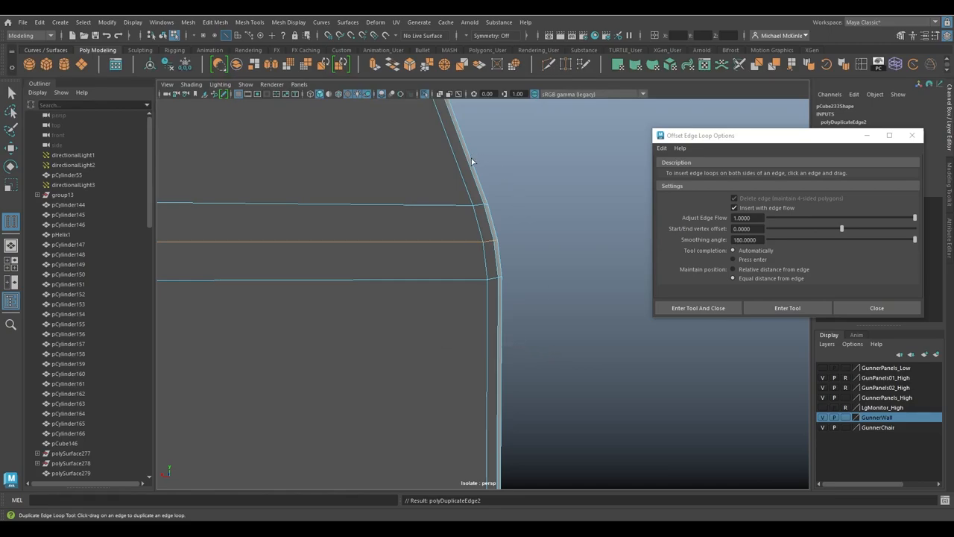
{"action": "mouse_move", "coordinate": [507, 247]}
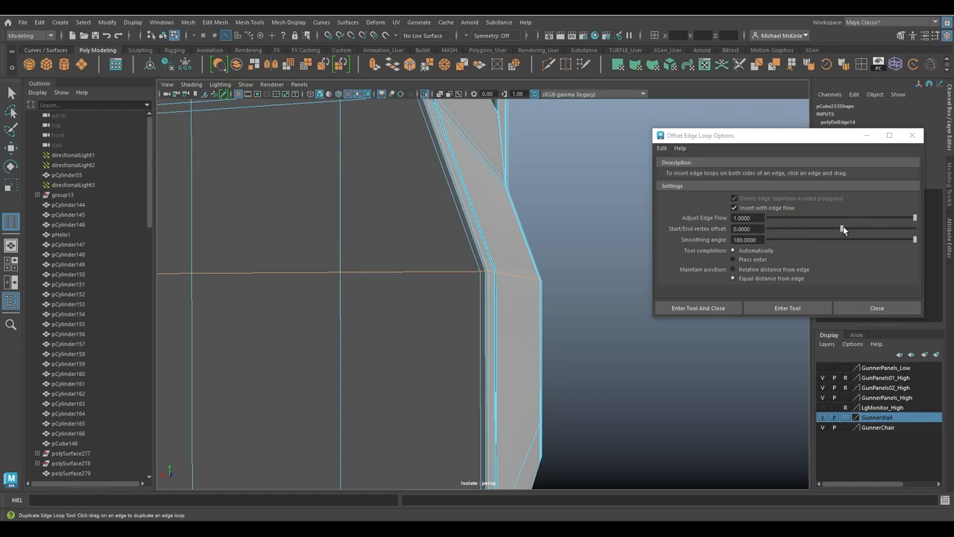
{"action": "mouse_move", "coordinate": [843, 233]}
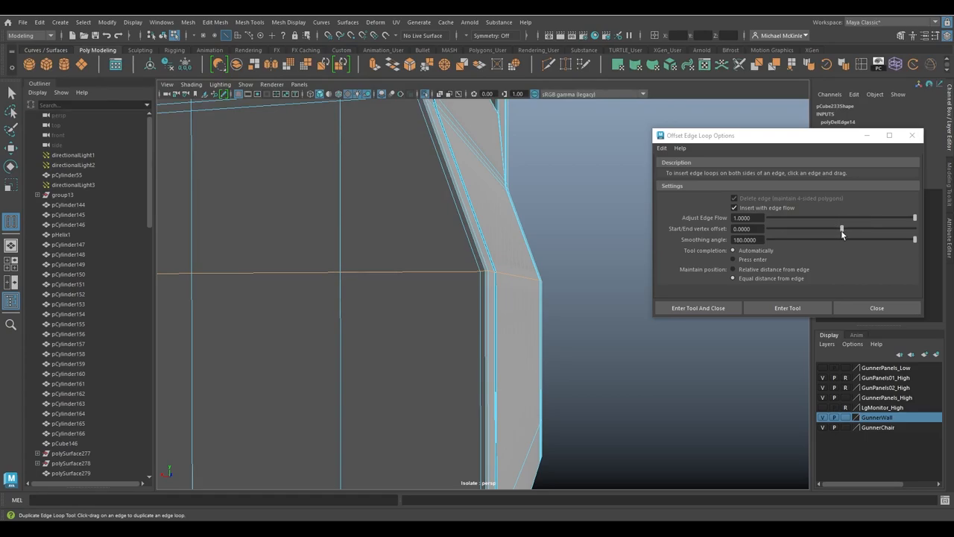
{"action": "mouse_move", "coordinate": [897, 232]}
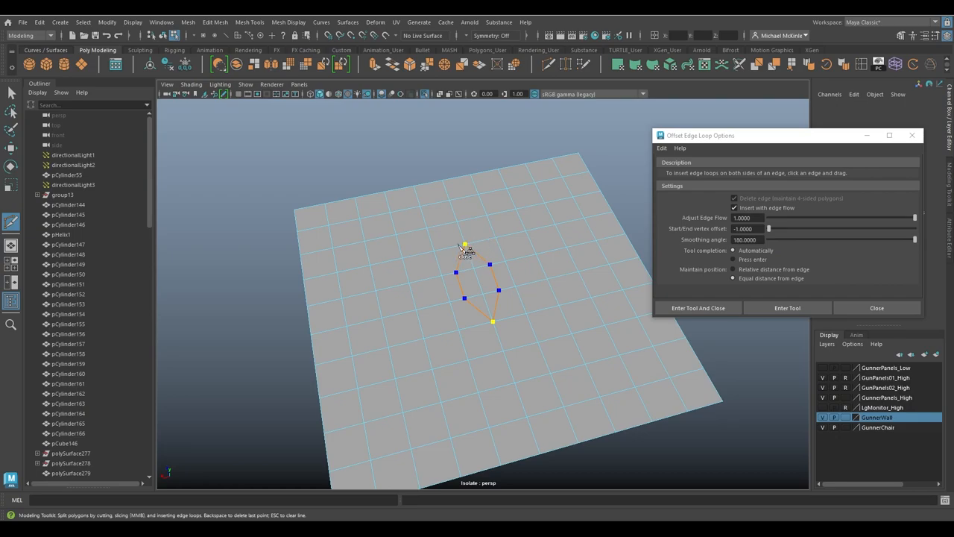
Cut a closed diamond-shaped edge path across the grid plane with Multi-Cut
{"action": "left_click_drag", "start_coordinate": [466, 268], "coordinate": [496, 321]}
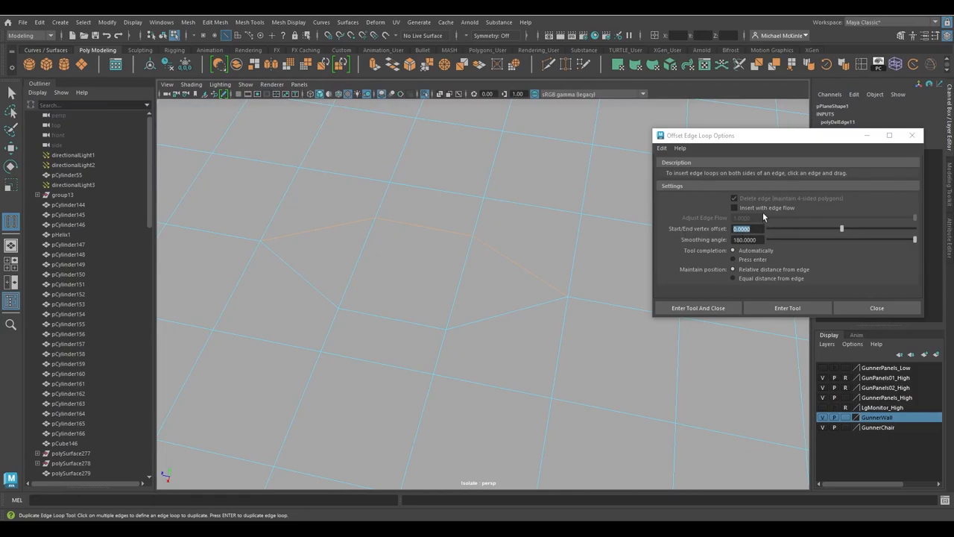
{"action": "mouse_move", "coordinate": [873, 297]}
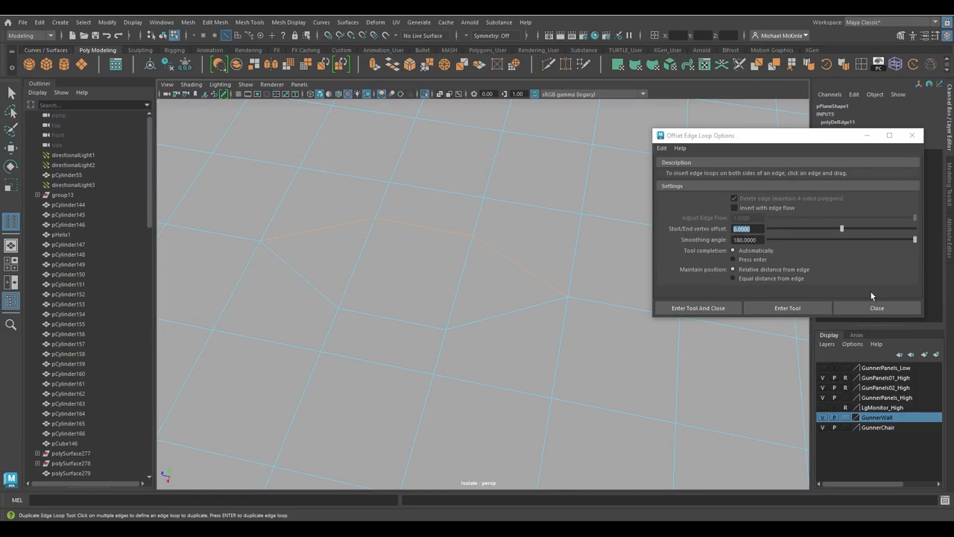
Insert offset loops along the plane's edge path with Start/End vertex offset 1 and equal distance
{"action": "left_click", "coordinate": [788, 308]}
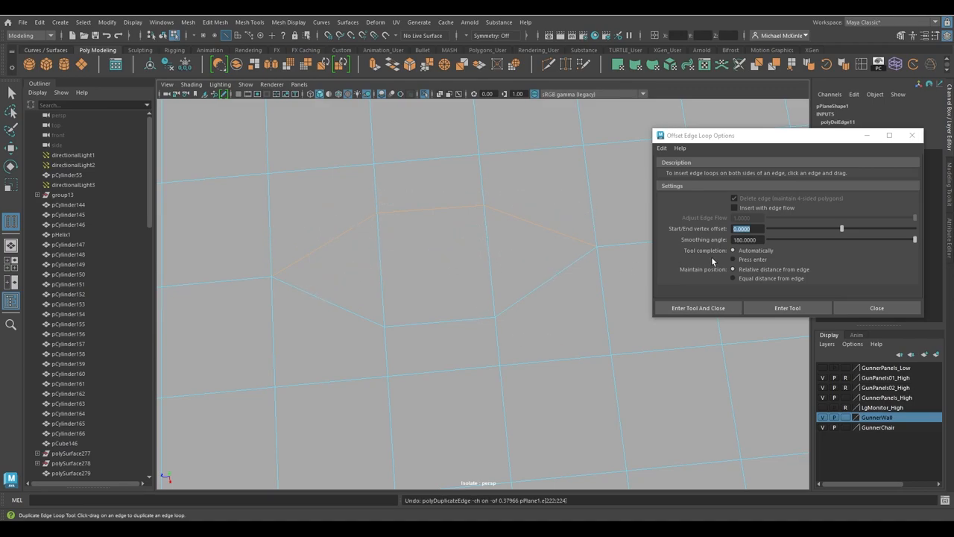
{"action": "mouse_move", "coordinate": [815, 237]}
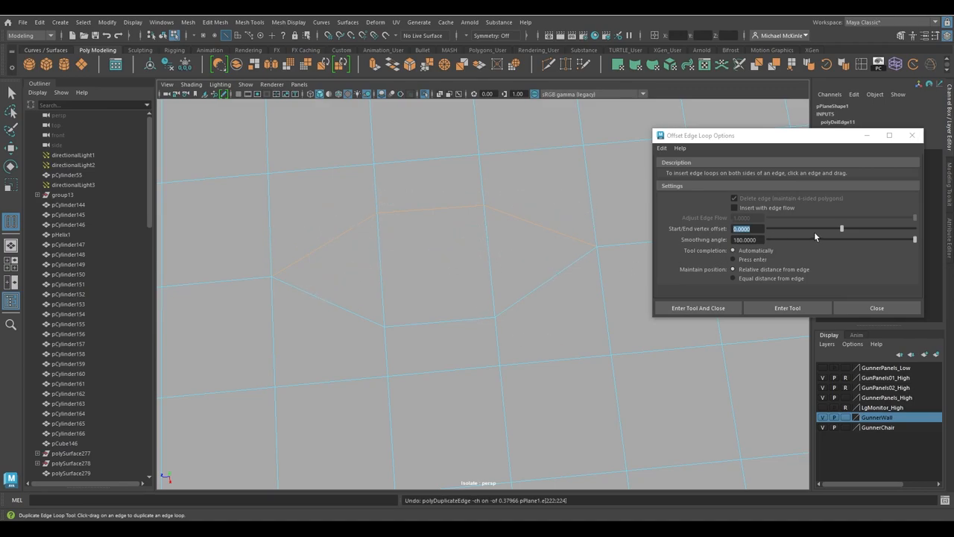
{"action": "mouse_move", "coordinate": [720, 233]}
{"action": "type", "text": "-1.0000"}
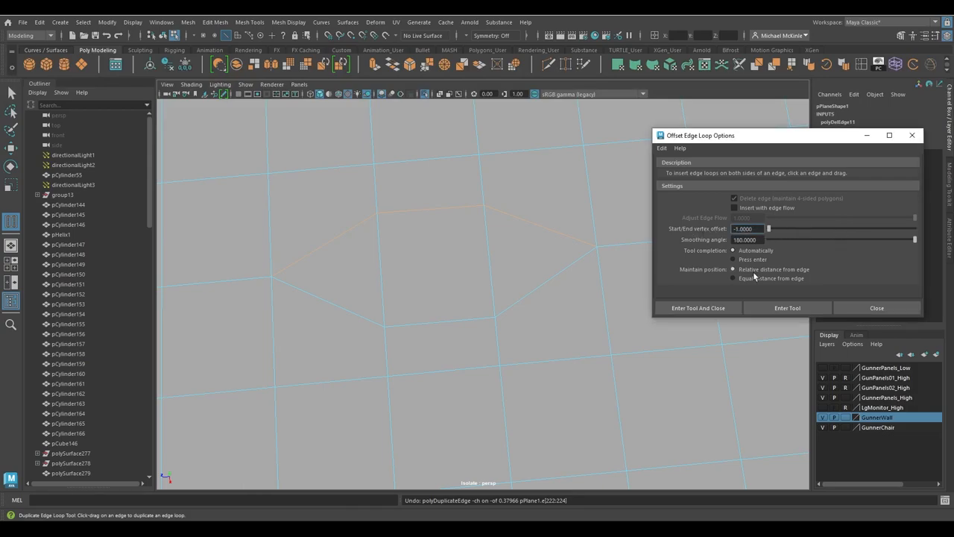
{"action": "left_click", "coordinate": [787, 308]}
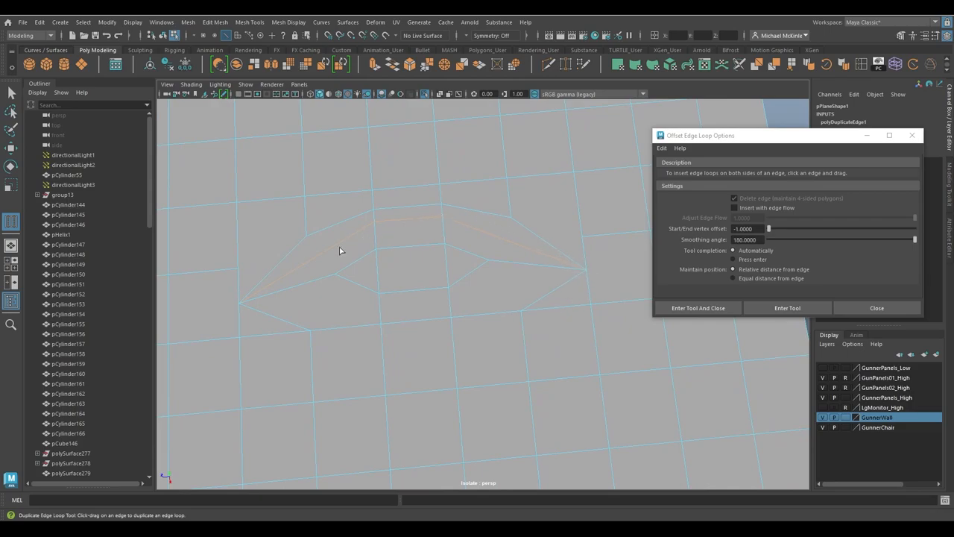
{"action": "mouse_move", "coordinate": [521, 253]}
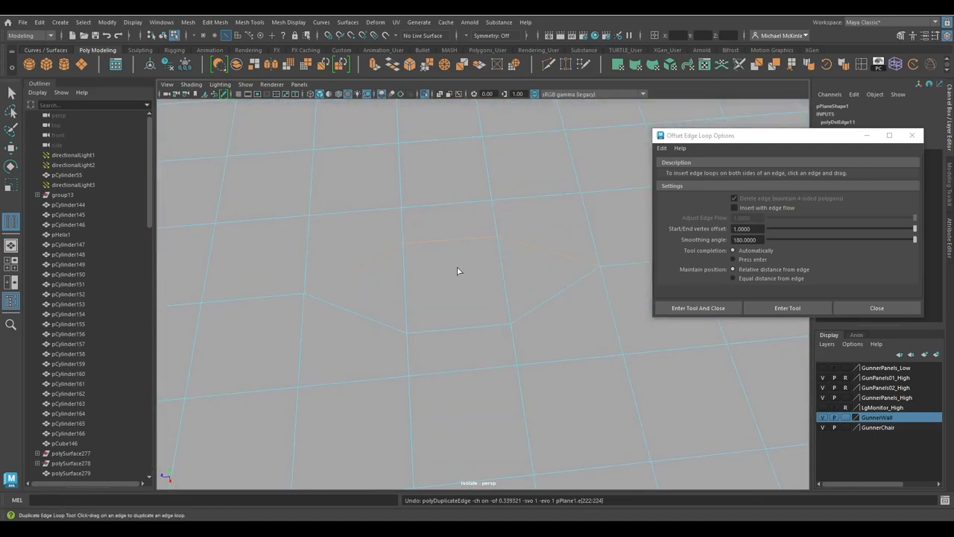
{"action": "mouse_move", "coordinate": [785, 285]}
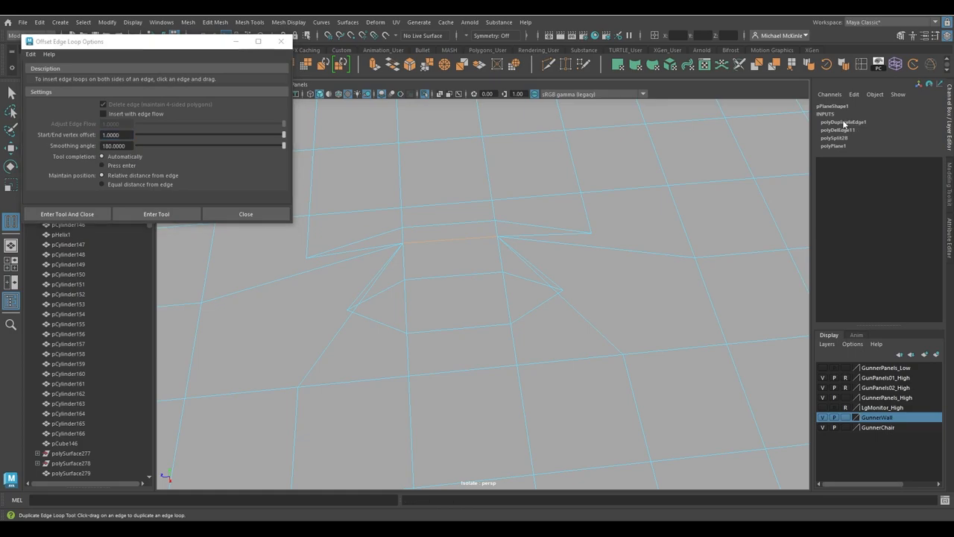
Tune polyDuplicateEdge1 Start/End Vertex Offset in the Channel Box to 0.02 and -0.02
{"action": "left_click_drag", "start_coordinate": [157, 41], "coordinate": [160, 100]}
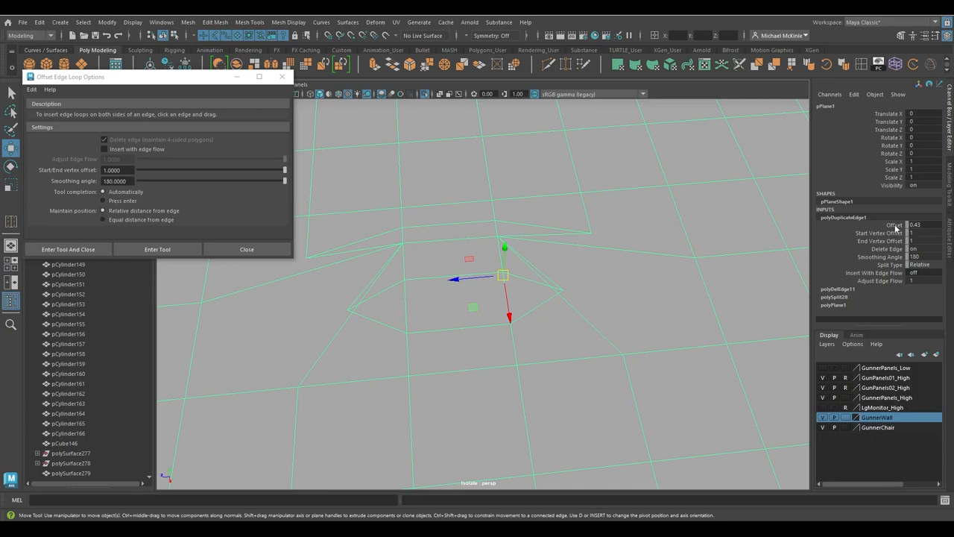
{"action": "mouse_move", "coordinate": [900, 231]}
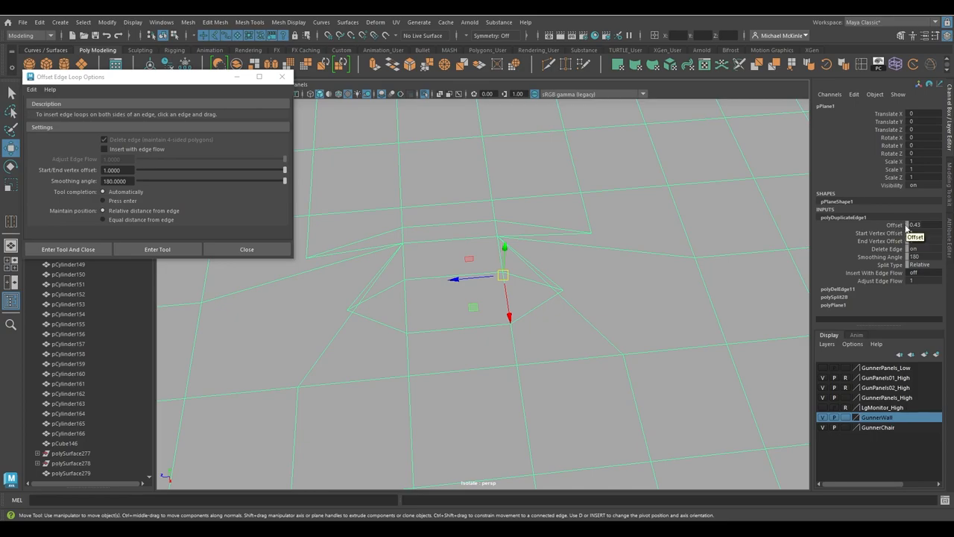
{"action": "mouse_move", "coordinate": [895, 232]}
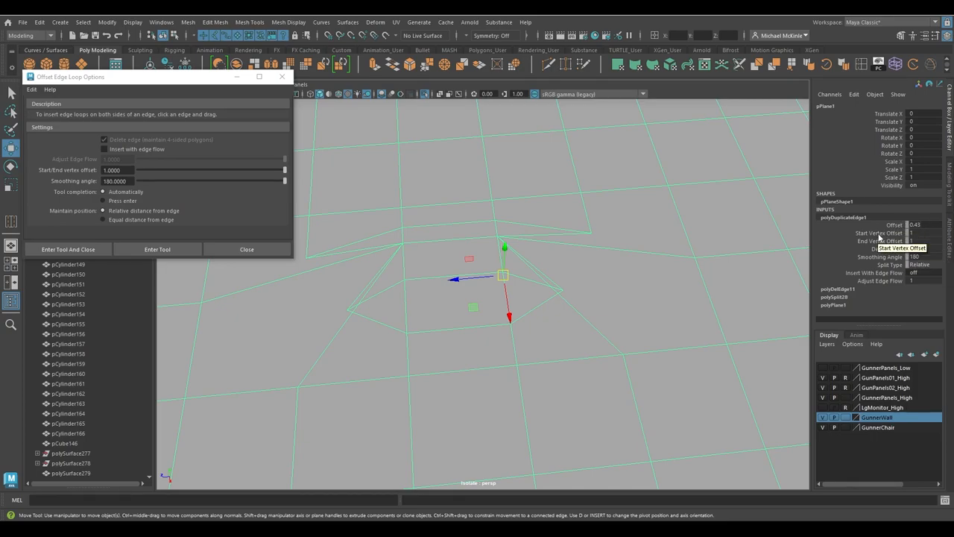
{"action": "mouse_move", "coordinate": [902, 248]}
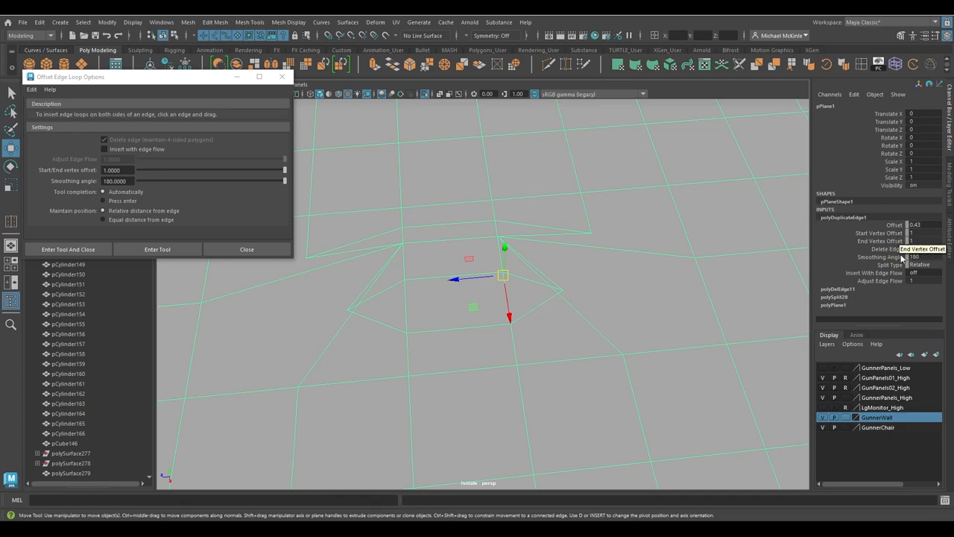
{"action": "mouse_move", "coordinate": [740, 169]}
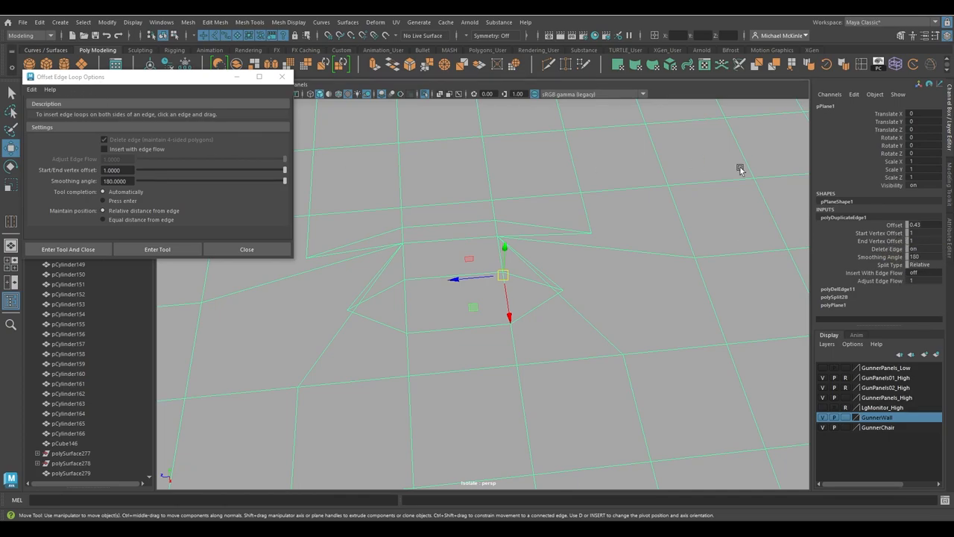
{"action": "left_click", "coordinate": [880, 233]}
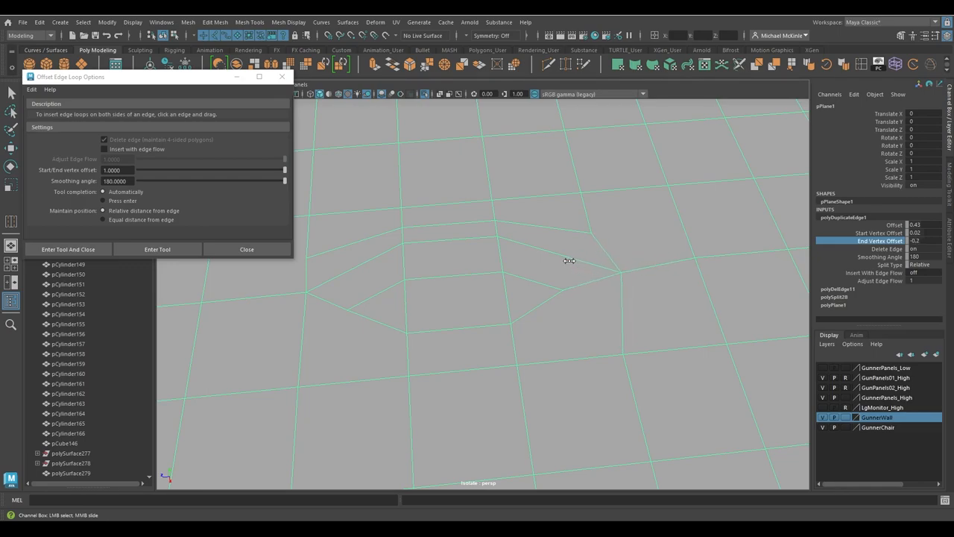
{"action": "left_click_drag", "start_coordinate": [569, 260], "coordinate": [584, 316]}
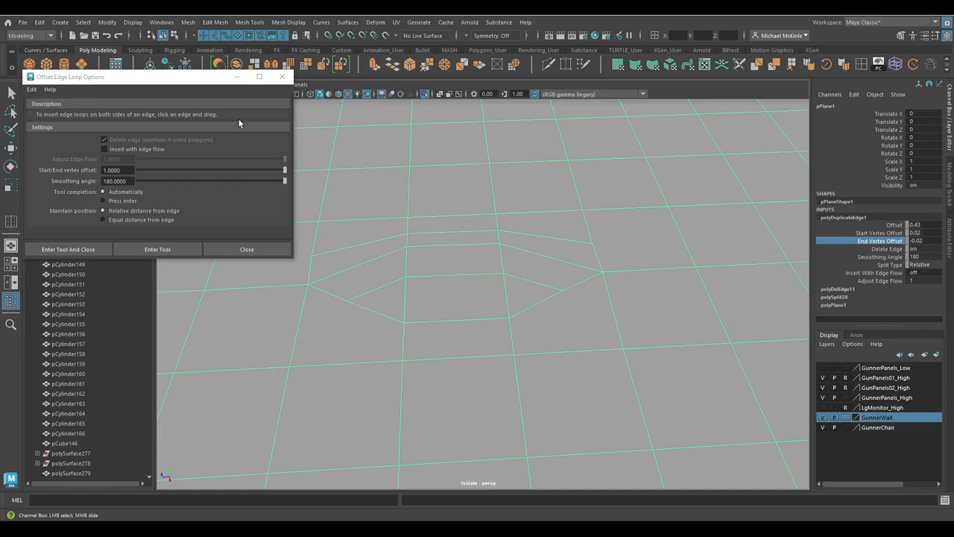
{"action": "mouse_move", "coordinate": [501, 293]}
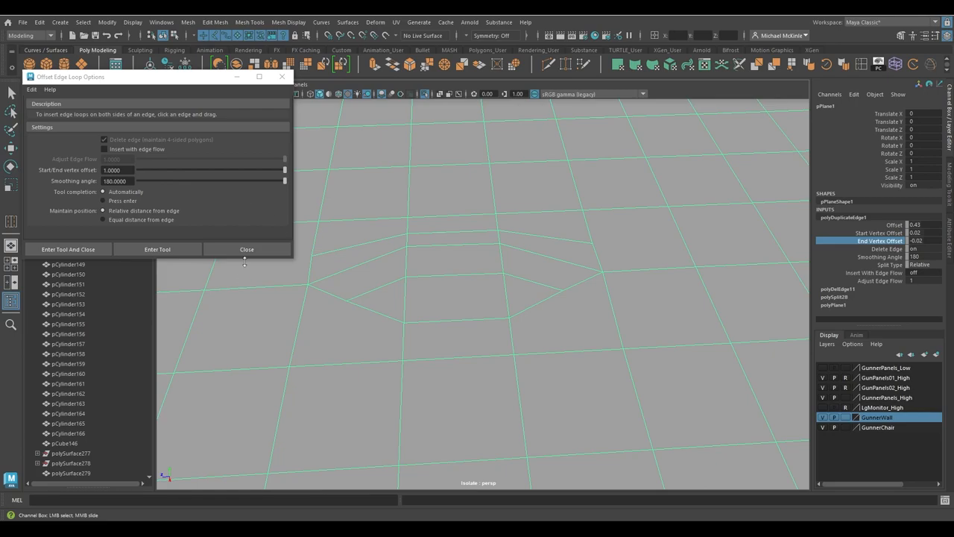
{"action": "mouse_move", "coordinate": [939, 216]}
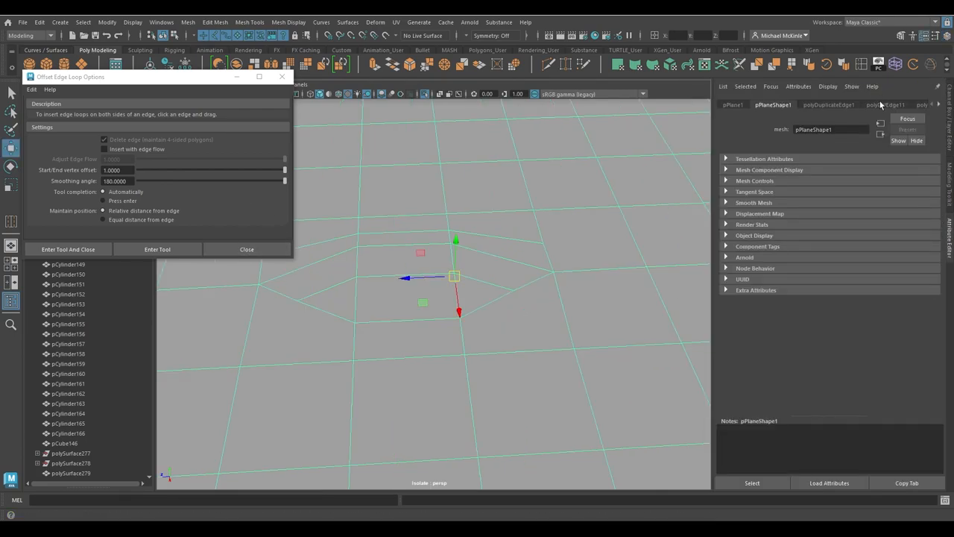
Set polyDuplicateEdge1 vertex offsets to about -0.075 and -0.114 and enable Insert With Edge Flow
{"action": "left_click", "coordinate": [829, 105]}
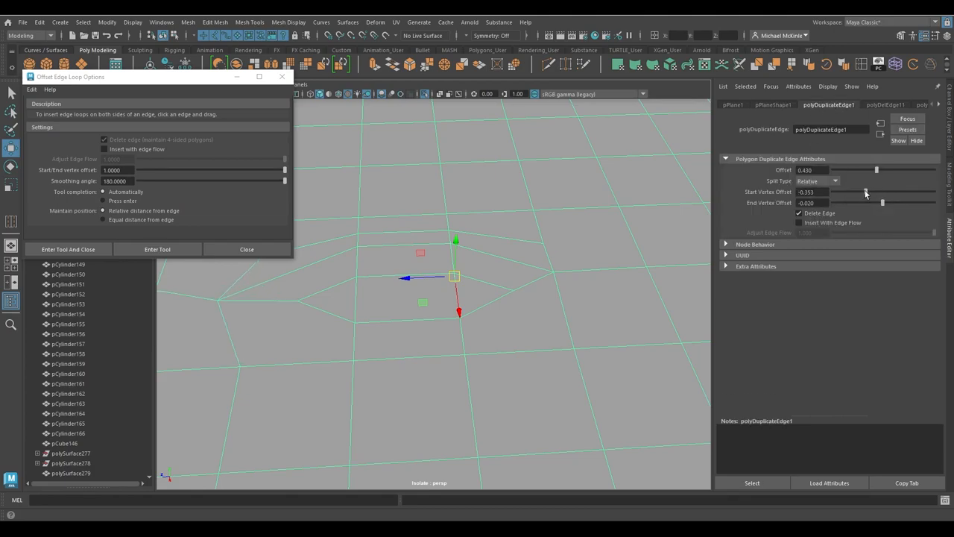
{"action": "left_click_drag", "start_coordinate": [884, 203], "coordinate": [874, 203]}
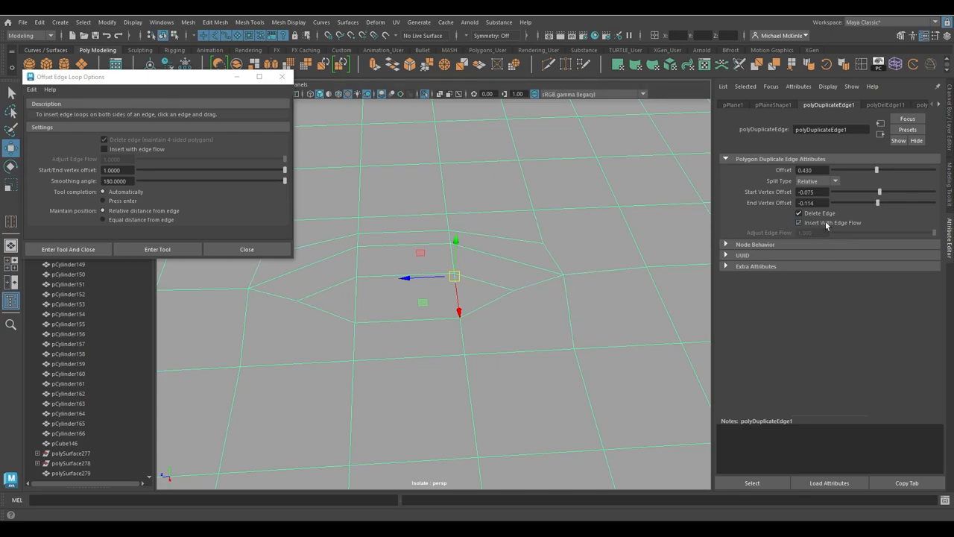
{"action": "left_click", "coordinate": [799, 222]}
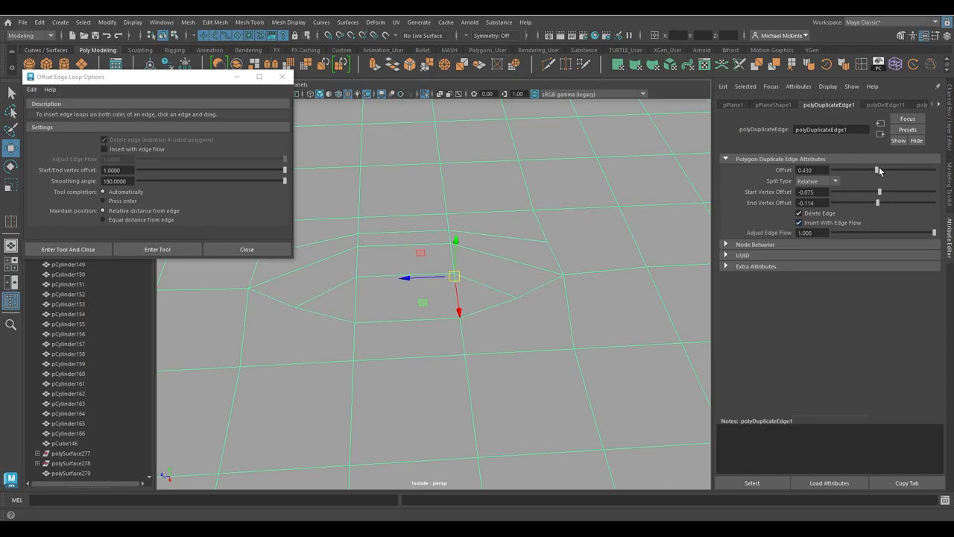
Set the loop Offset to 0.517 and Split Type to Absolute
{"action": "left_click_drag", "start_coordinate": [878, 170], "coordinate": [867, 170]}
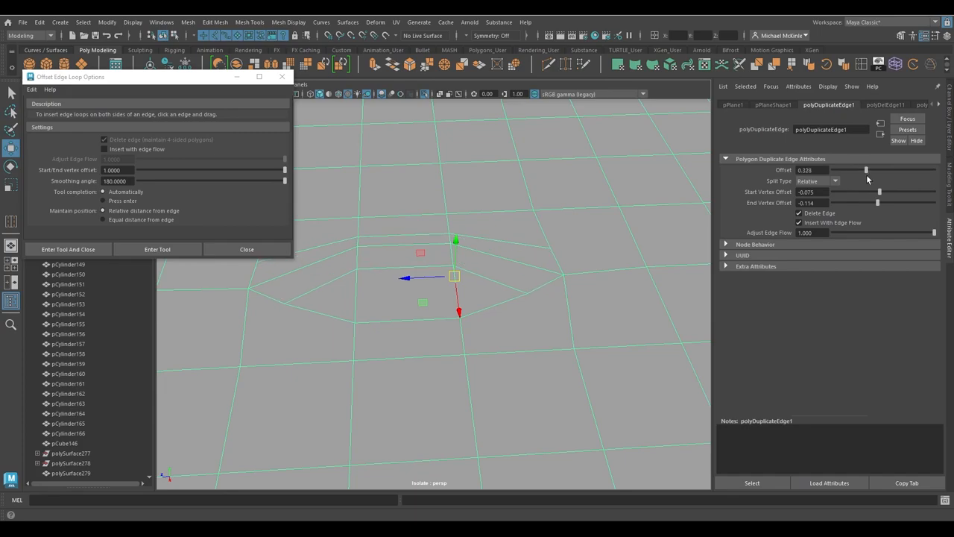
{"action": "left_click_drag", "start_coordinate": [866, 170], "coordinate": [885, 170]}
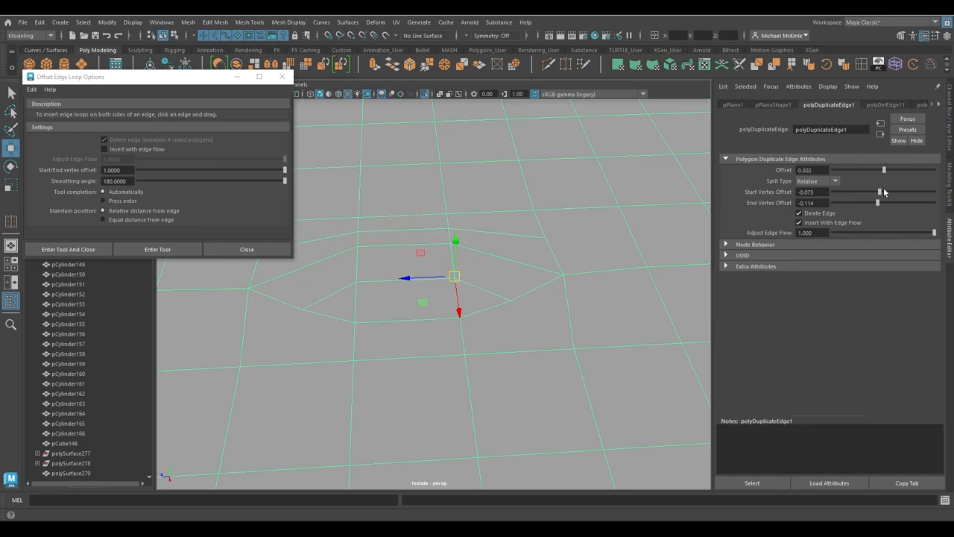
{"action": "left_click_drag", "start_coordinate": [885, 170], "coordinate": [892, 170]}
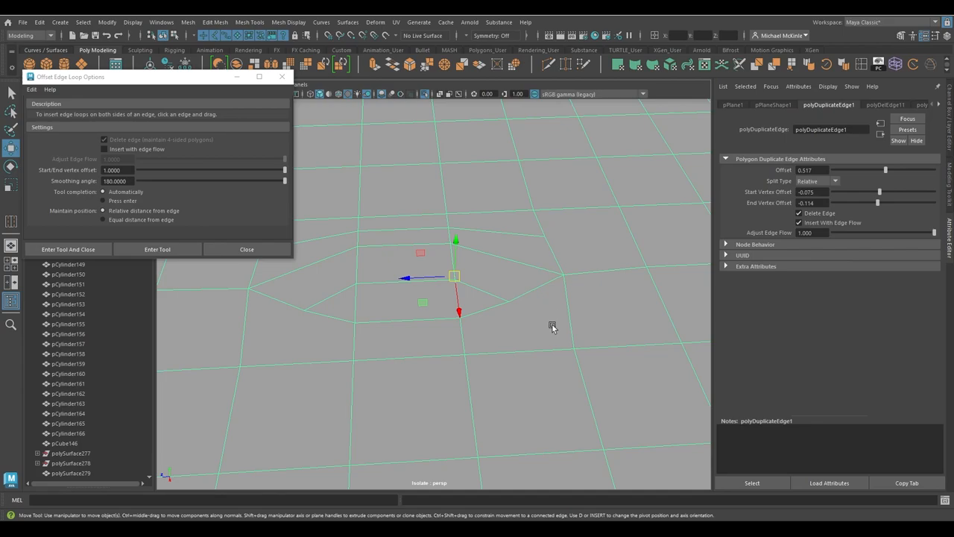
{"action": "mouse_move", "coordinate": [539, 328]}
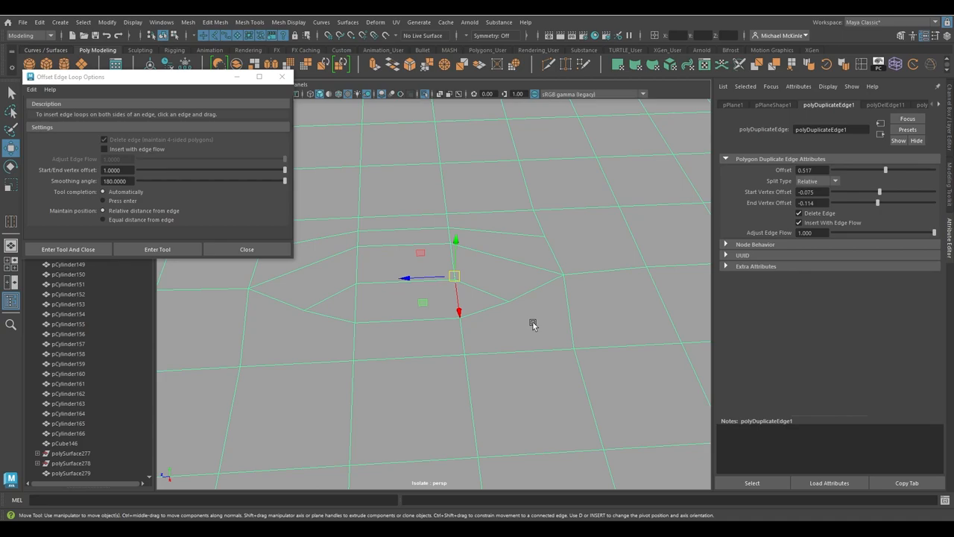
{"action": "mouse_move", "coordinate": [867, 203]}
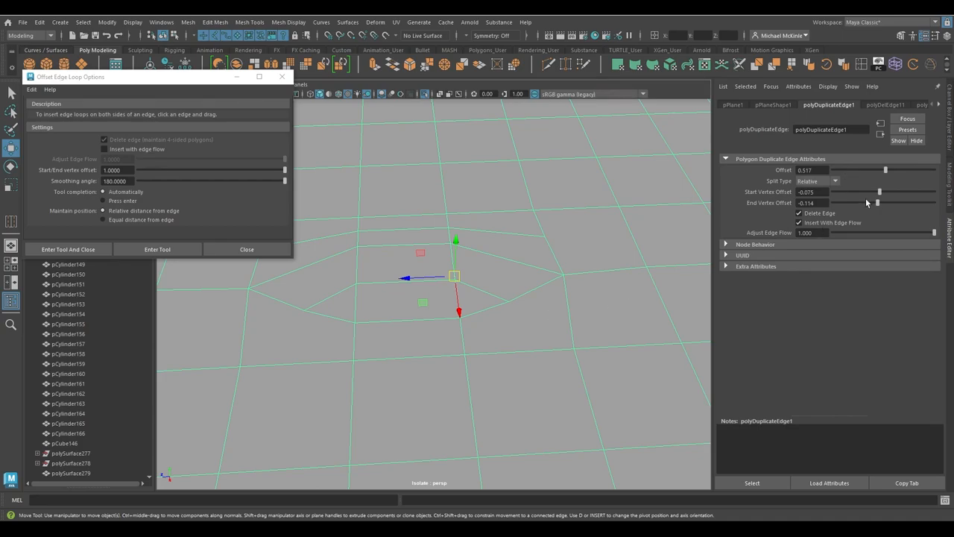
{"action": "mouse_move", "coordinate": [782, 182]}
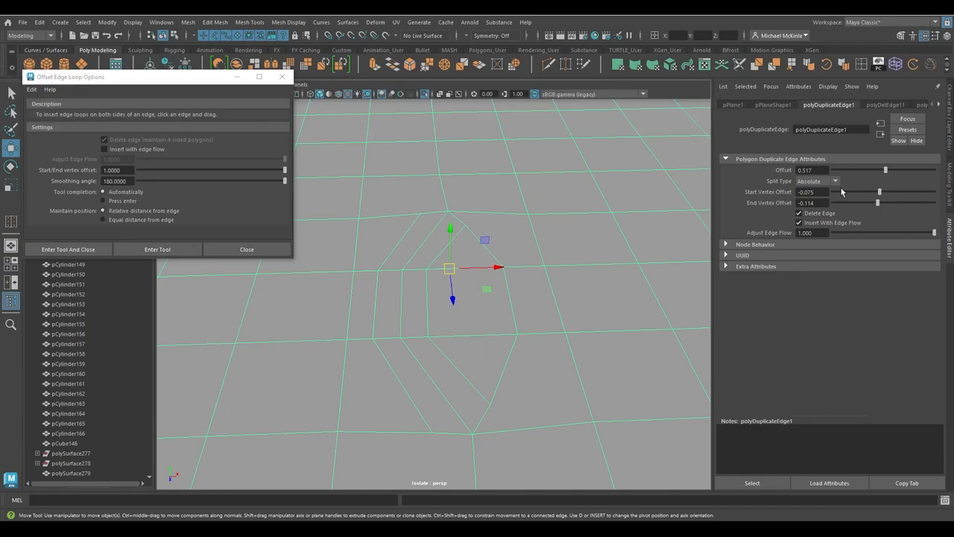
{"action": "left_click", "coordinate": [817, 181]}
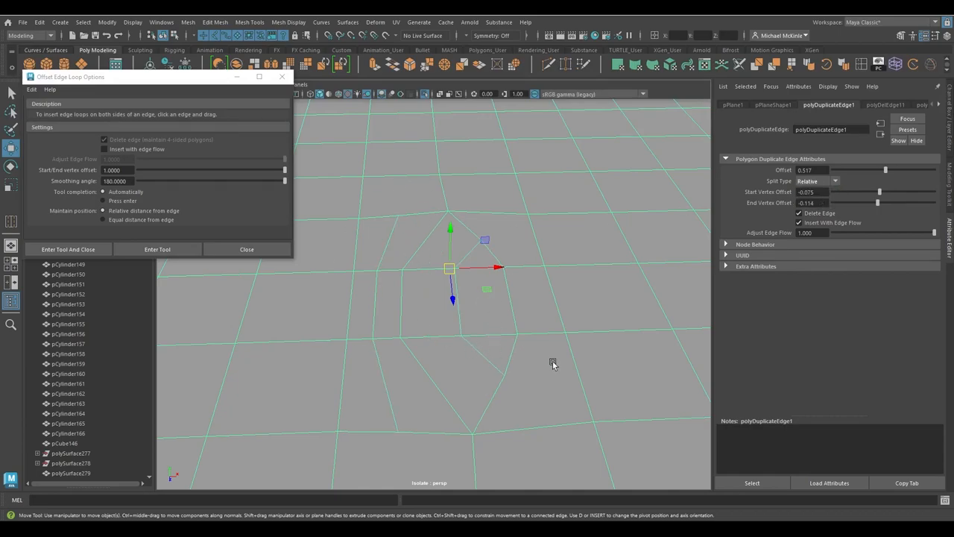
{"action": "left_click", "coordinate": [835, 181]}
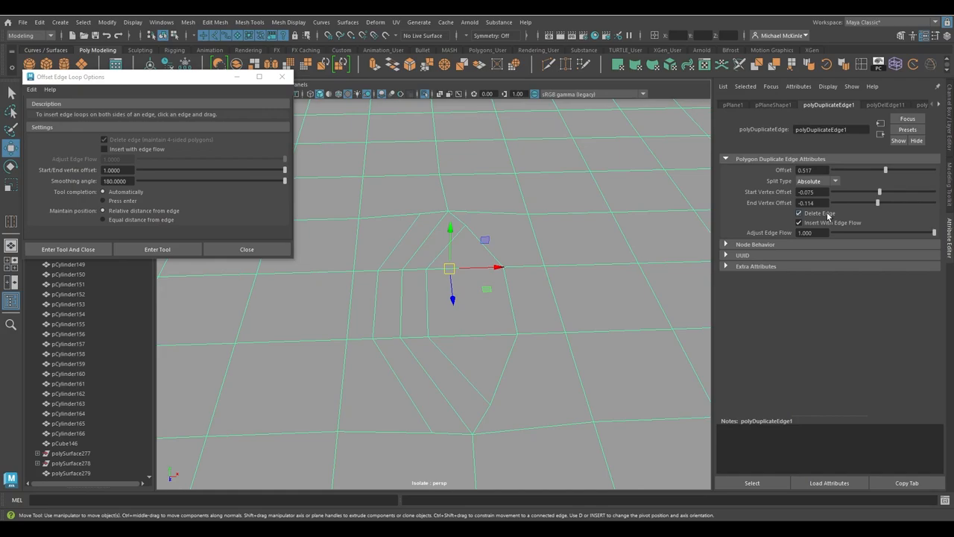
{"action": "mouse_move", "coordinate": [826, 219]}
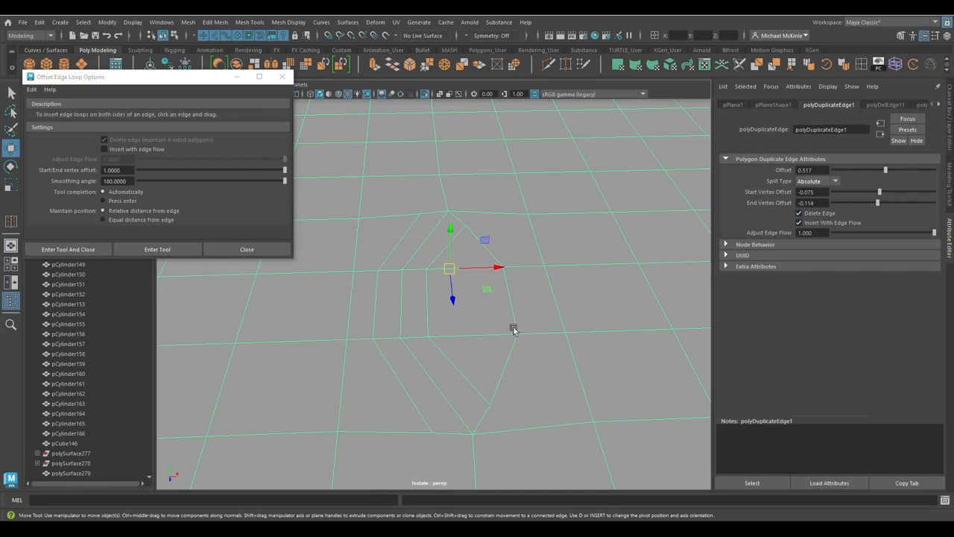
{"action": "mouse_move", "coordinate": [589, 309]}
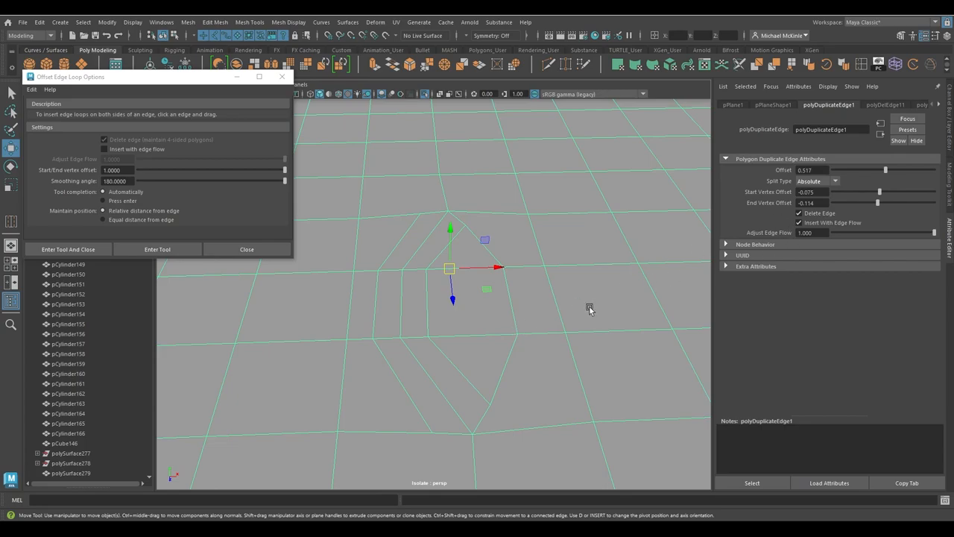
{"action": "mouse_move", "coordinate": [578, 325]}
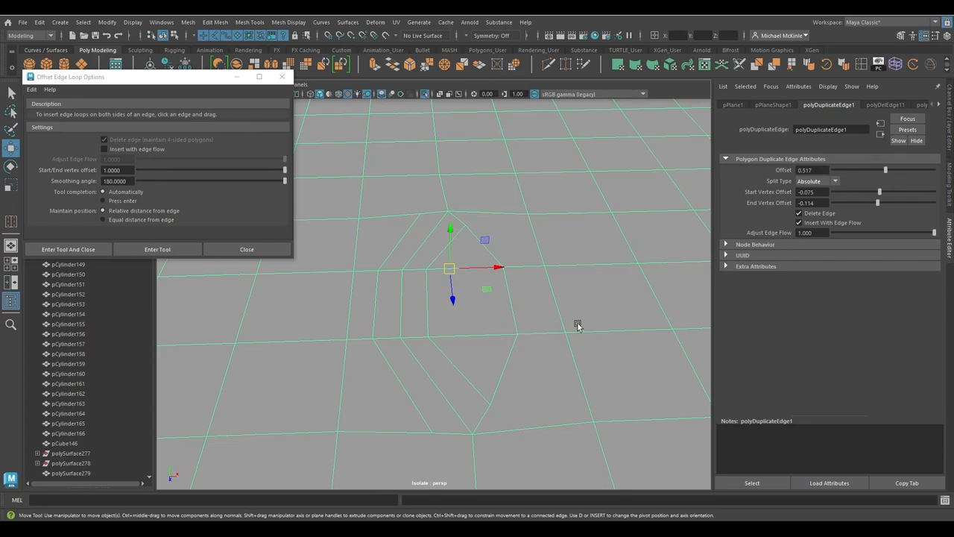
{"action": "mouse_move", "coordinate": [567, 327]}
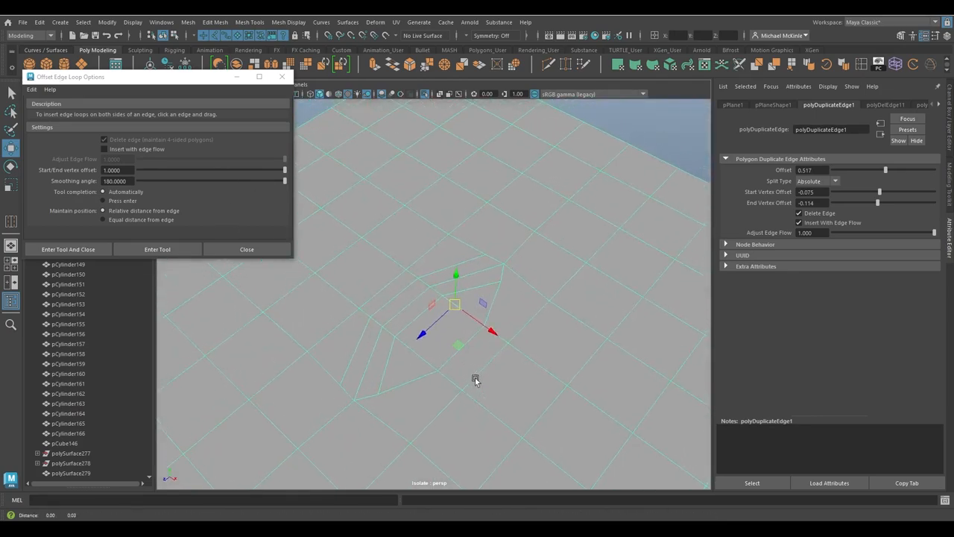
Enable press-Enter completion and drag new offset loops out from a plane edge
{"action": "left_click_drag", "start_coordinate": [475, 380], "coordinate": [518, 369]}
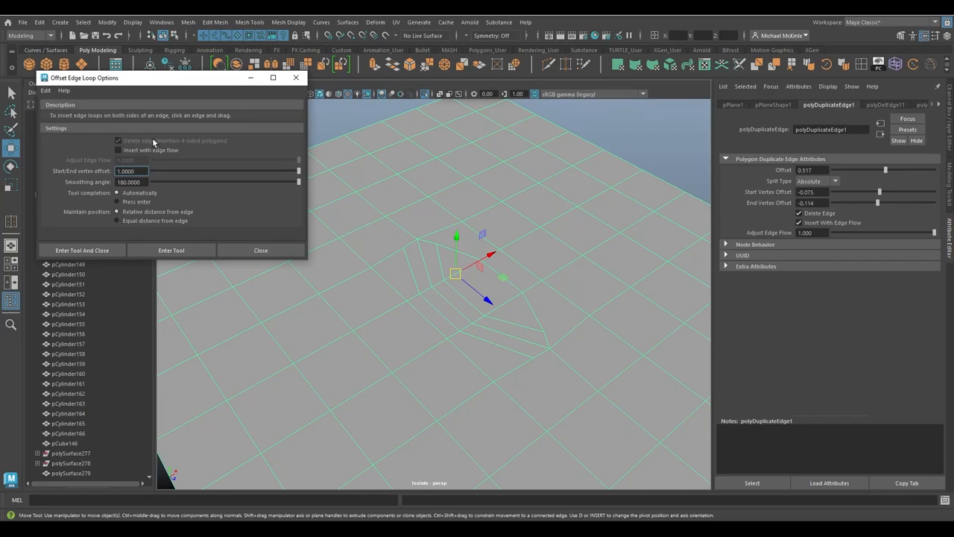
{"action": "mouse_move", "coordinate": [114, 196]}
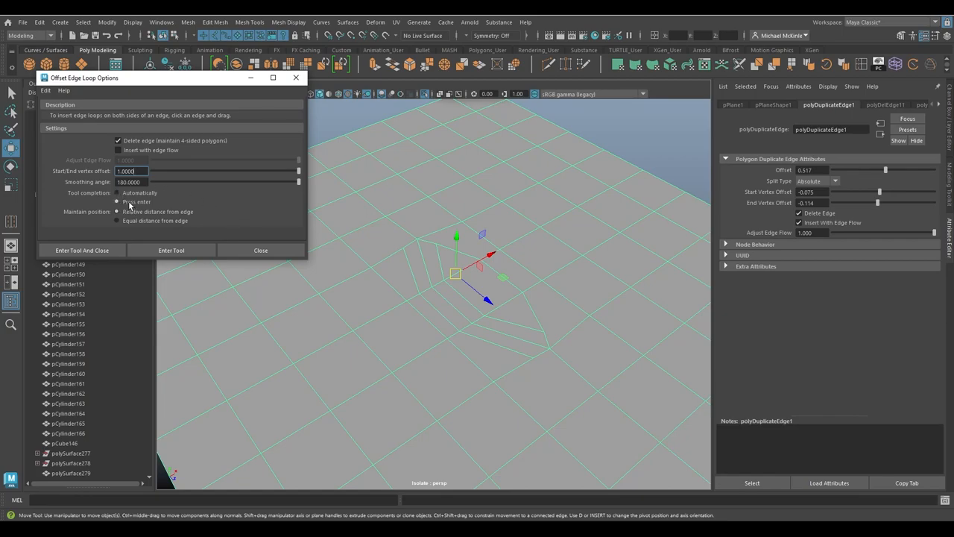
{"action": "left_click", "coordinate": [118, 201]}
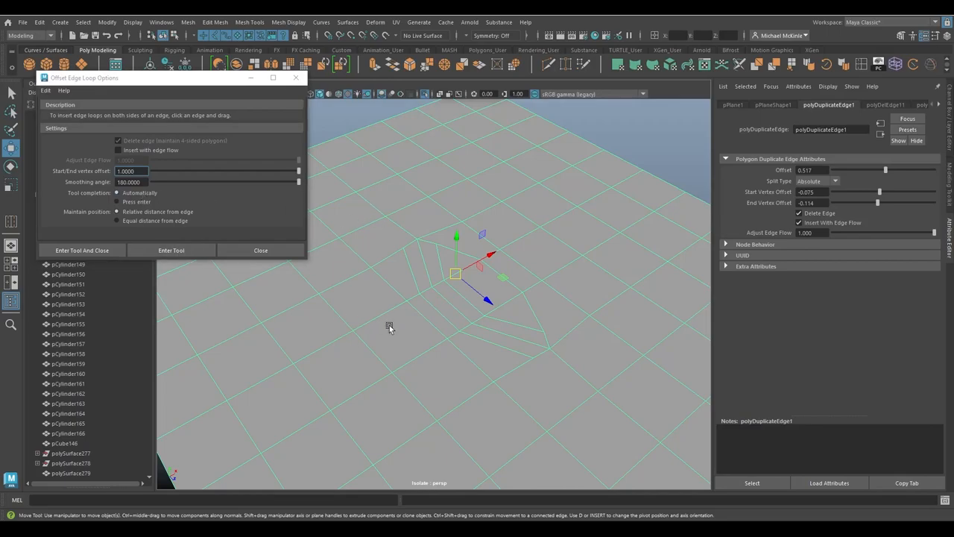
{"action": "left_click", "coordinate": [171, 250]}
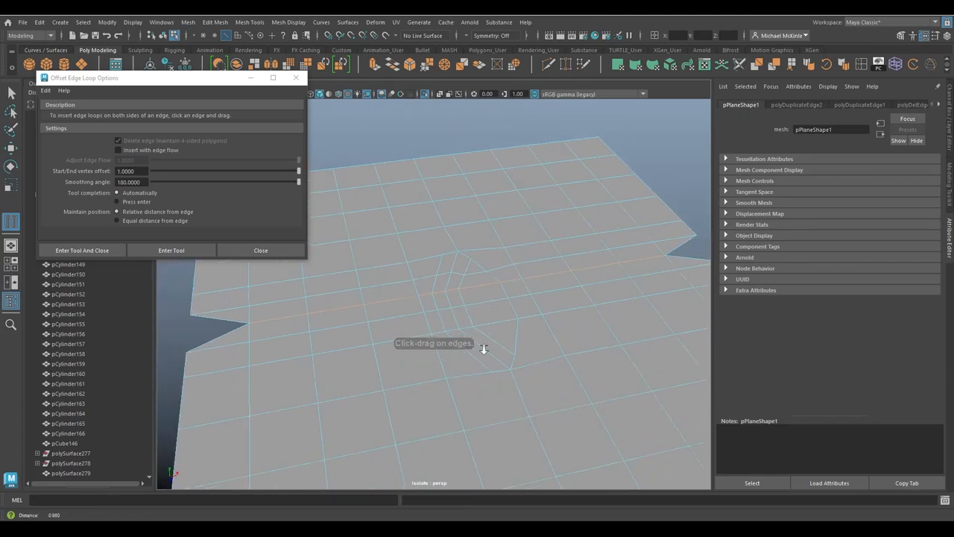
{"action": "left_click_drag", "start_coordinate": [485, 348], "coordinate": [437, 353]}
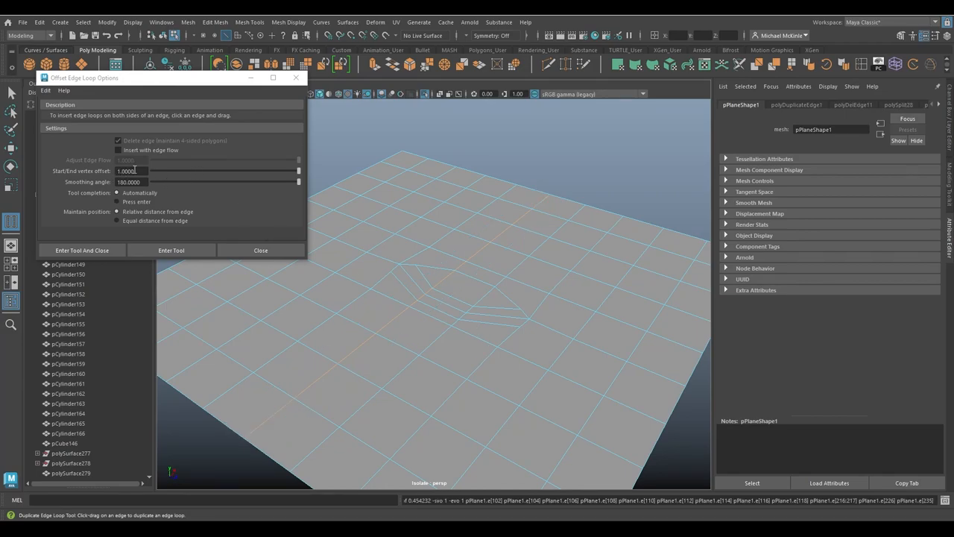
Set Start/End vertex offset to 0 with Delete edge on, and pick the diamond edge loop
{"action": "triple_click", "coordinate": [125, 170]}
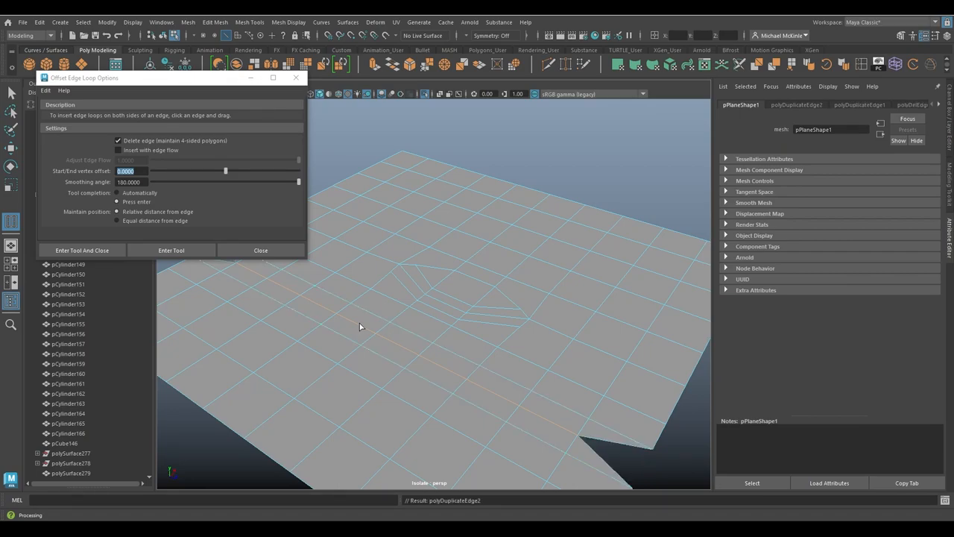
{"action": "left_click", "coordinate": [171, 249]}
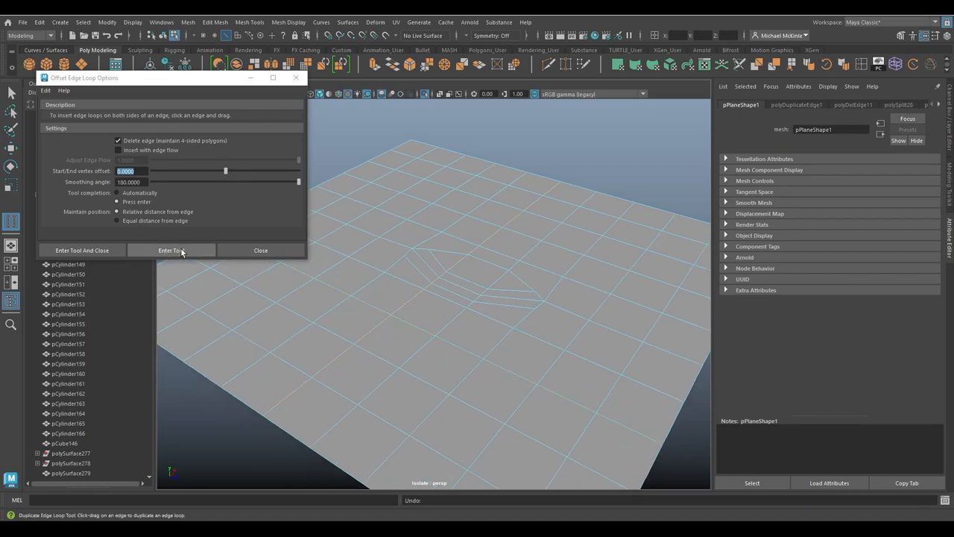
{"action": "left_click", "coordinate": [171, 250]}
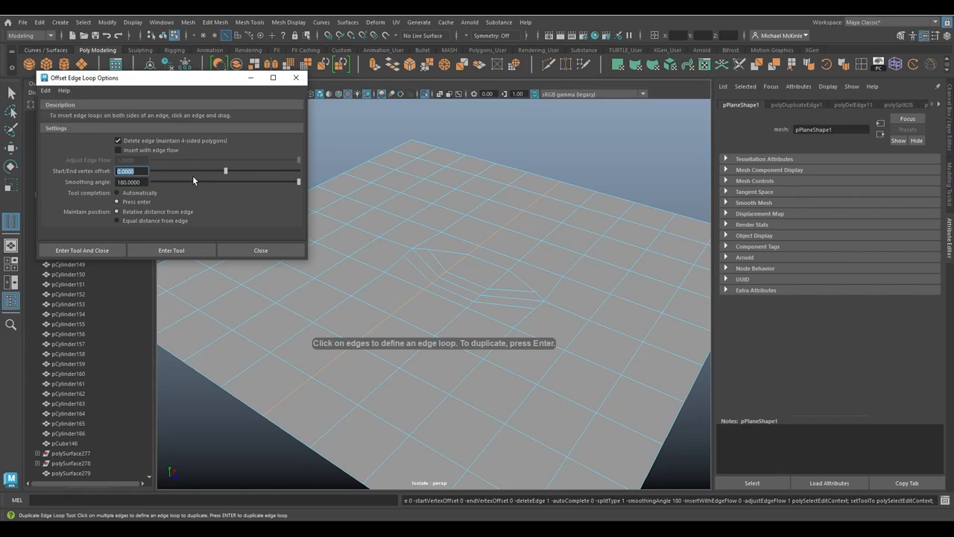
{"action": "left_click", "coordinate": [432, 298]}
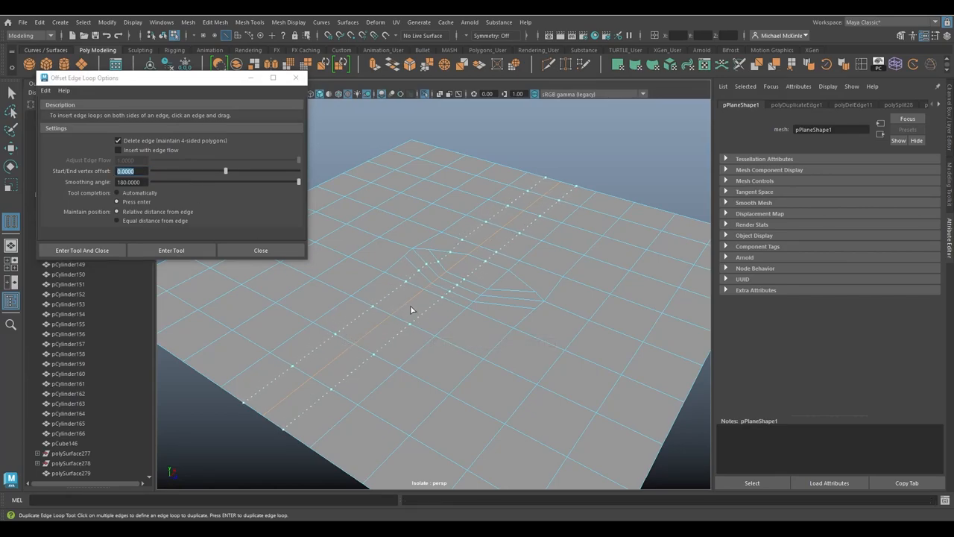
{"action": "mouse_move", "coordinate": [631, 145]}
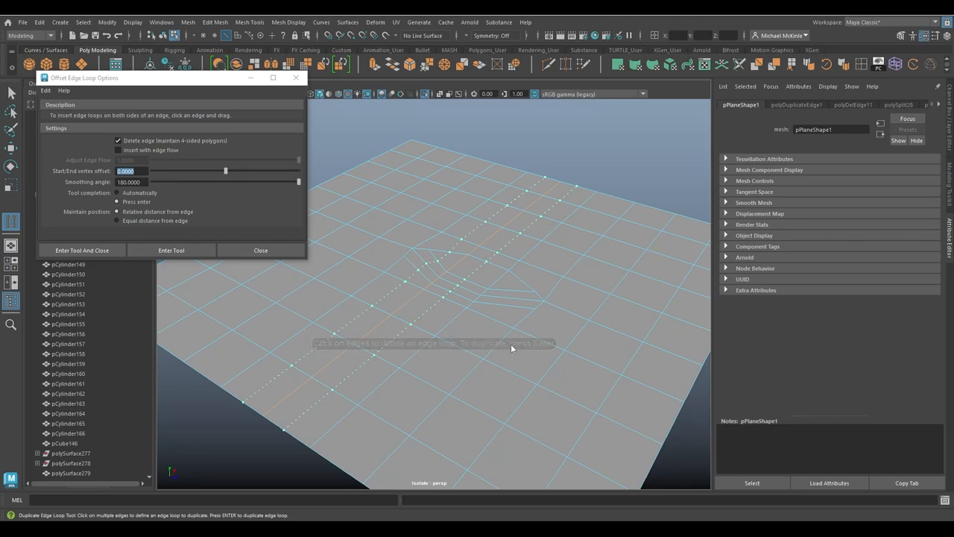
{"action": "mouse_move", "coordinate": [619, 162]}
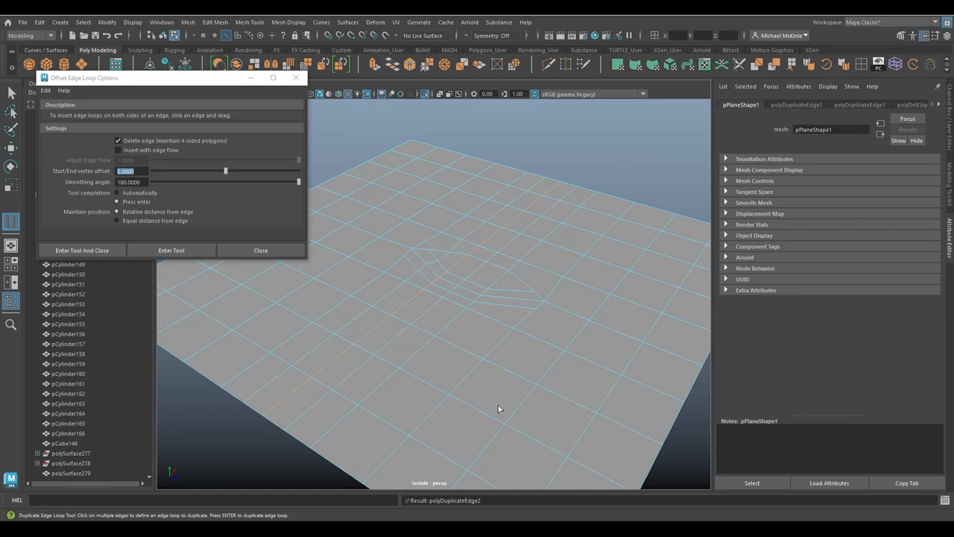
{"action": "left_click_drag", "start_coordinate": [499, 408], "coordinate": [446, 304]}
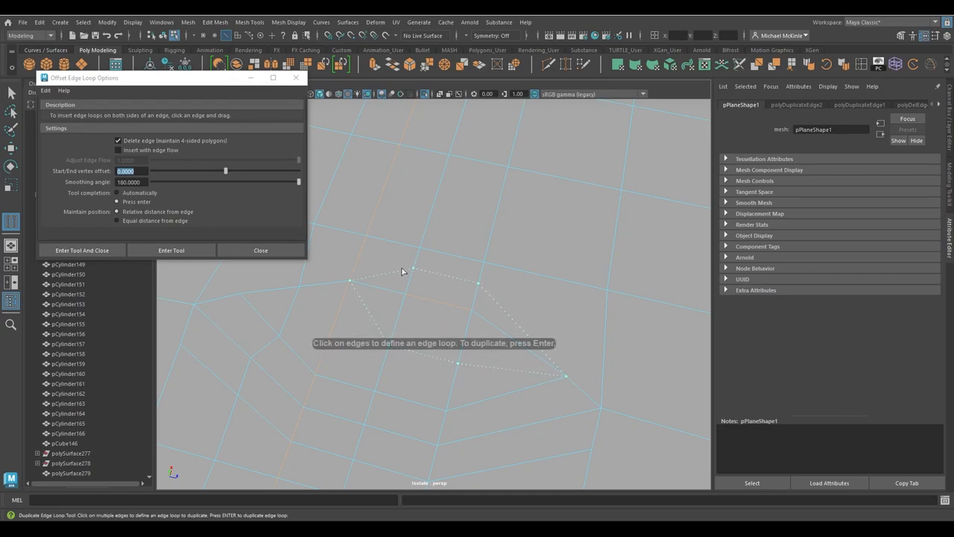
{"action": "mouse_move", "coordinate": [547, 368]}
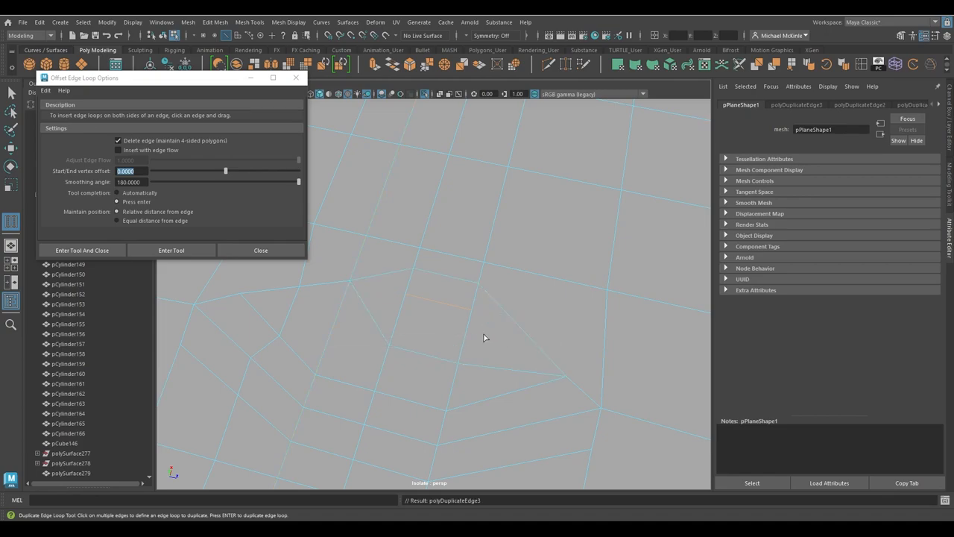
{"action": "mouse_move", "coordinate": [486, 299]}
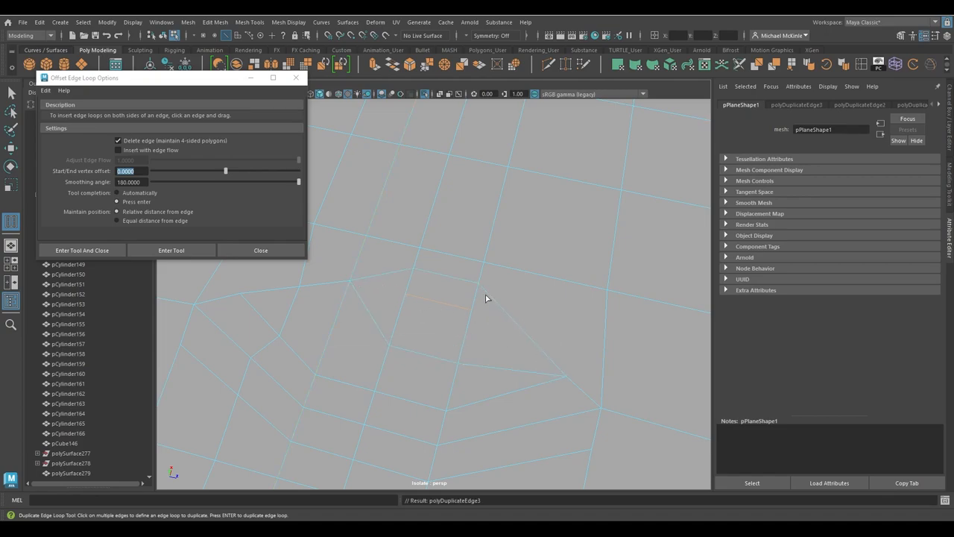
{"action": "mouse_move", "coordinate": [369, 283]}
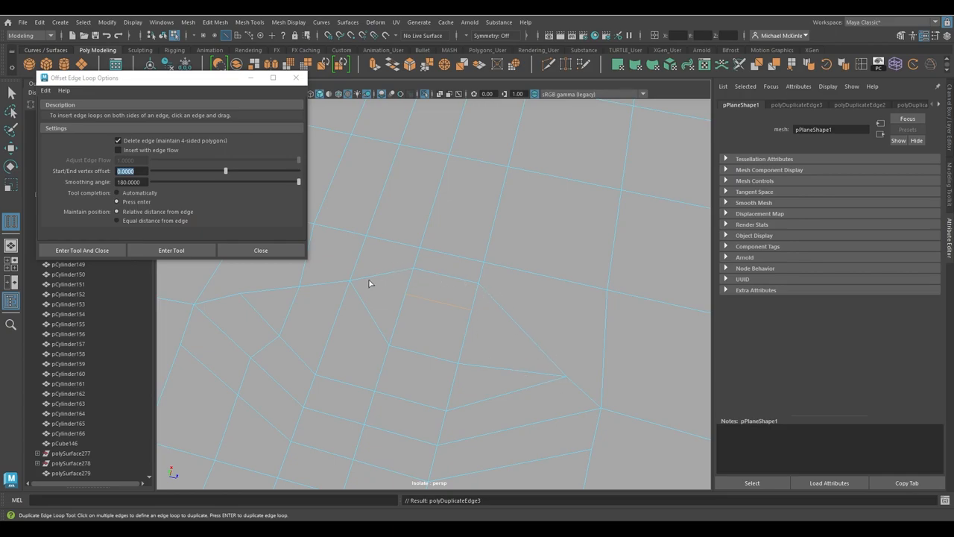
{"action": "mouse_move", "coordinate": [407, 302]}
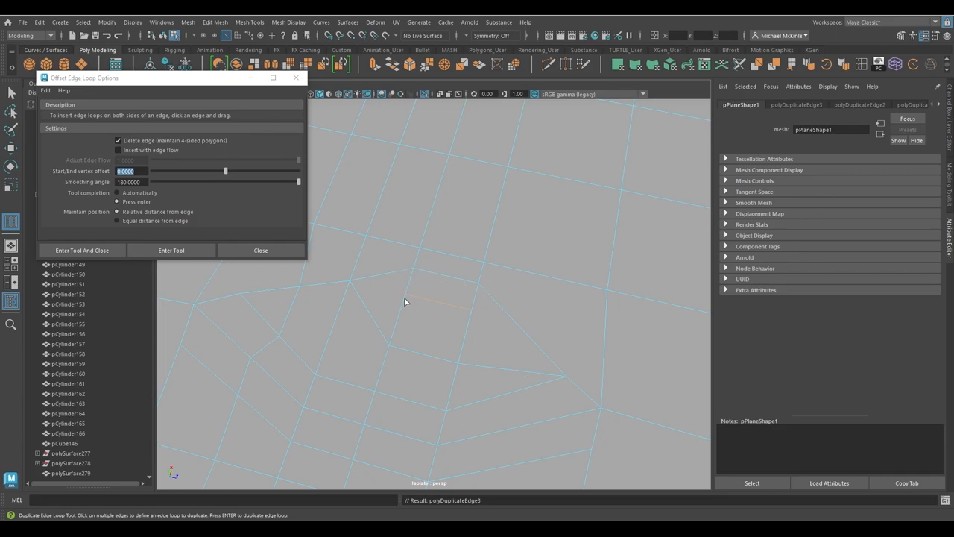
{"action": "mouse_move", "coordinate": [389, 335]}
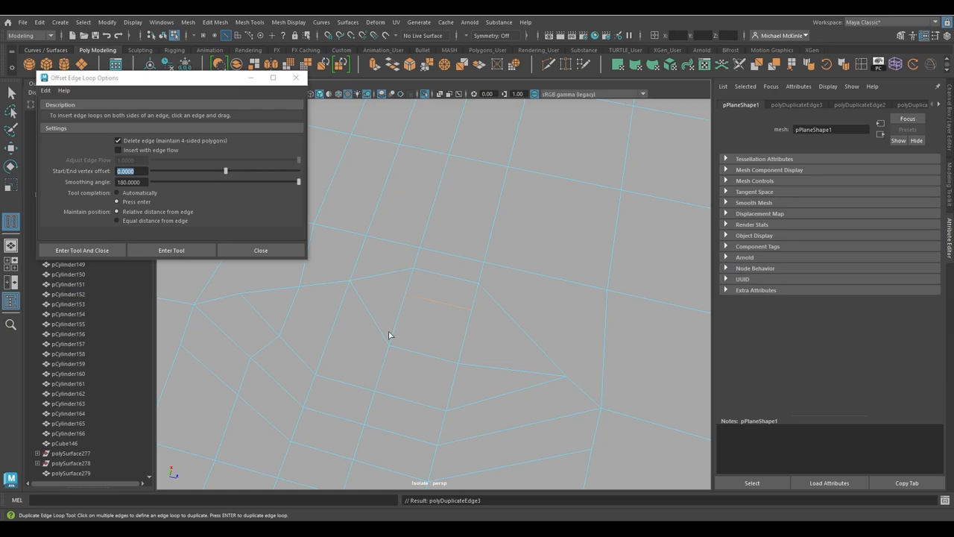
{"action": "mouse_move", "coordinate": [399, 336]}
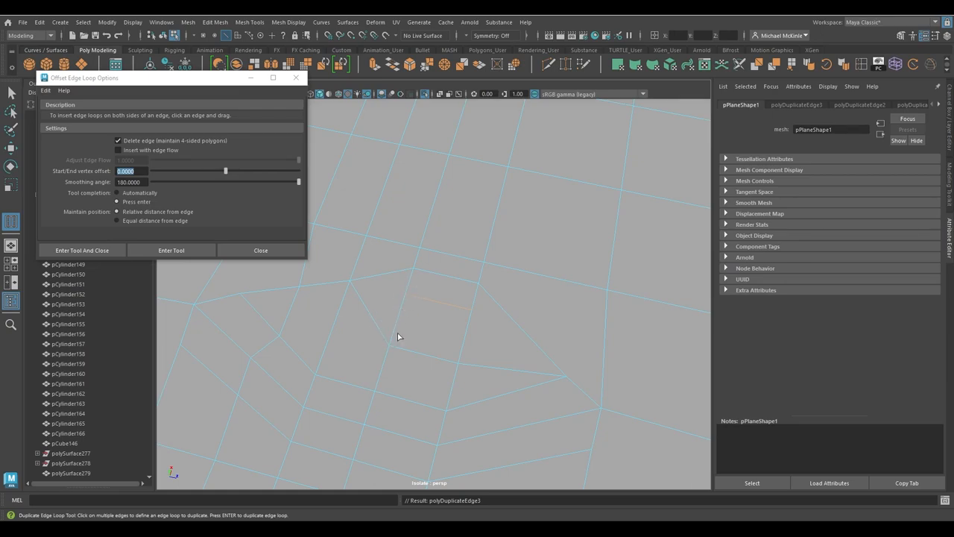
{"action": "mouse_move", "coordinate": [490, 310]}
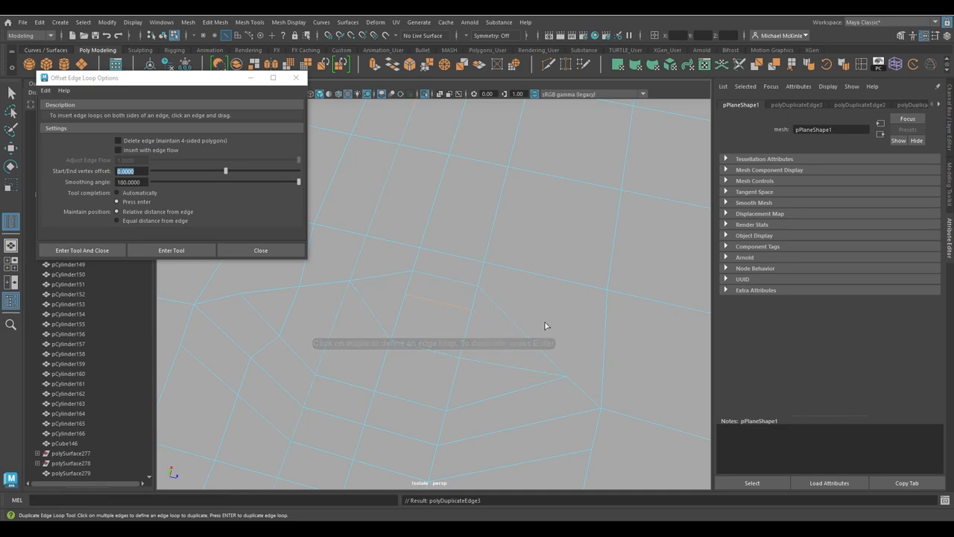
Restart the offset loop tool with Delete edge off and pick a diamond edge
{"action": "left_click", "coordinate": [171, 250]}
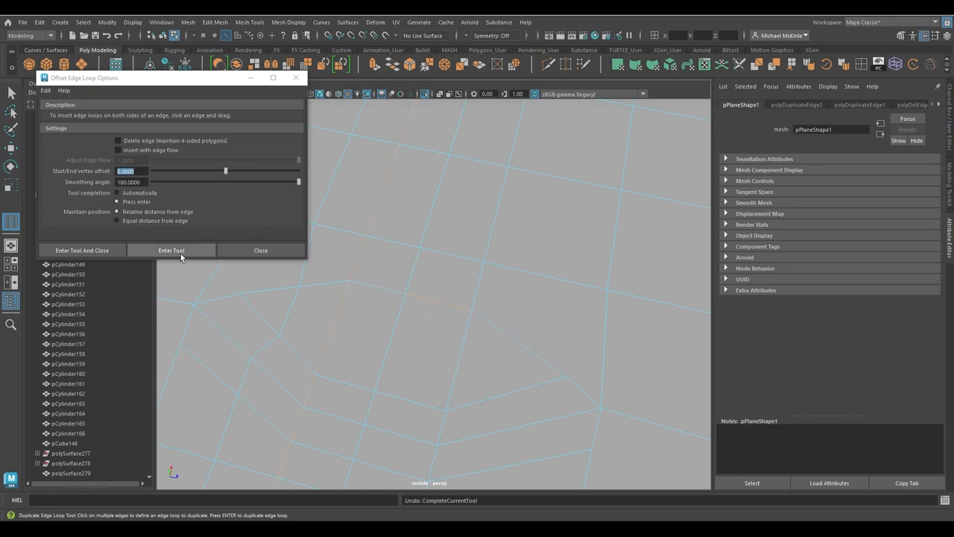
{"action": "left_click", "coordinate": [170, 250]}
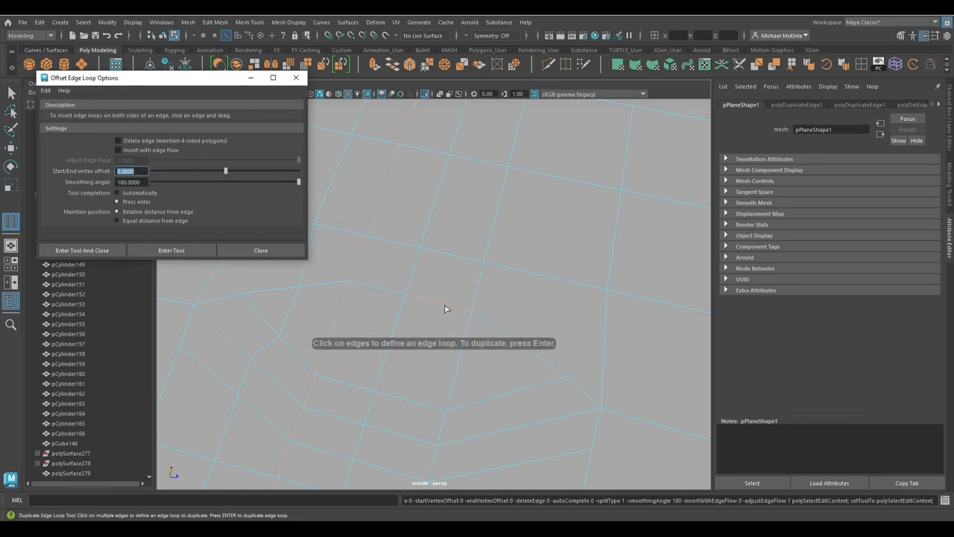
{"action": "left_click", "coordinate": [446, 309]}
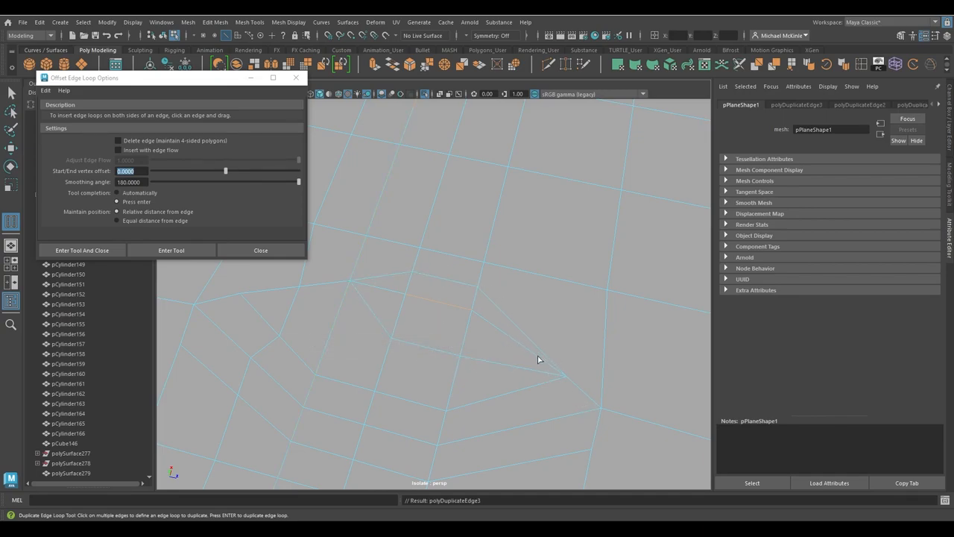
{"action": "mouse_move", "coordinate": [510, 332]}
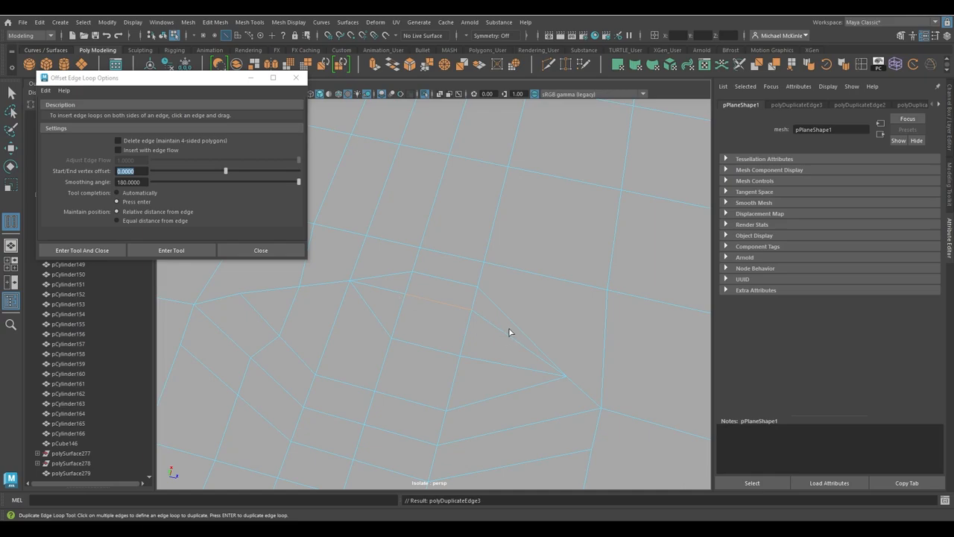
{"action": "mouse_move", "coordinate": [452, 309]}
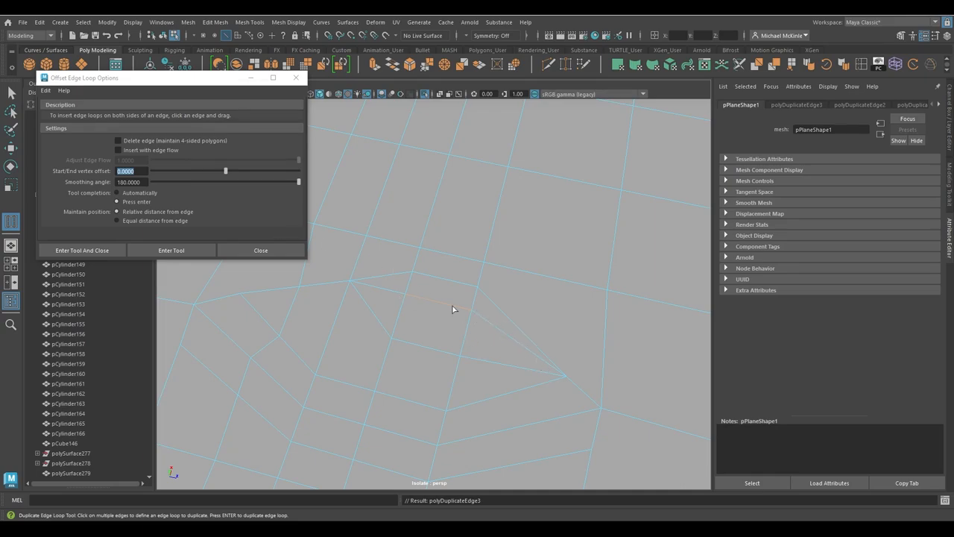
{"action": "mouse_move", "coordinate": [506, 345]}
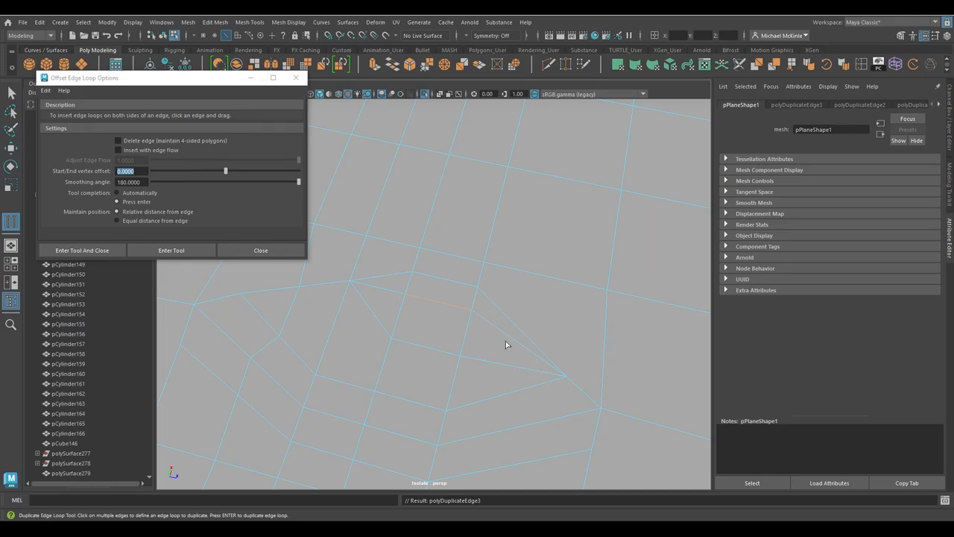
{"action": "mouse_move", "coordinate": [472, 328]}
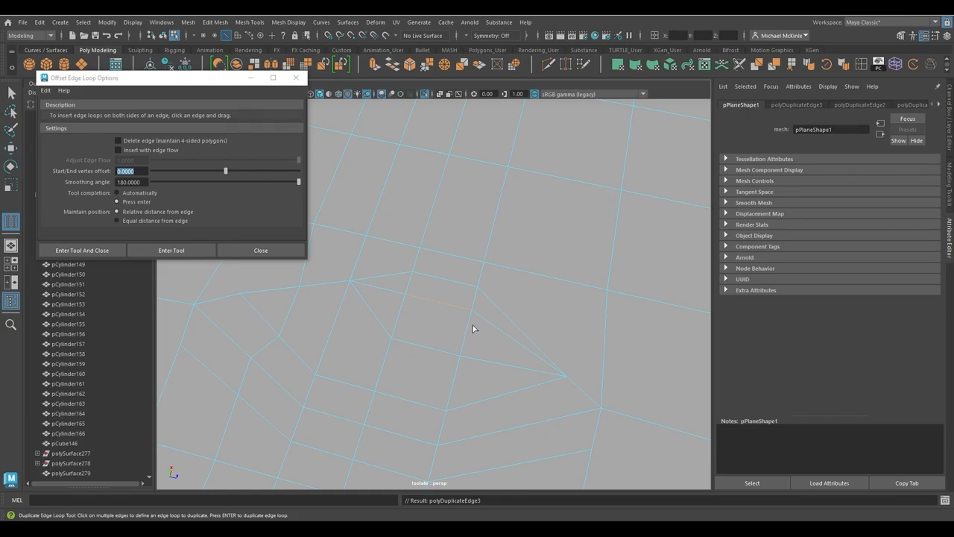
{"action": "mouse_move", "coordinate": [425, 279]}
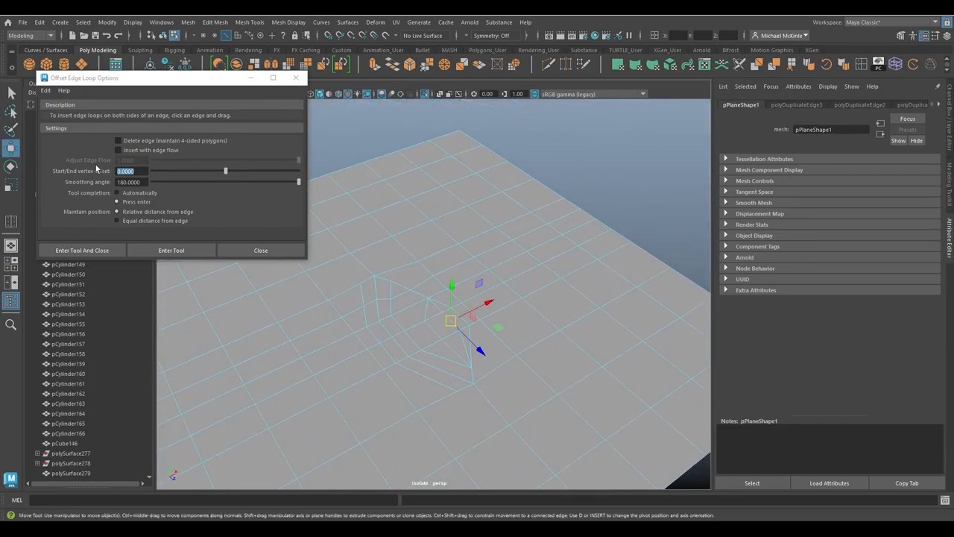
{"action": "mouse_move", "coordinate": [97, 183]}
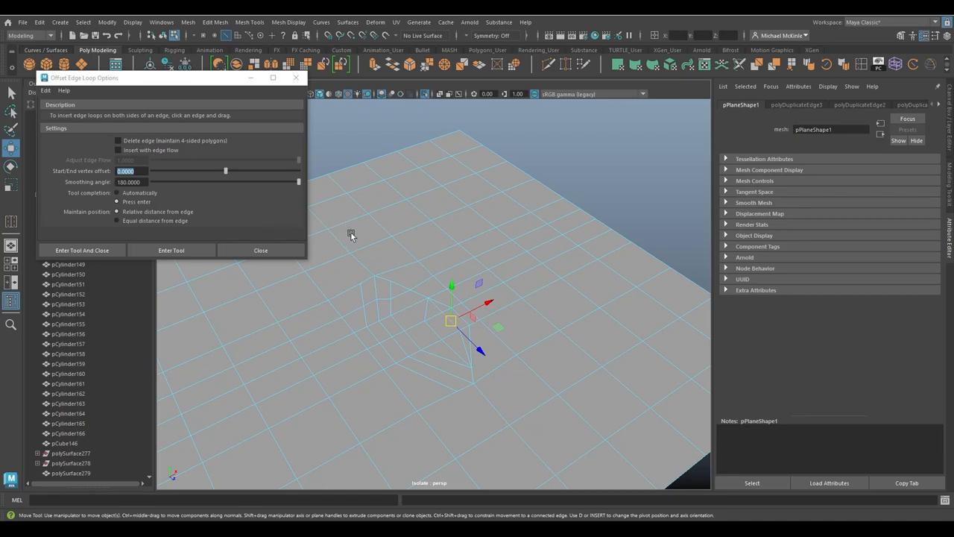
{"action": "mouse_move", "coordinate": [433, 263]}
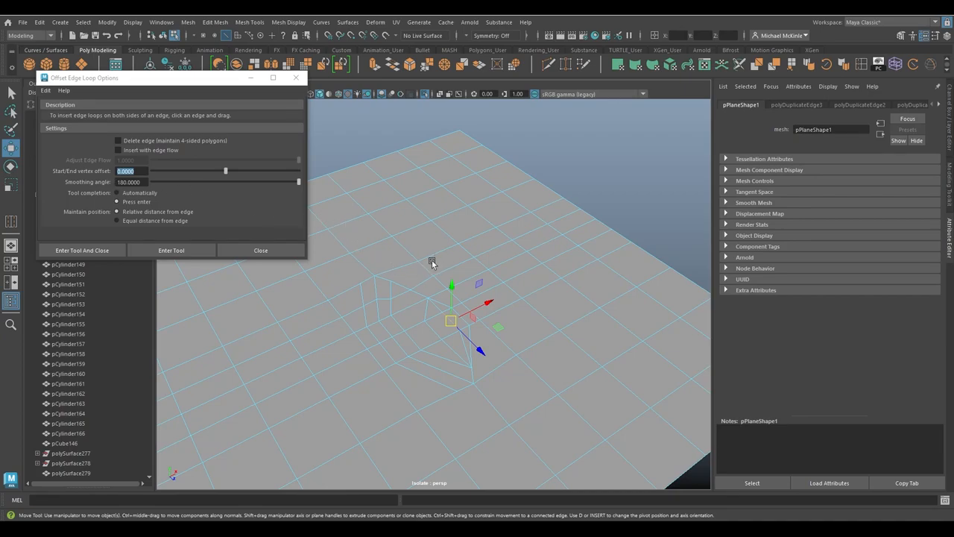
{"action": "mouse_move", "coordinate": [494, 228]}
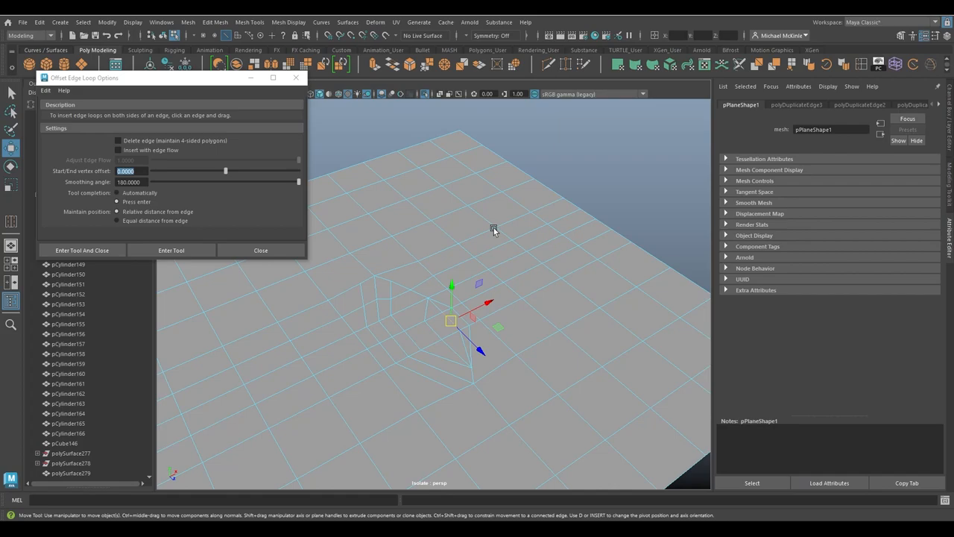
{"action": "mouse_move", "coordinate": [535, 220]}
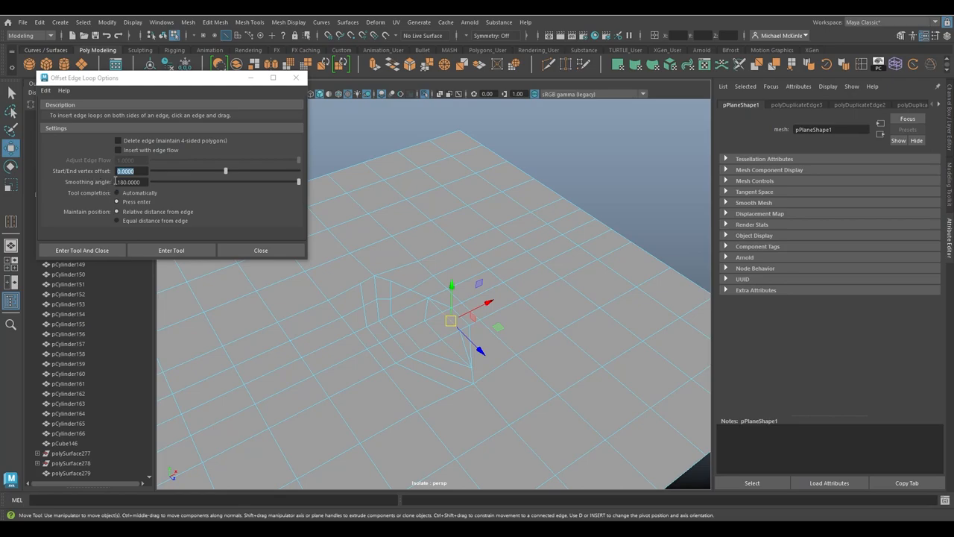
{"action": "mouse_move", "coordinate": [371, 202]}
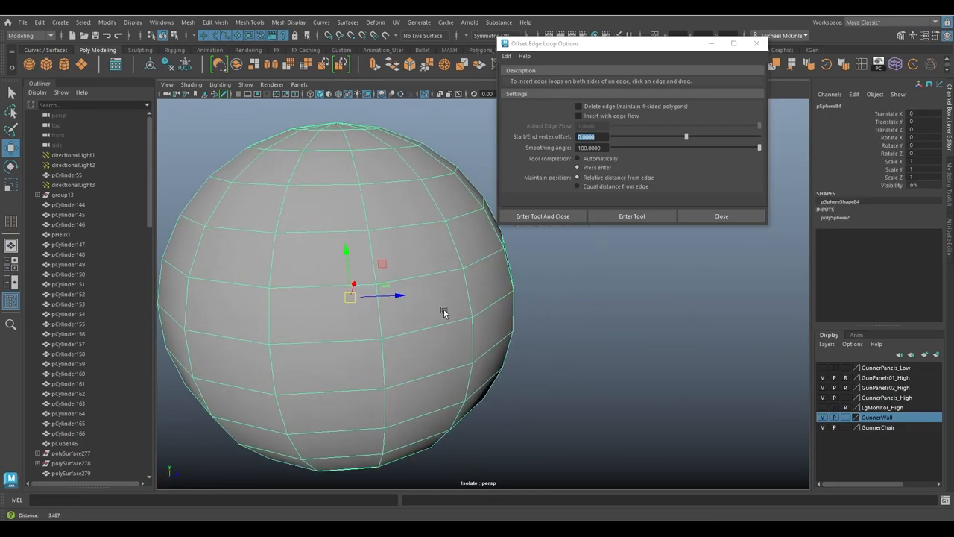
{"action": "mouse_move", "coordinate": [485, 325]}
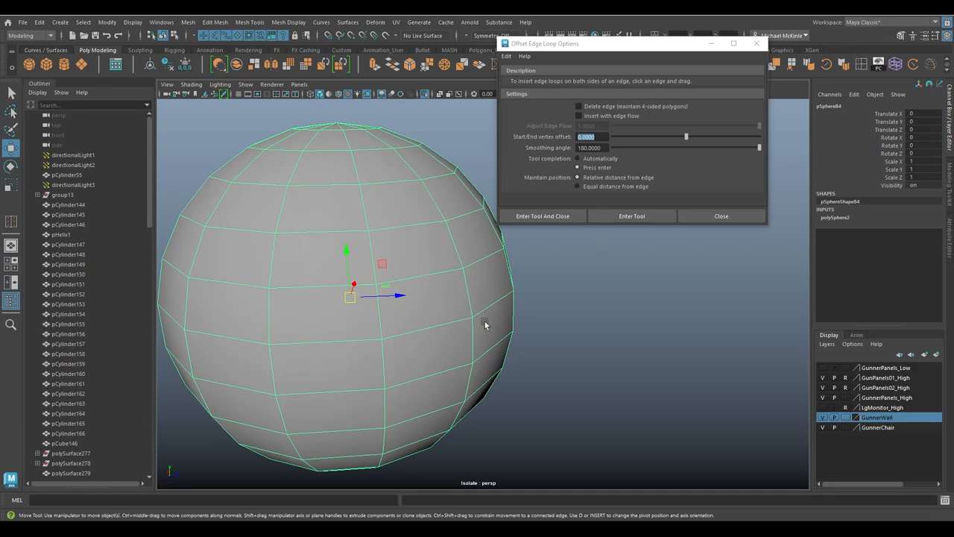
{"action": "mouse_move", "coordinate": [440, 334]}
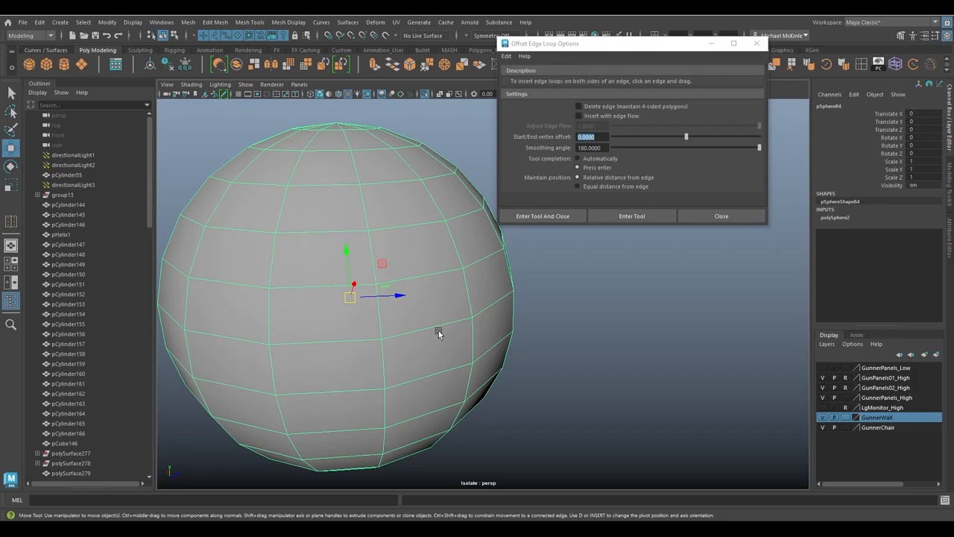
{"action": "mouse_move", "coordinate": [444, 346]}
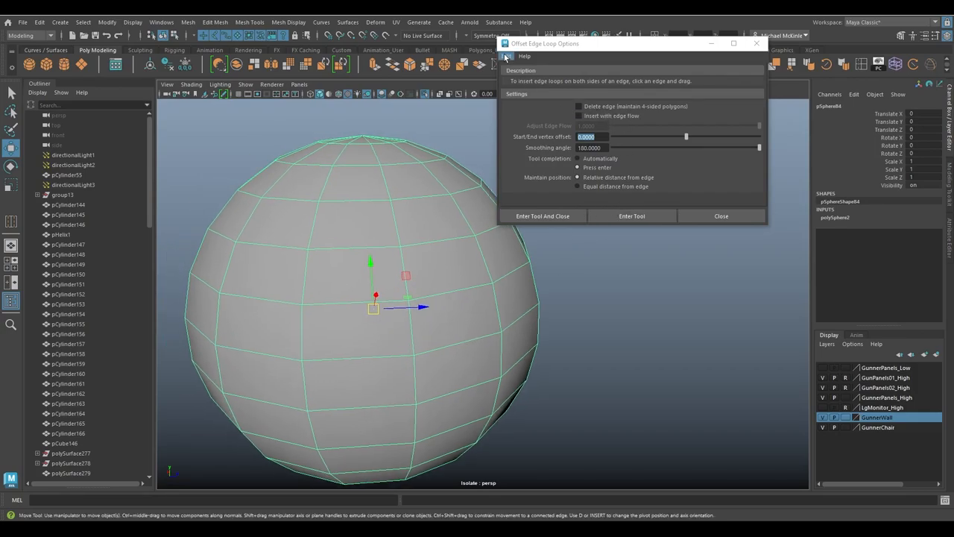
Set Tool completion to Automatically and insert offset edge loops on the sphere
{"action": "left_click", "coordinate": [578, 106]}
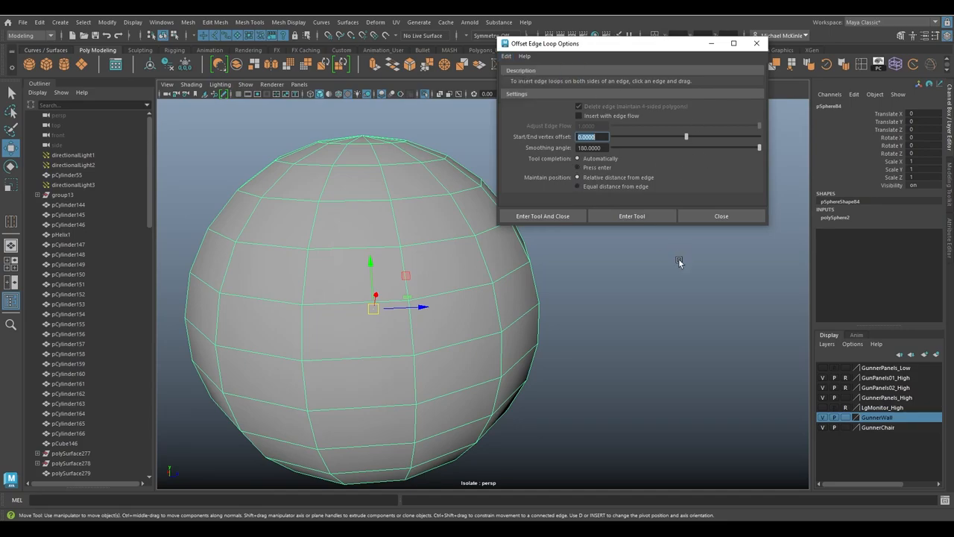
{"action": "mouse_move", "coordinate": [554, 148]}
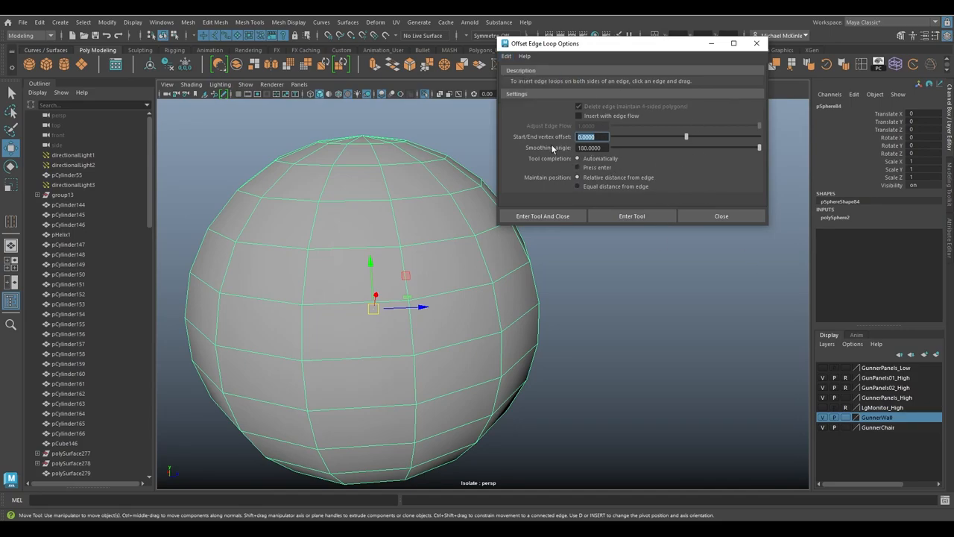
{"action": "mouse_move", "coordinate": [655, 181]}
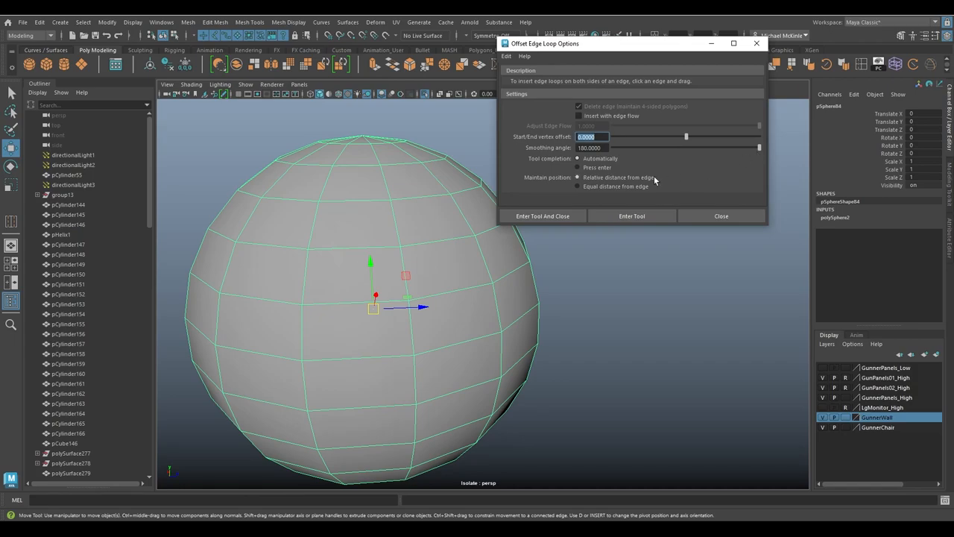
{"action": "left_click", "coordinate": [632, 216]}
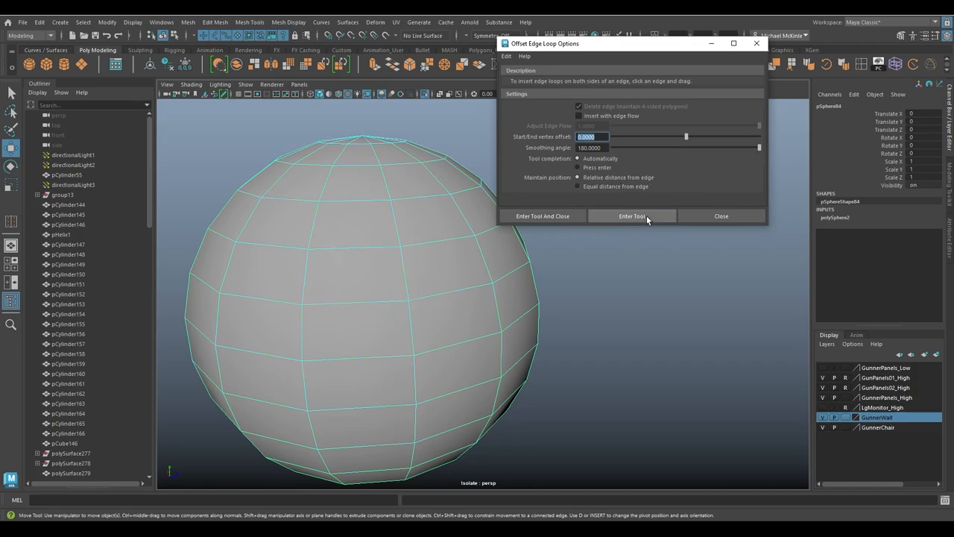
{"action": "left_click", "coordinate": [631, 215]}
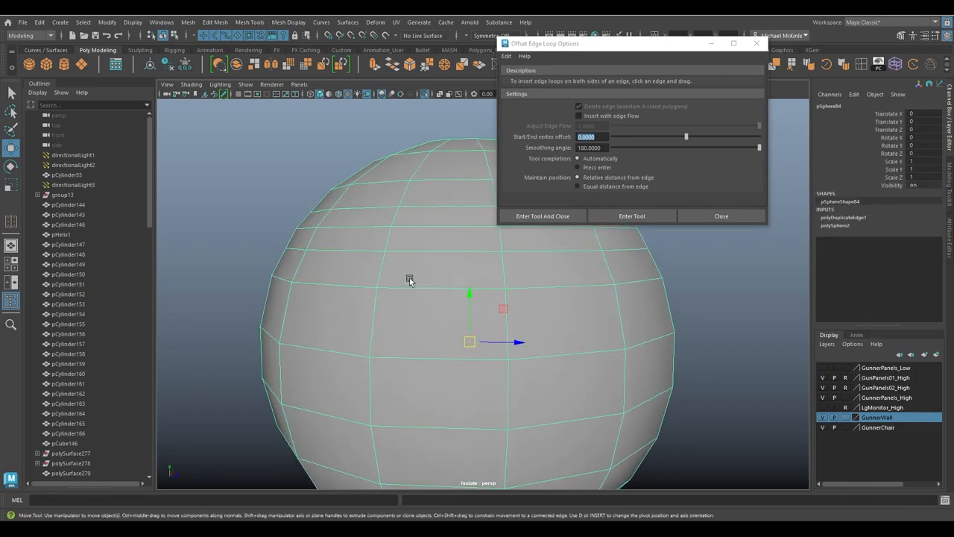
Turn on Insert with edge flow in the Offset Edge Loop options
{"action": "left_click", "coordinate": [413, 277]}
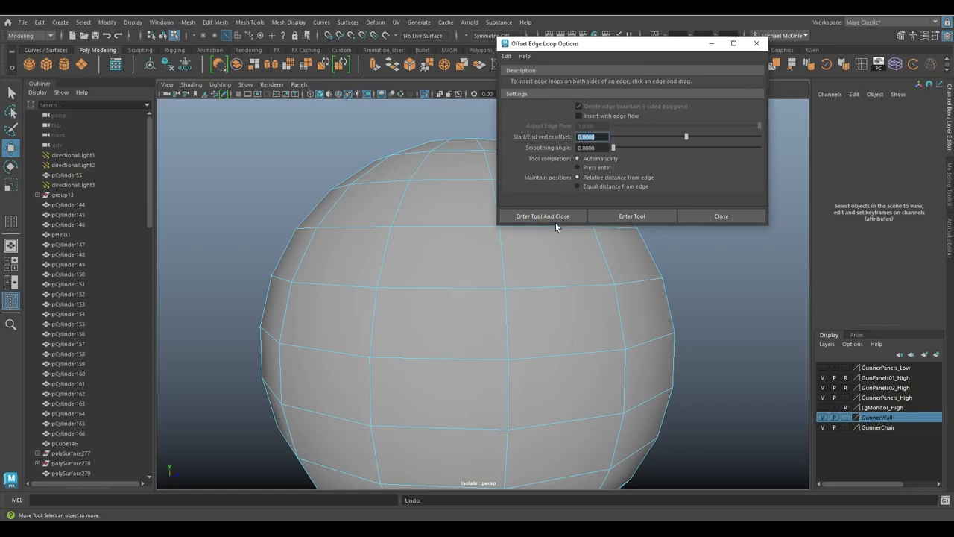
{"action": "left_click", "coordinate": [579, 116]}
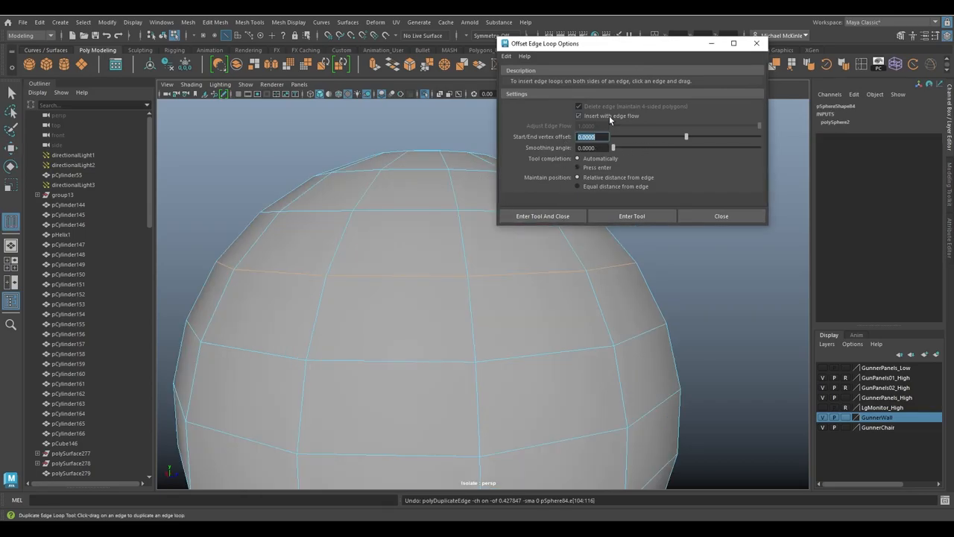
{"action": "left_click", "coordinate": [578, 116]}
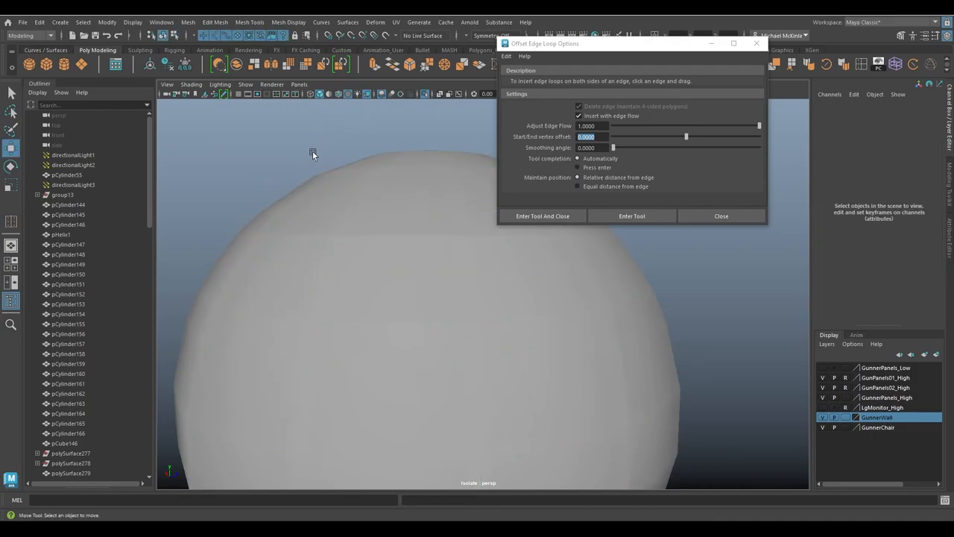
Zoom out to the whole sphere, undo the test loops, and restart the Offset Edge Loop tool
{"action": "left_click_drag", "start_coordinate": [314, 153], "coordinate": [346, 223]}
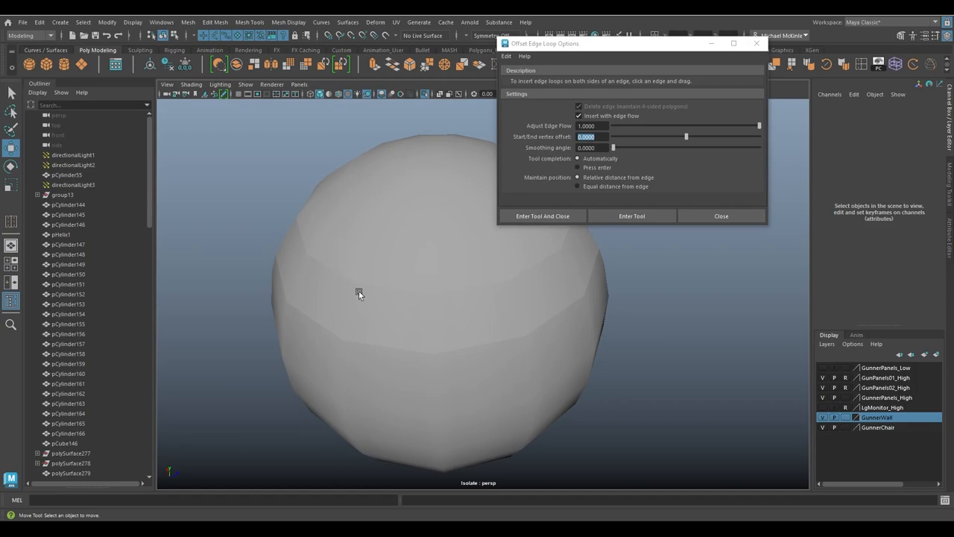
{"action": "mouse_move", "coordinate": [327, 270]}
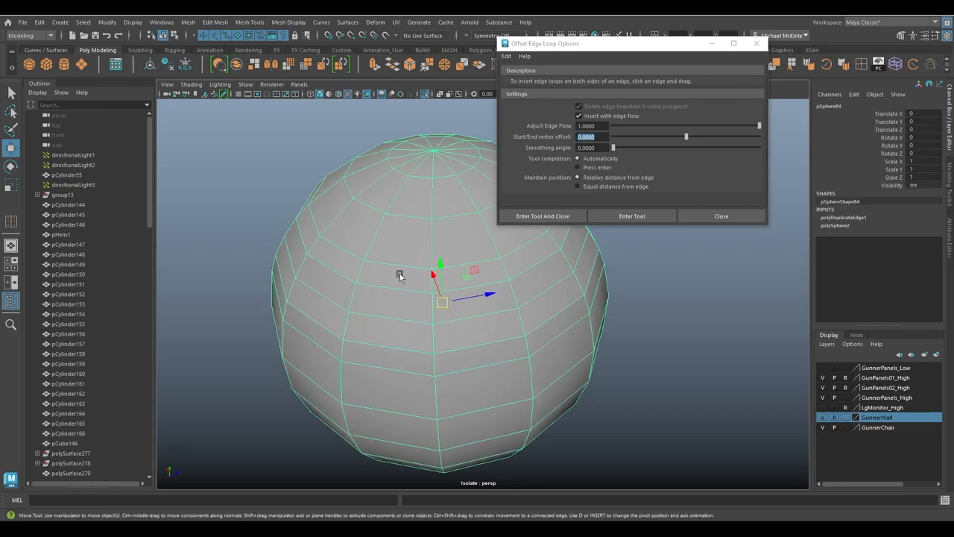
{"action": "key", "text": "ctrl+z"}
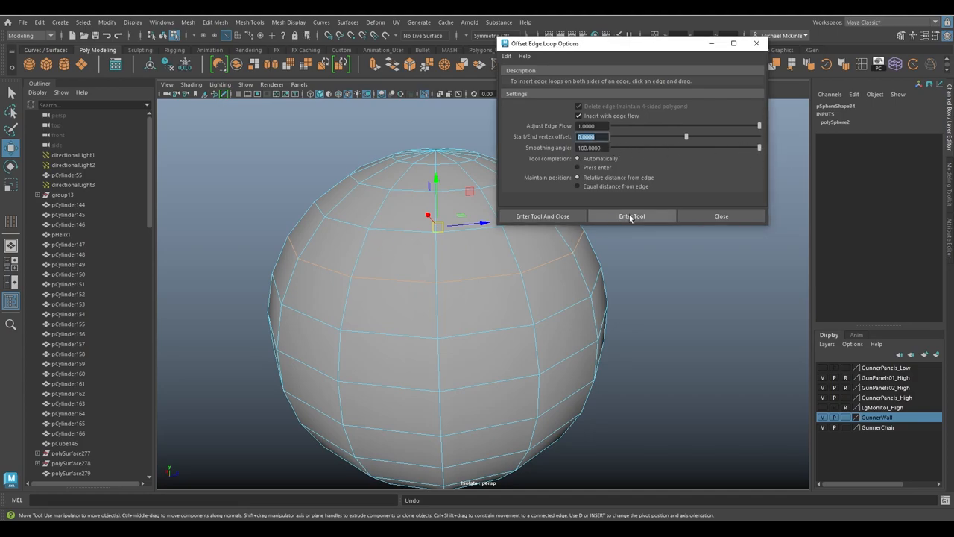
{"action": "left_click", "coordinate": [632, 217]}
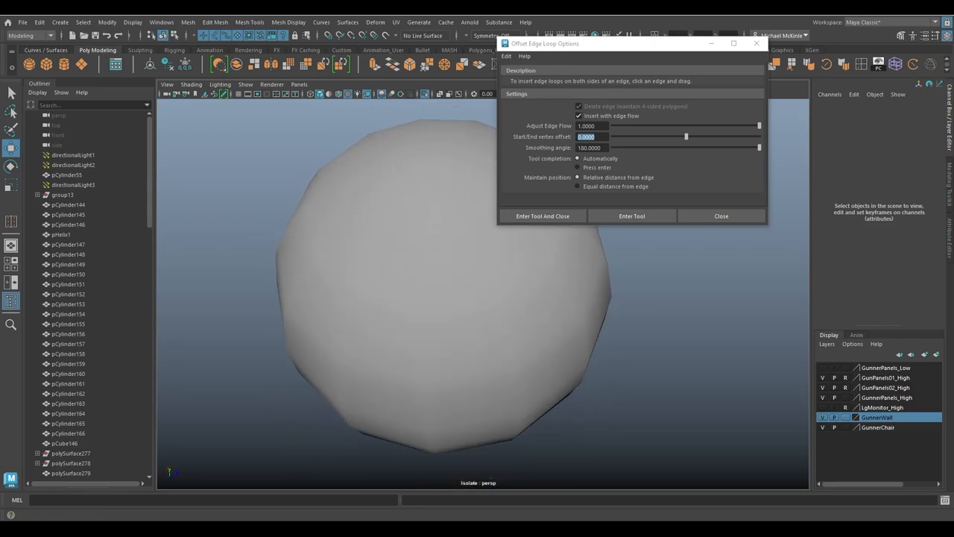
{"action": "mouse_move", "coordinate": [657, 237]}
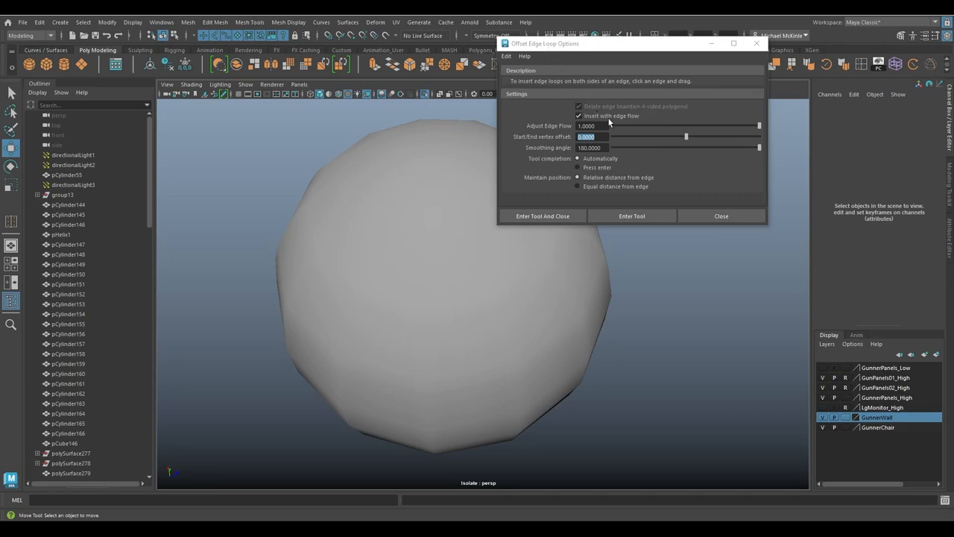
{"action": "mouse_move", "coordinate": [420, 225]}
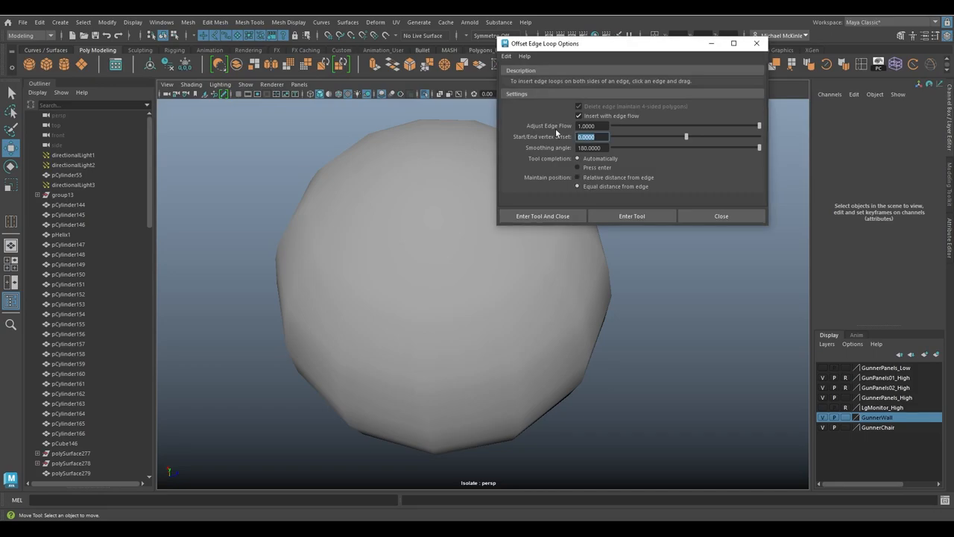
Choose Equal distance from edge and switch Insert with edge flow back on
{"action": "left_click", "coordinate": [579, 116]}
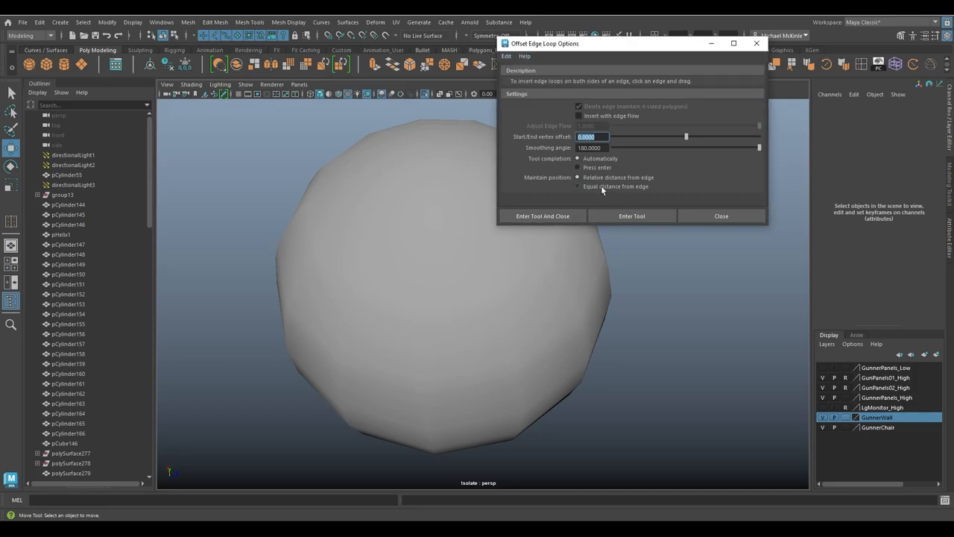
{"action": "left_click", "coordinate": [577, 186]}
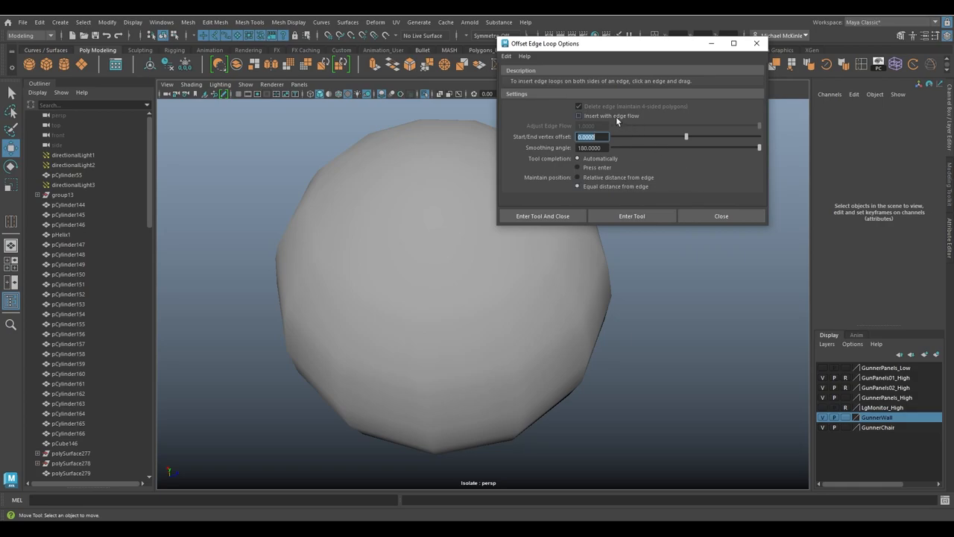
{"action": "left_click", "coordinate": [578, 116]}
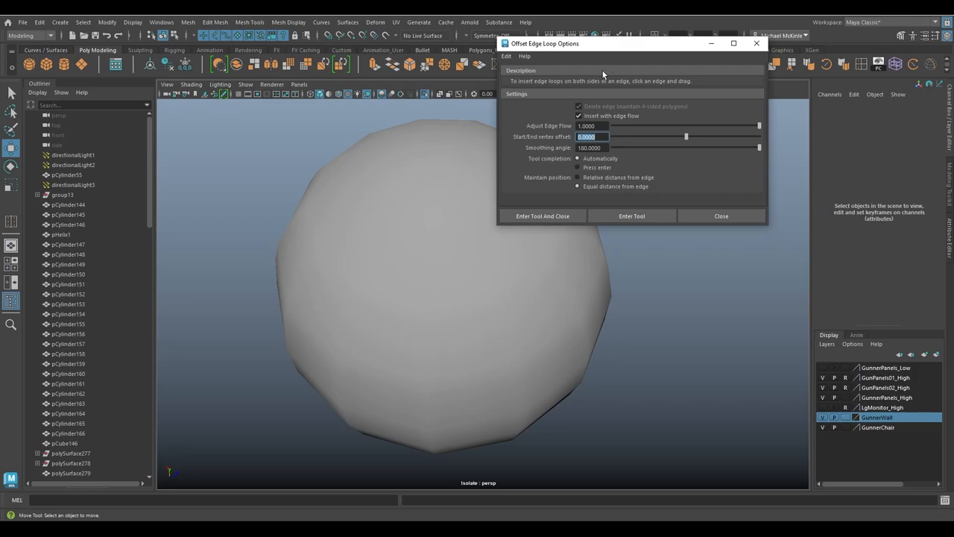
{"action": "mouse_move", "coordinate": [521, 290]}
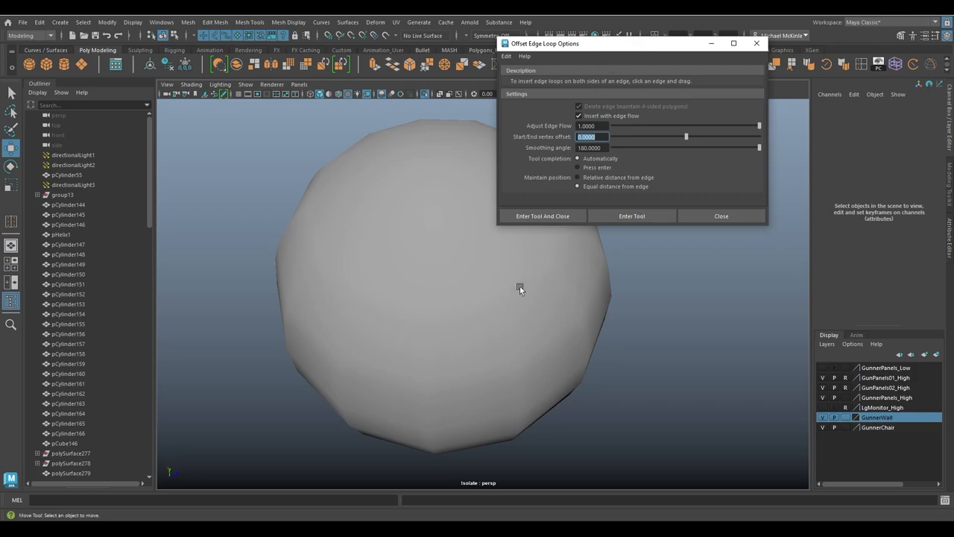
{"action": "mouse_move", "coordinate": [539, 293]}
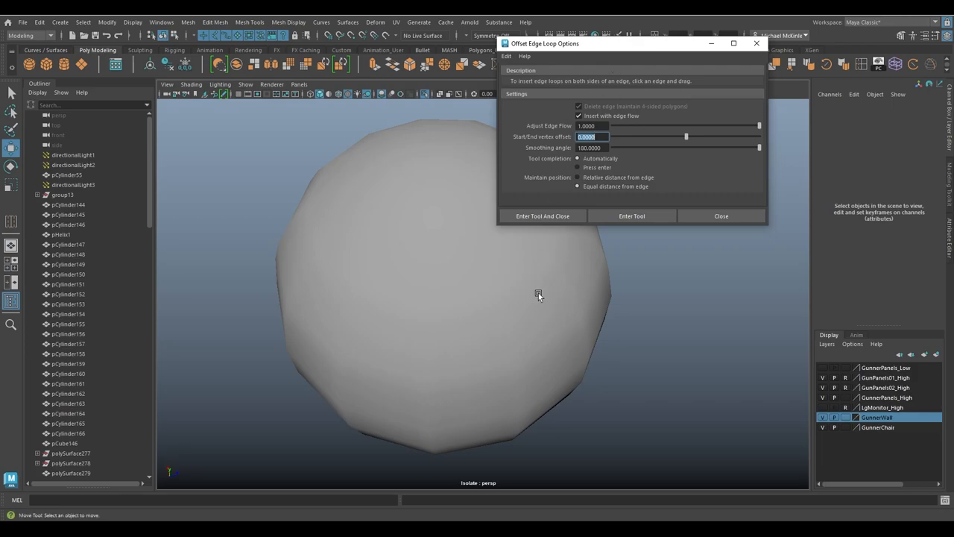
{"action": "mouse_move", "coordinate": [623, 314]}
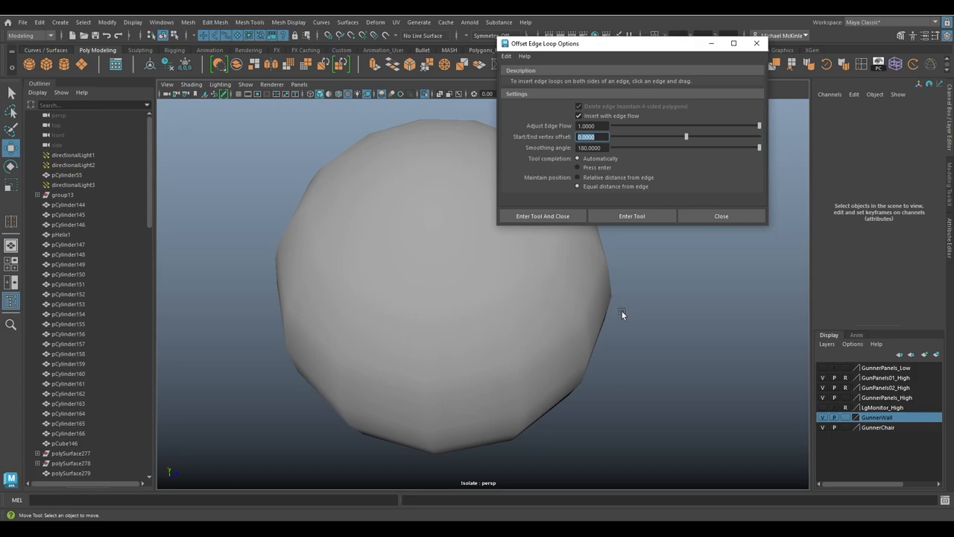
{"action": "mouse_move", "coordinate": [583, 341]}
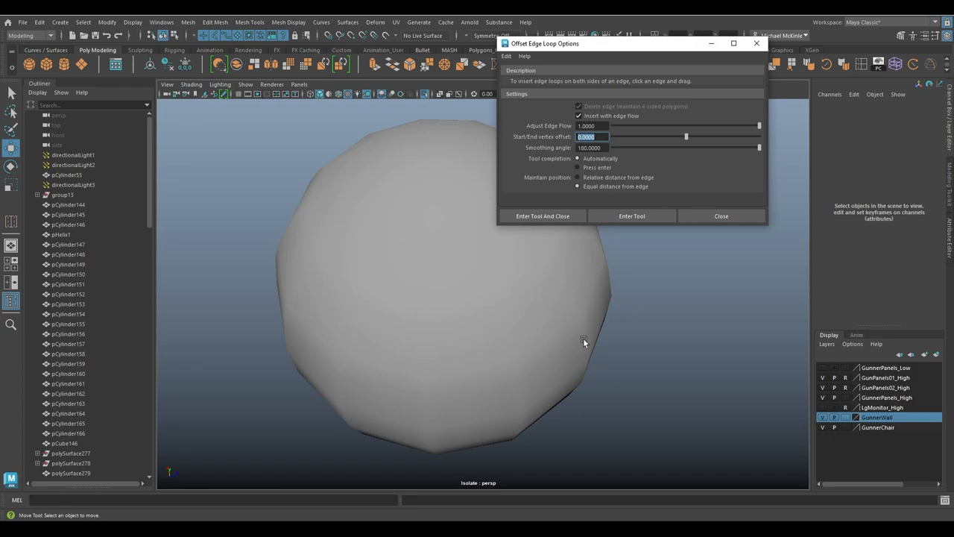
{"action": "mouse_move", "coordinate": [611, 333]}
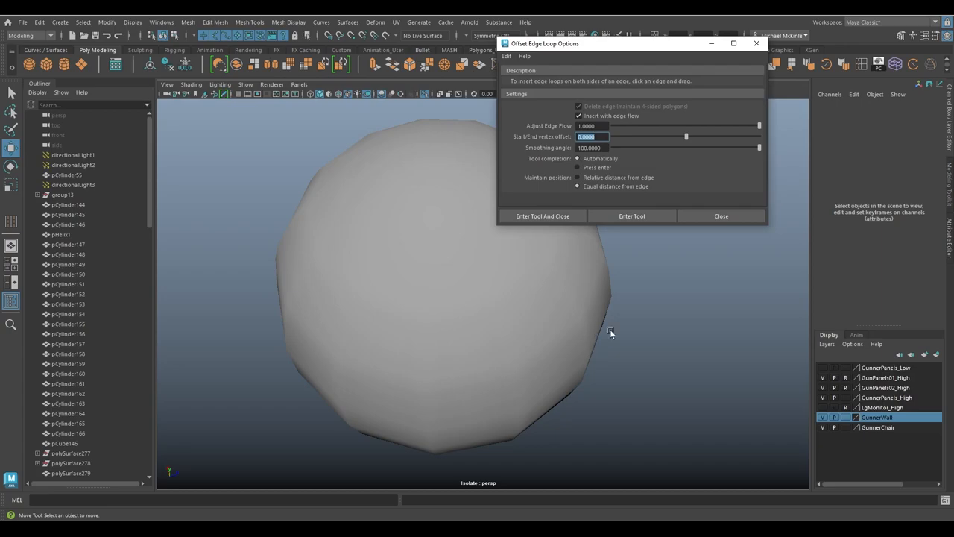
{"action": "mouse_move", "coordinate": [670, 341]}
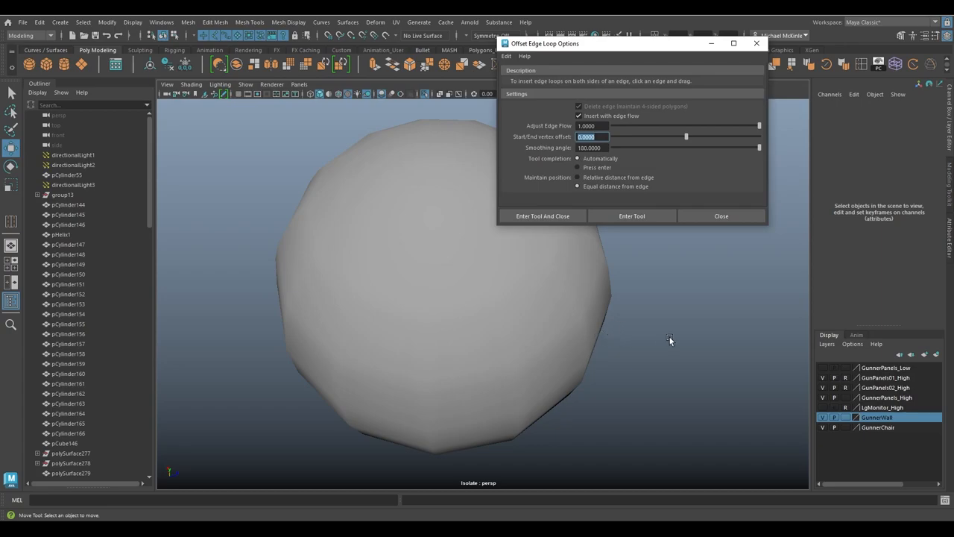